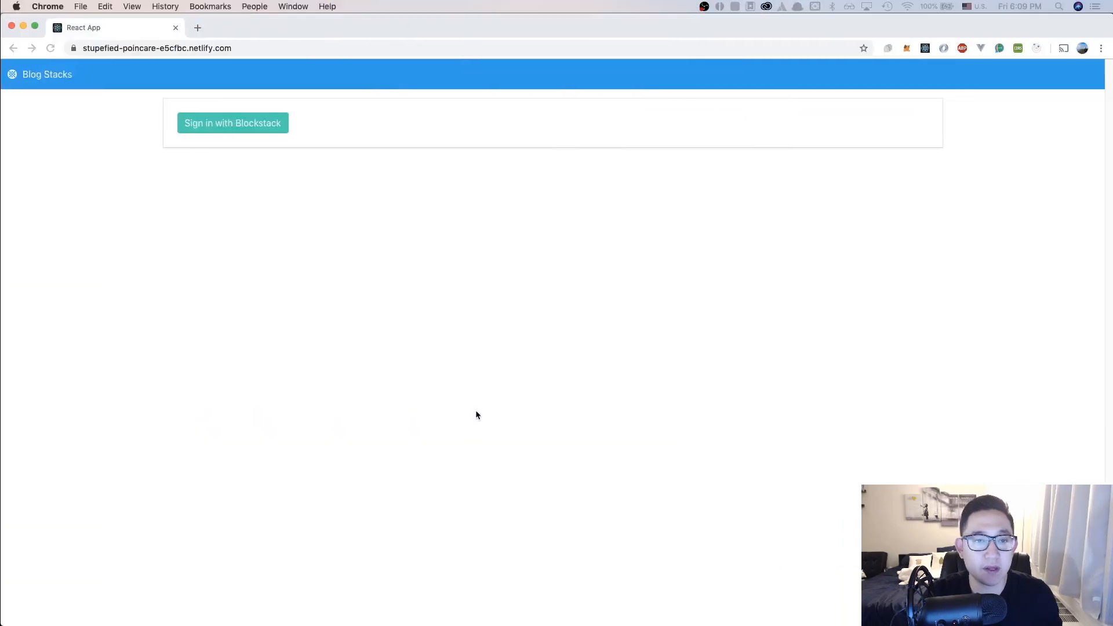
# Sign in to the deployed Blog Stacks app with Blockstack and approve with the chosen ID.
pyautogui.click(154, 48)
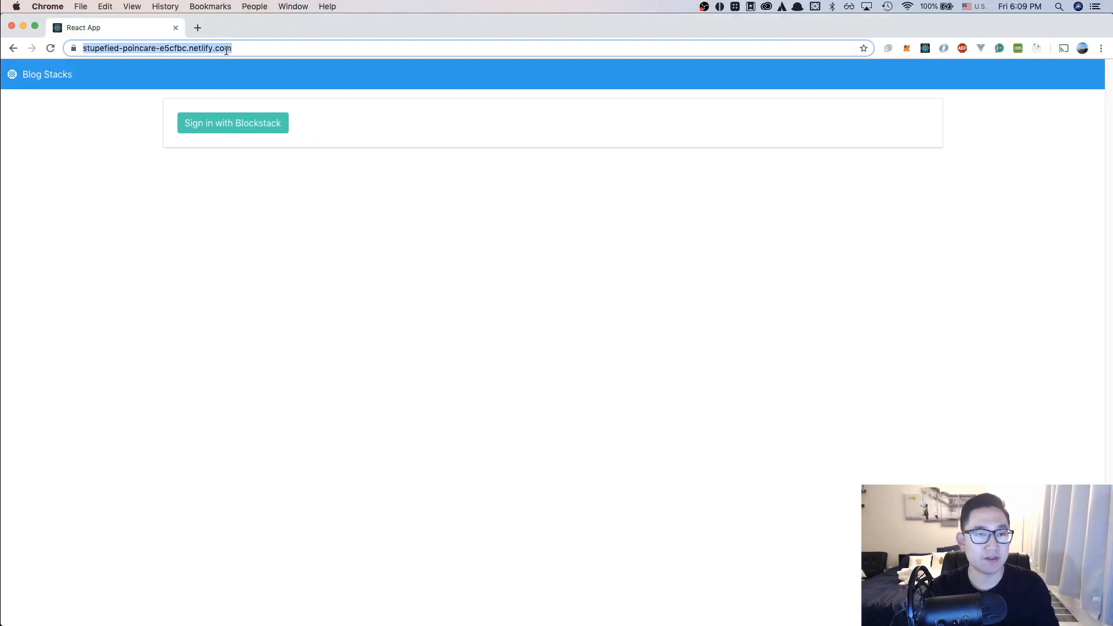
pyautogui.moveTo(250, 177)
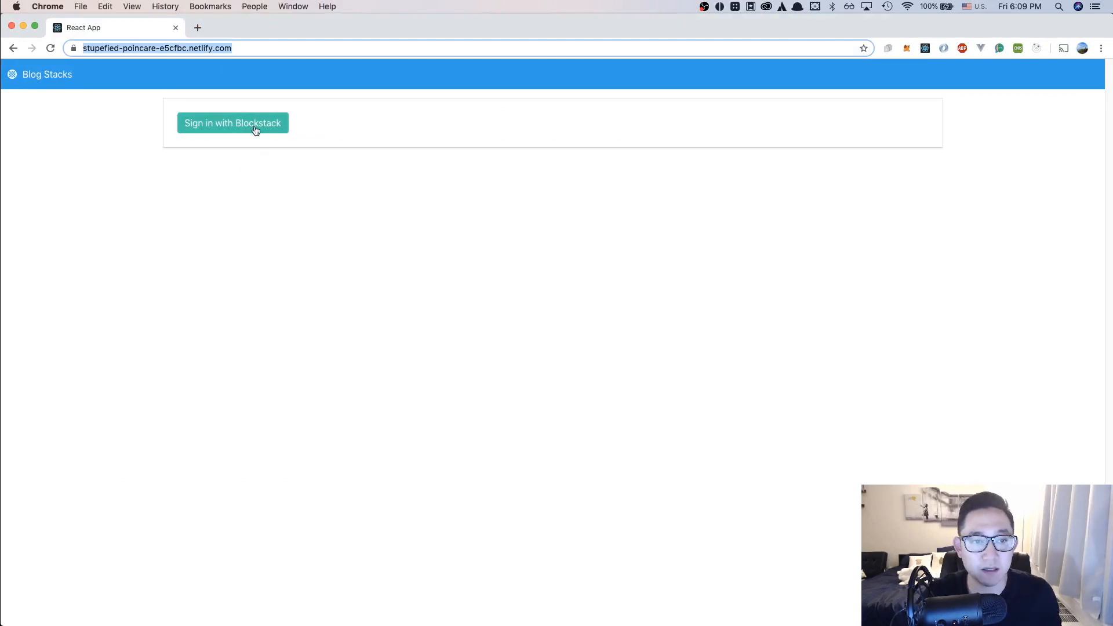
pyautogui.click(233, 123)
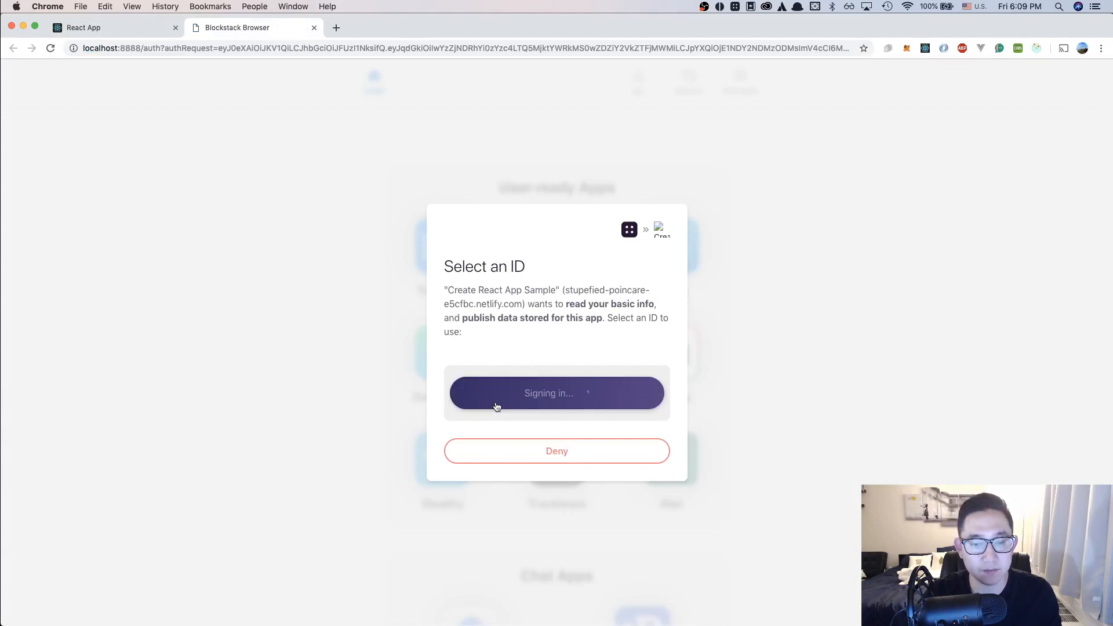
pyautogui.click(557, 393)
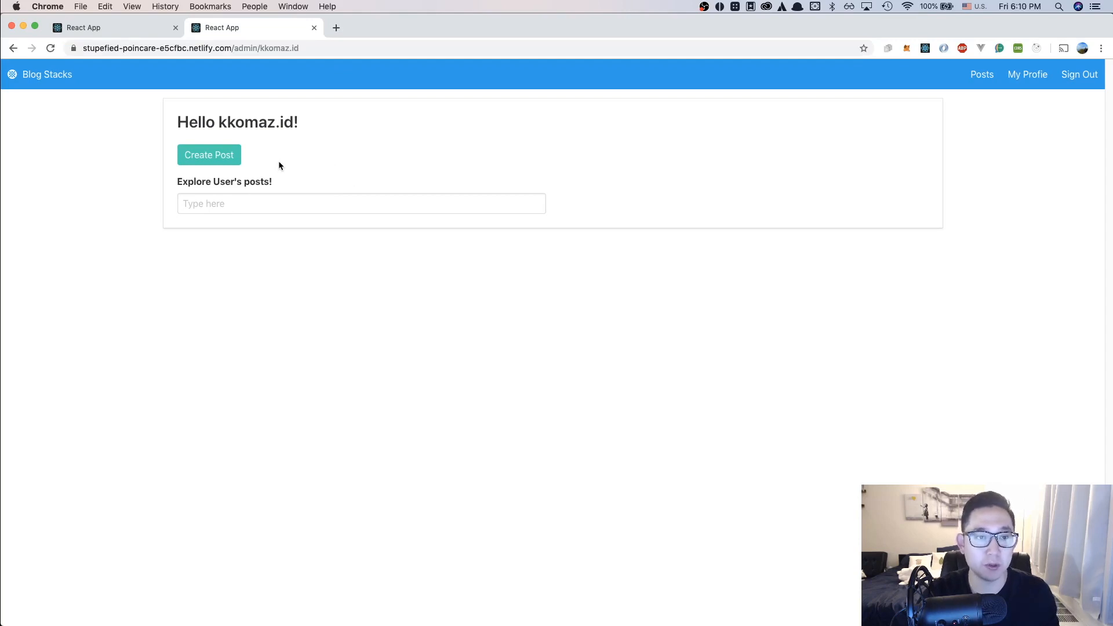
pyautogui.moveTo(208, 164)
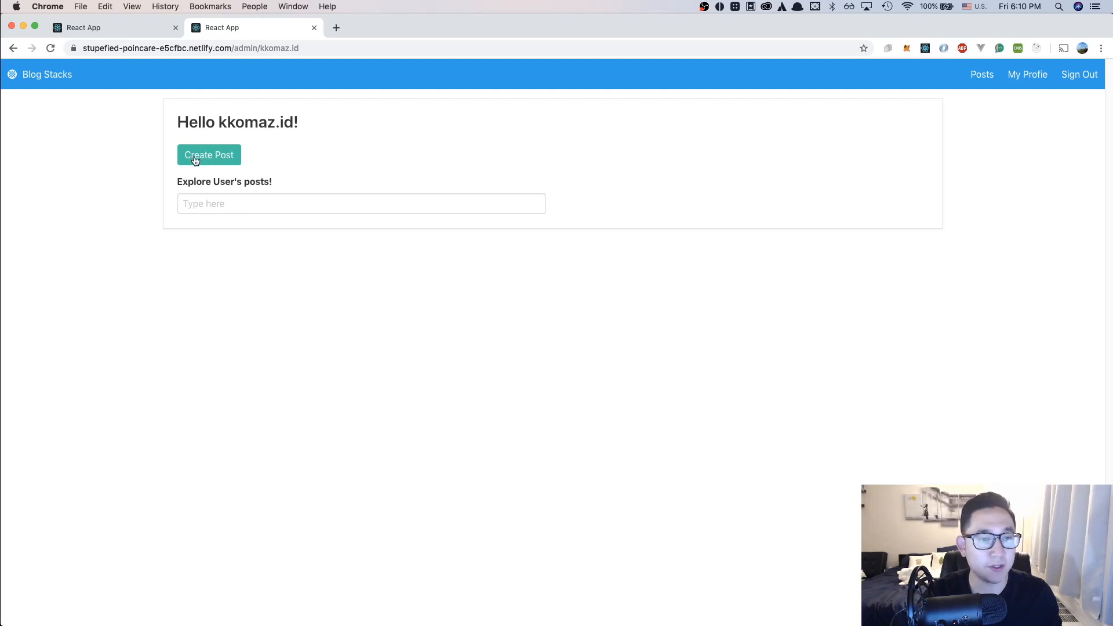
# Publish a post titled '1st Post here' with description 'This is my first post! check it out'.
pyautogui.click(208, 155)
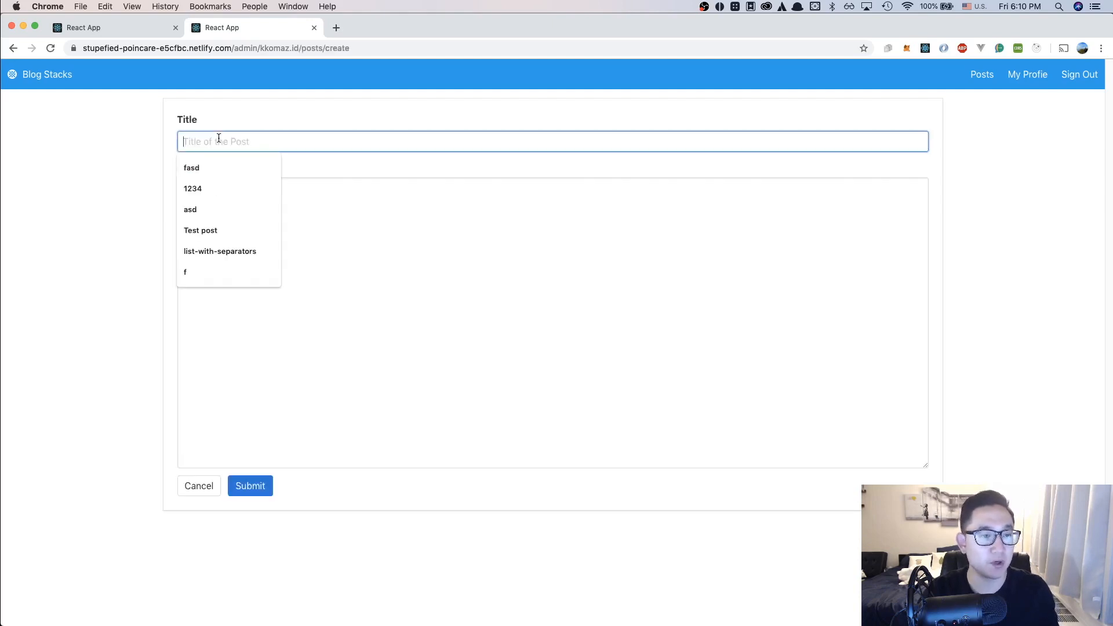
pyautogui.write('1st Post here')
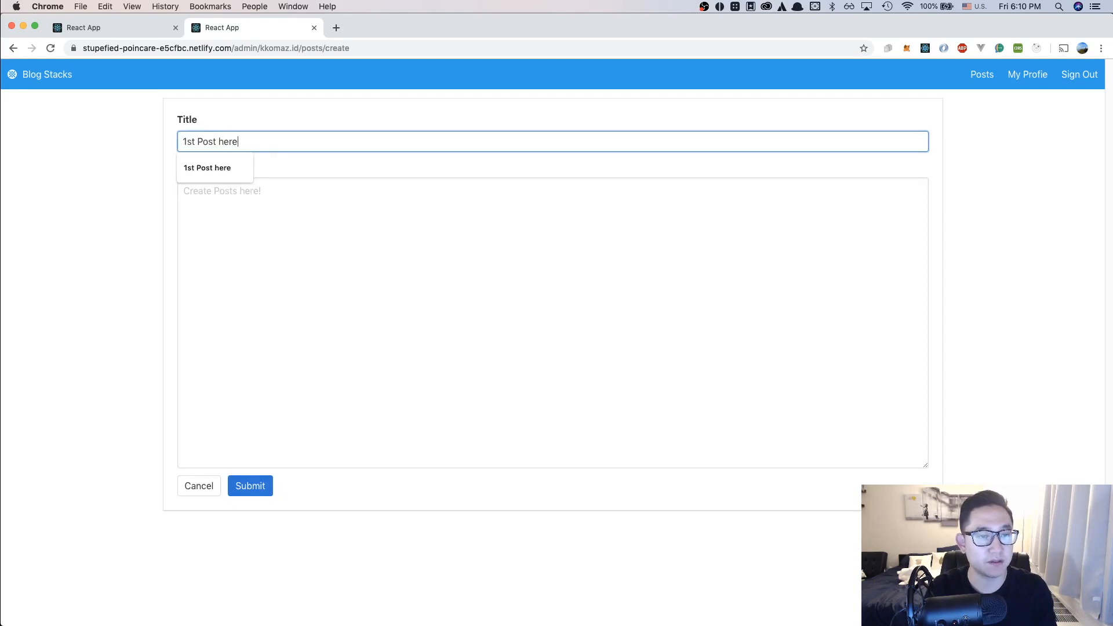
pyautogui.write('This is my')
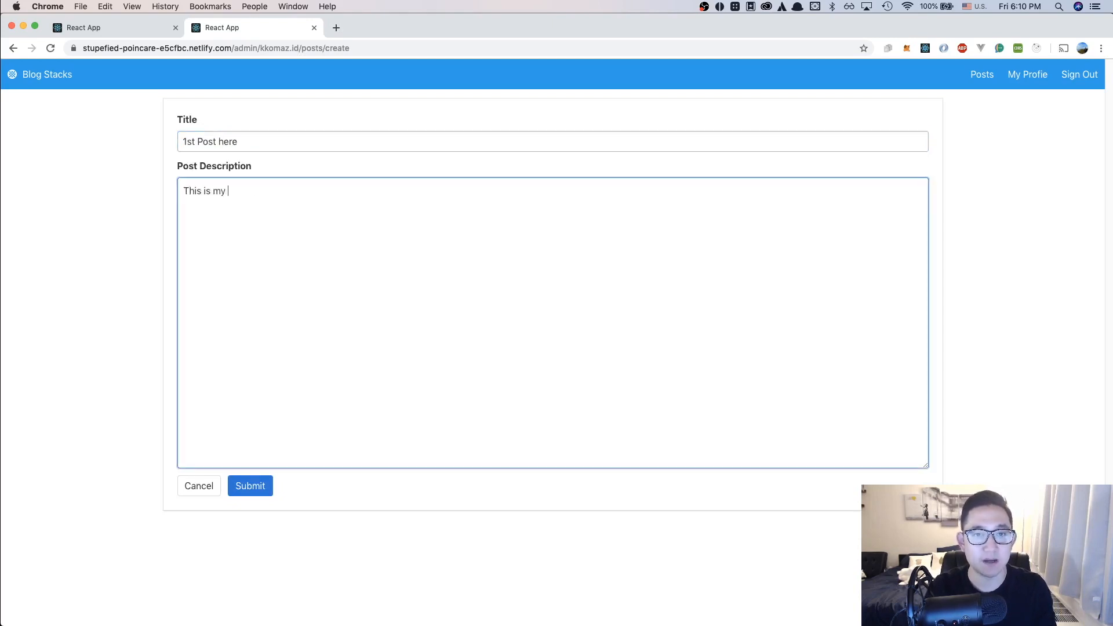
pyautogui.write('first post! cc')
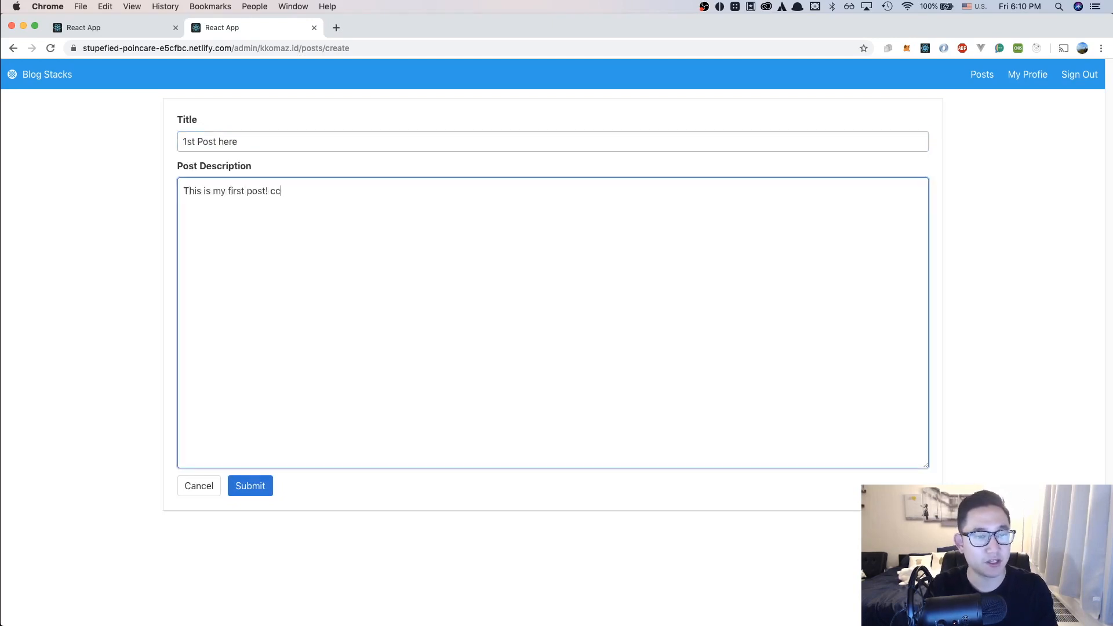
pyautogui.write('heck it out')
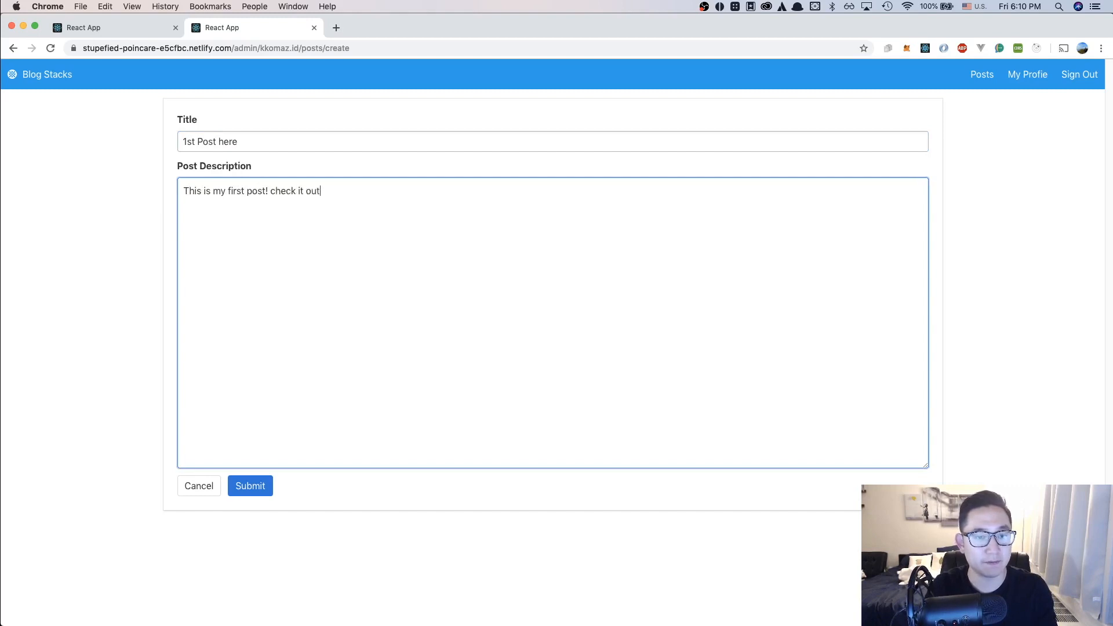
pyautogui.click(250, 486)
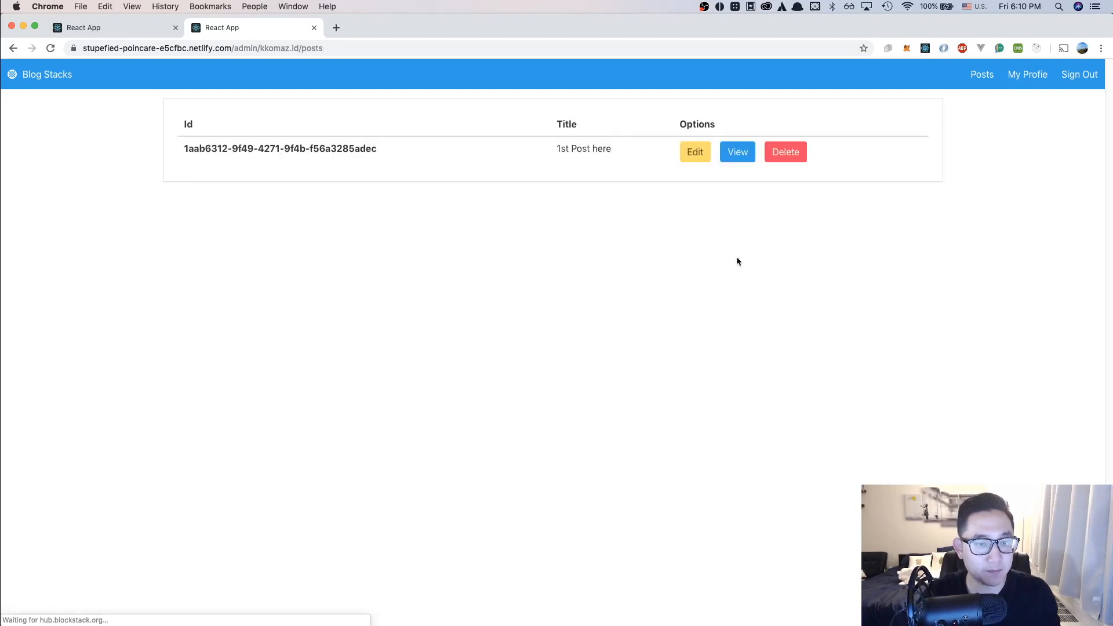
pyautogui.moveTo(549, 233)
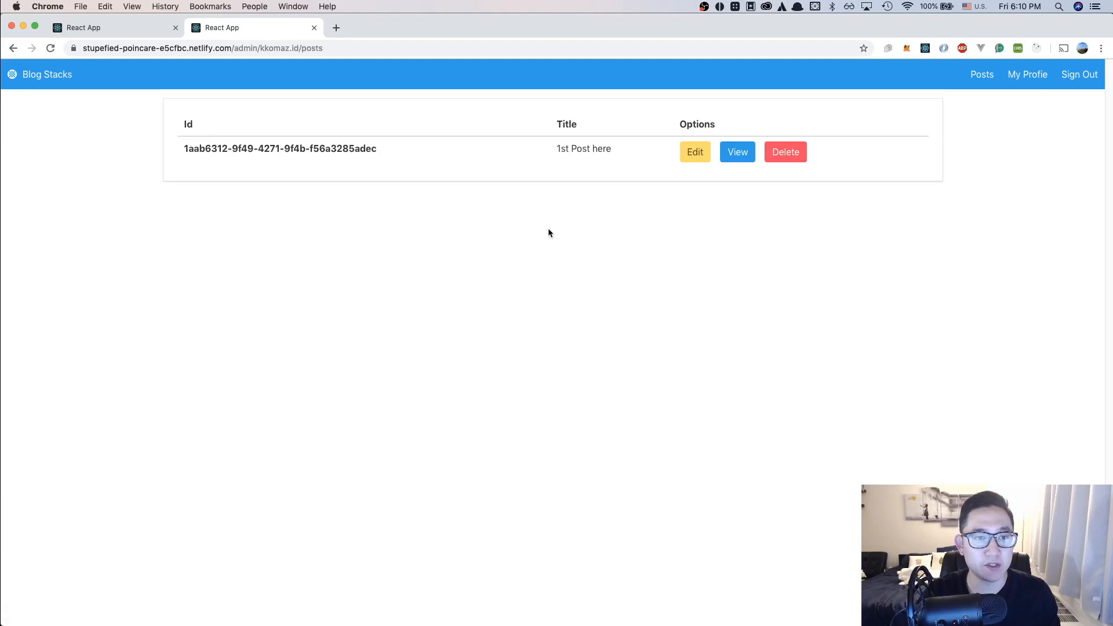
pyautogui.moveTo(539, 226)
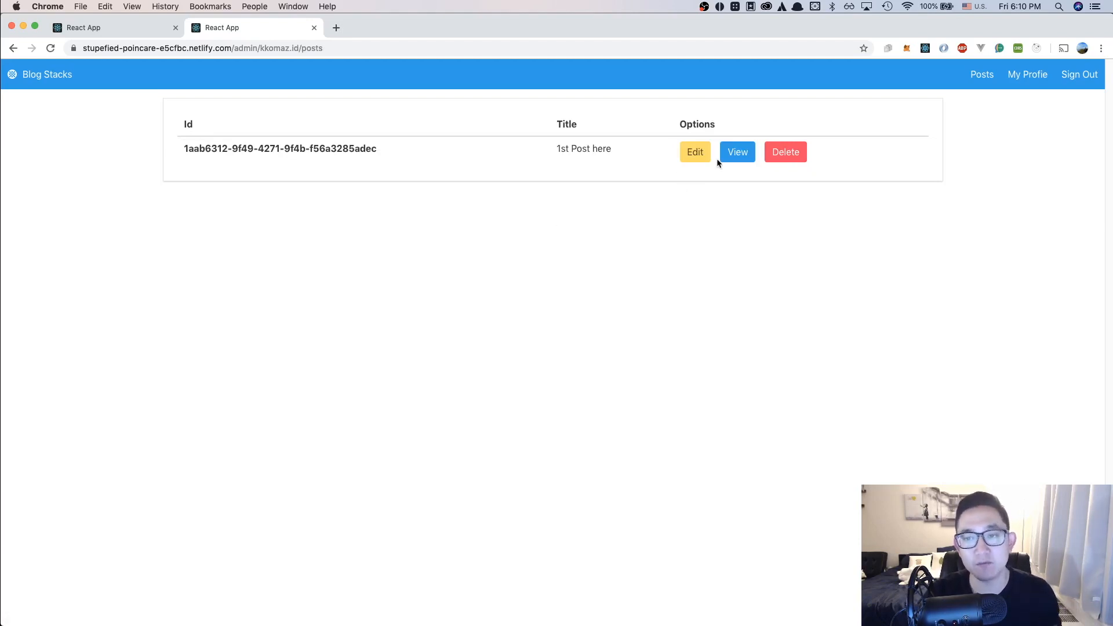
# Open the post's edit form, cancel without changes, then view the public profile's post list.
pyautogui.click(694, 152)
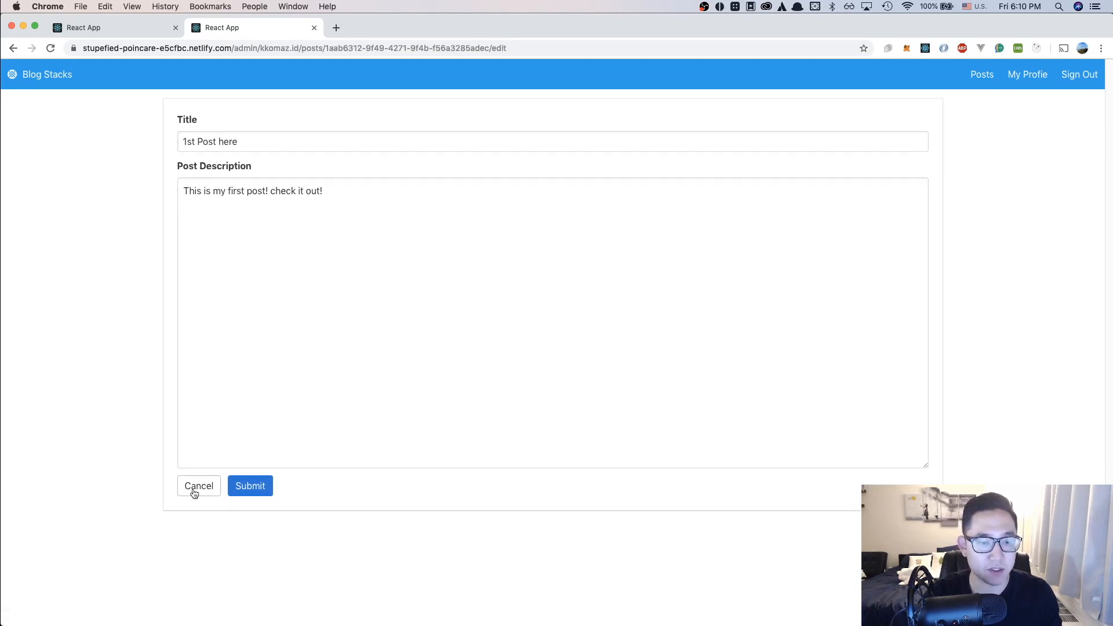
pyautogui.click(199, 486)
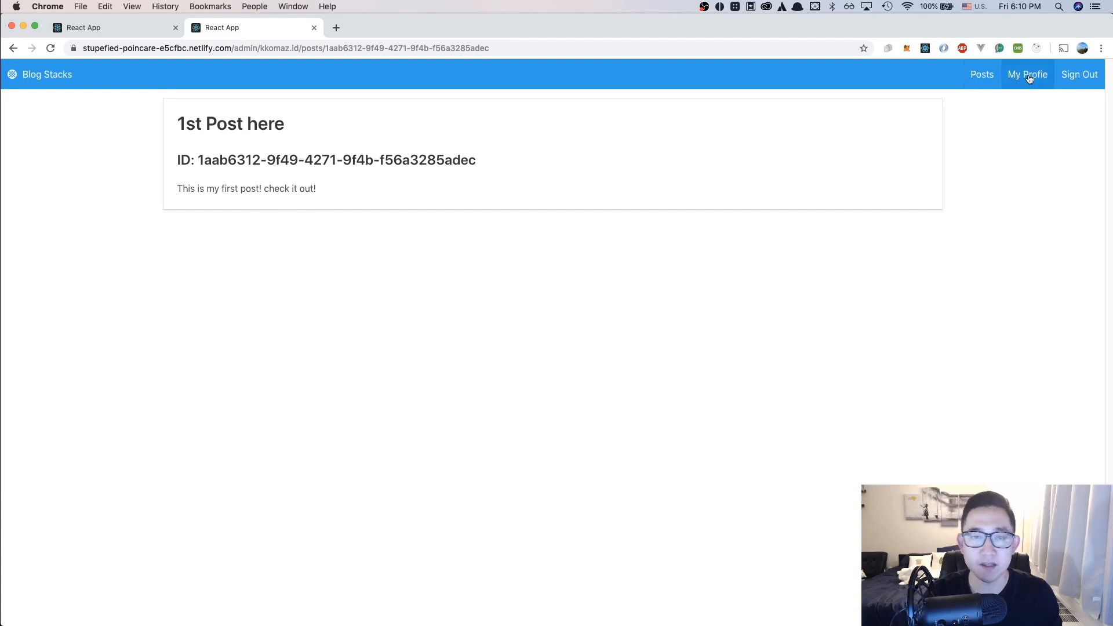
pyautogui.click(1027, 74)
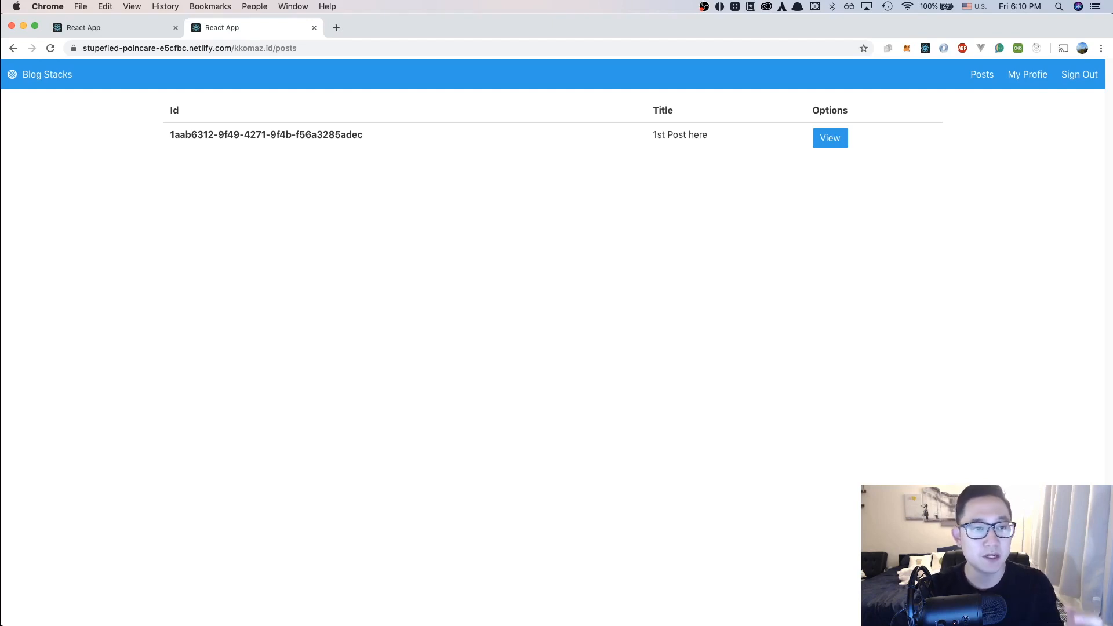
pyautogui.moveTo(256, 147)
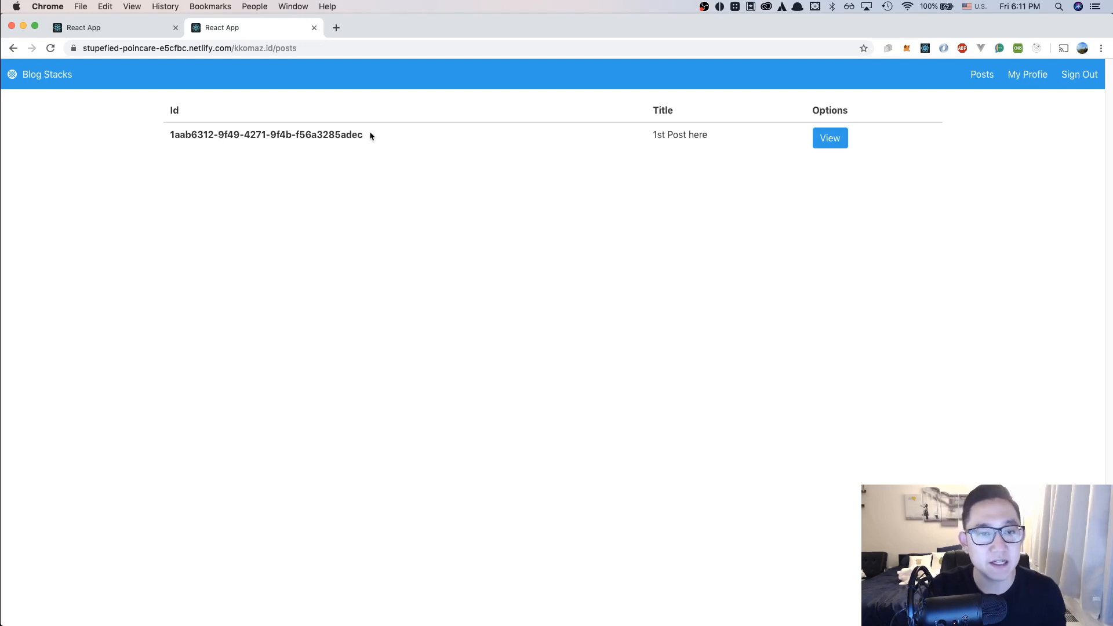
pyautogui.moveTo(687, 149)
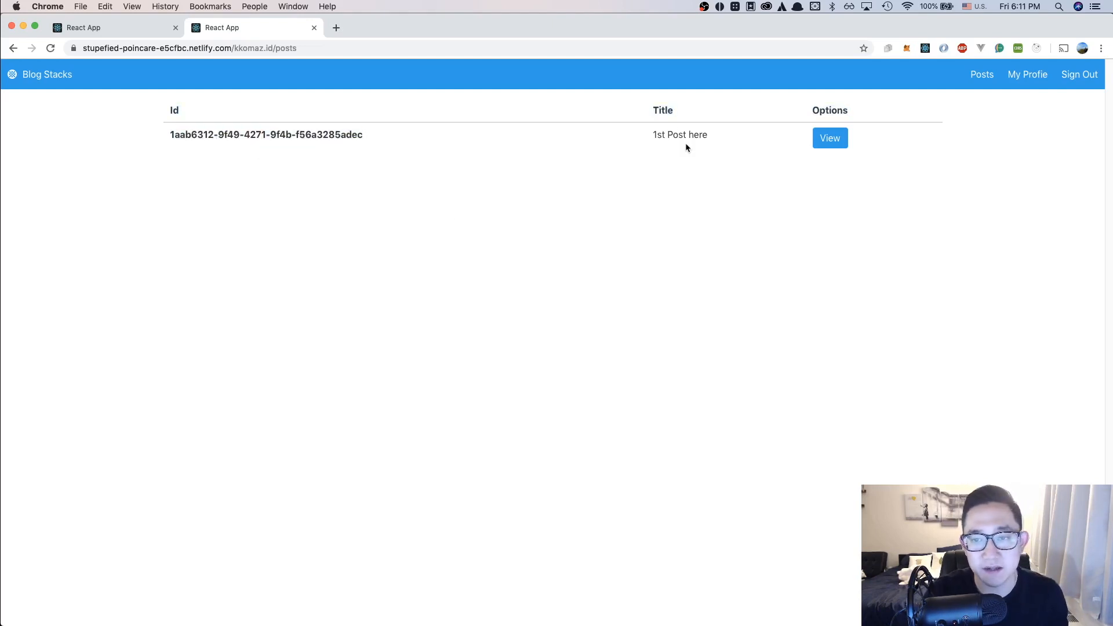
pyautogui.click(829, 138)
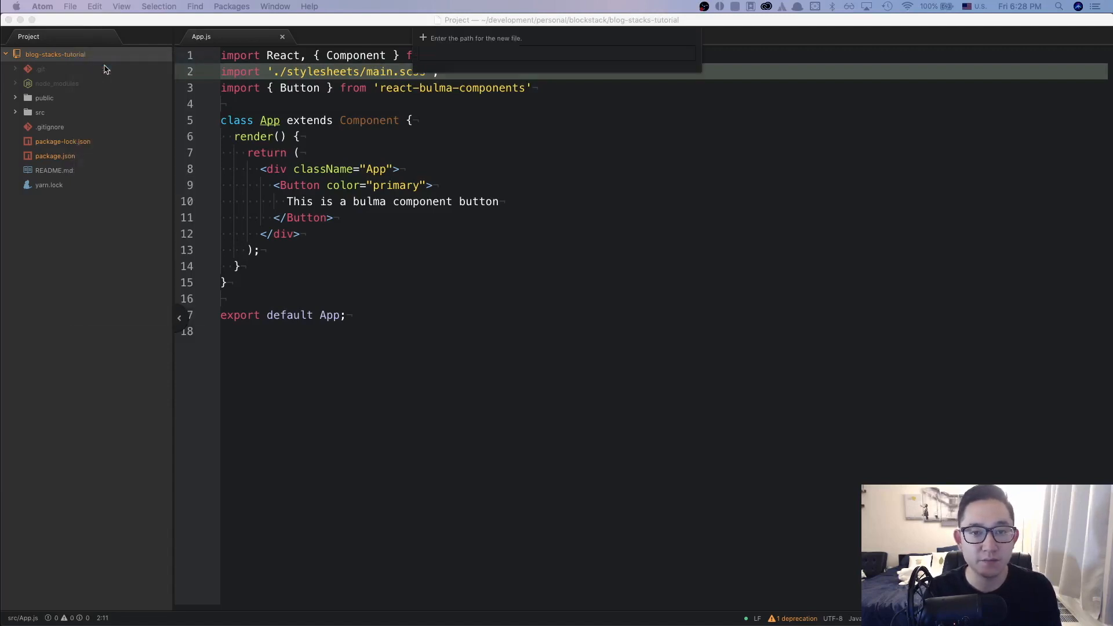
# Create a new .env file containing NODE_PATH=src.
pyautogui.write('.env')
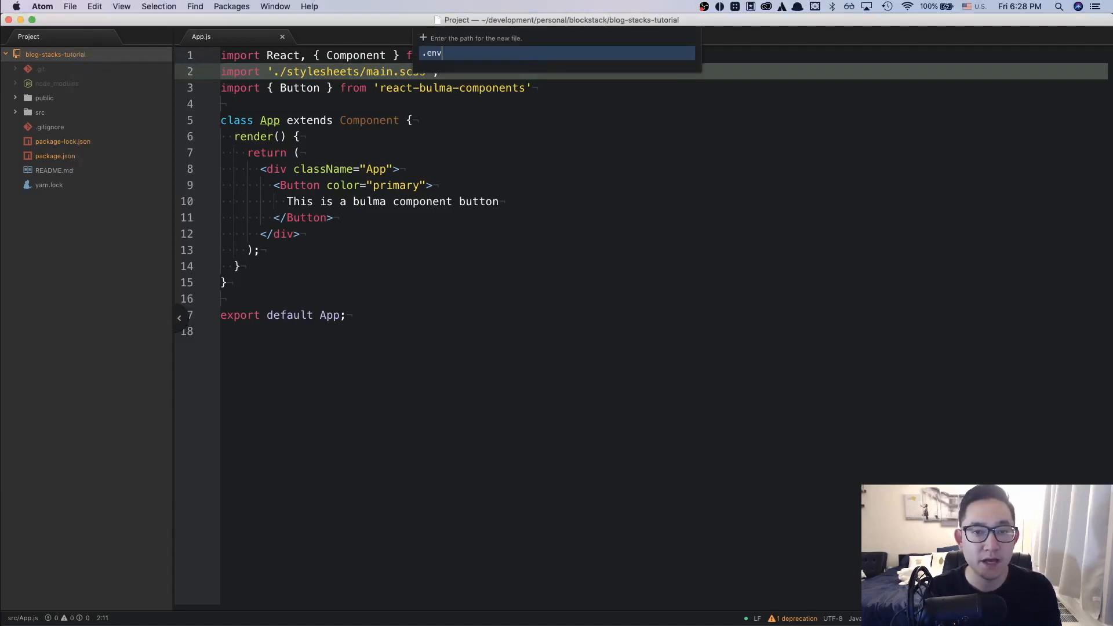
pyautogui.press('Enter')
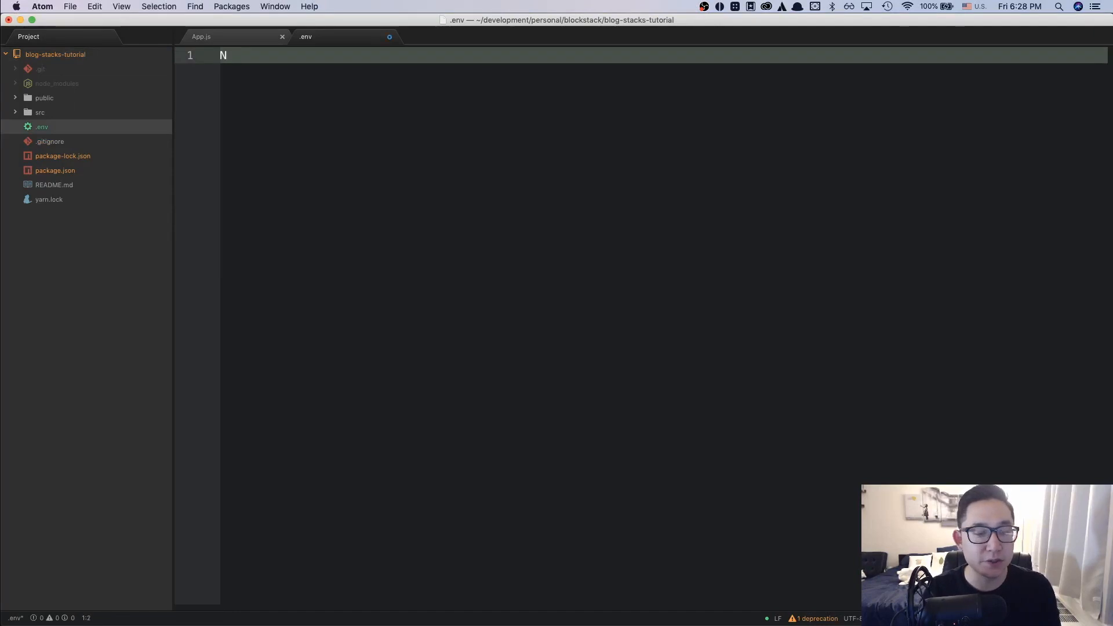
pyautogui.write('ODE_PATH')
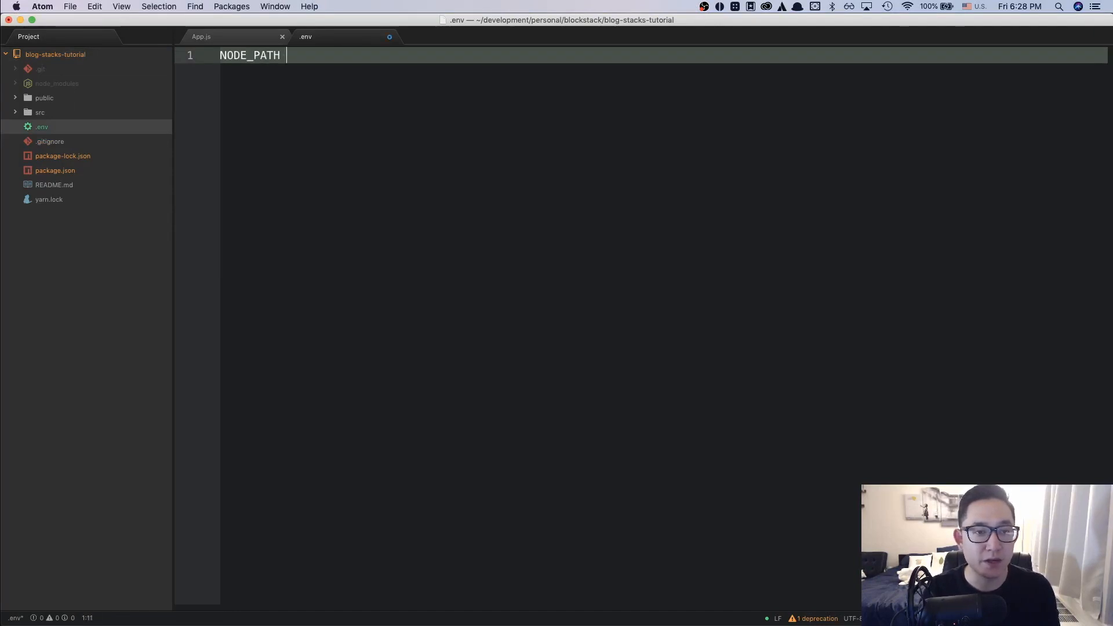
pyautogui.write('=src')
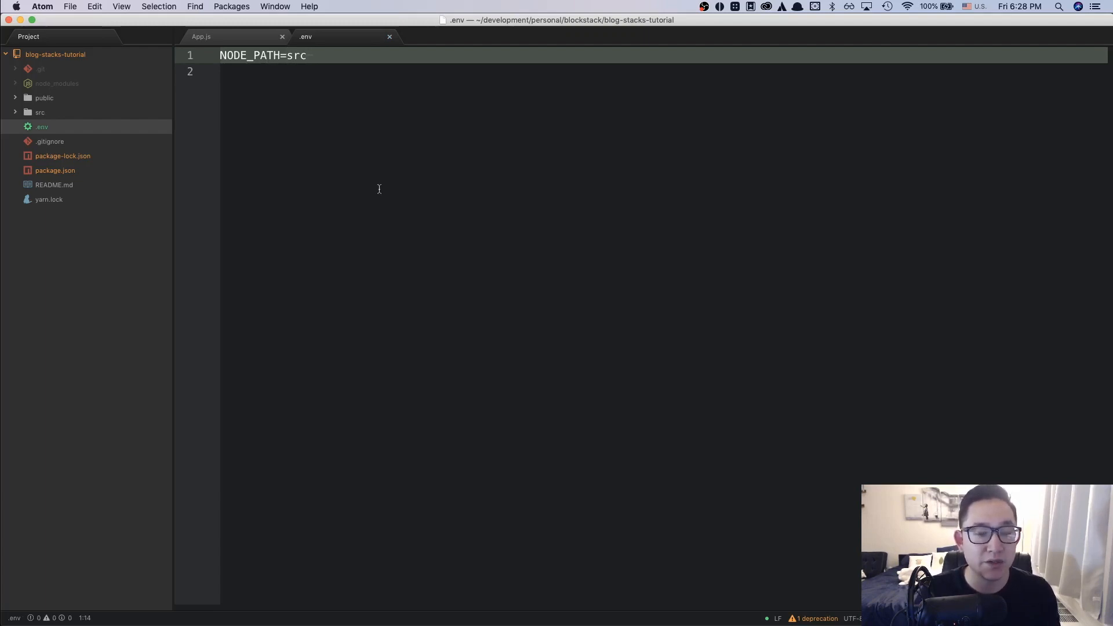
# Close .env and trim './' from App.js's main.scss import path.
pyautogui.click(202, 37)
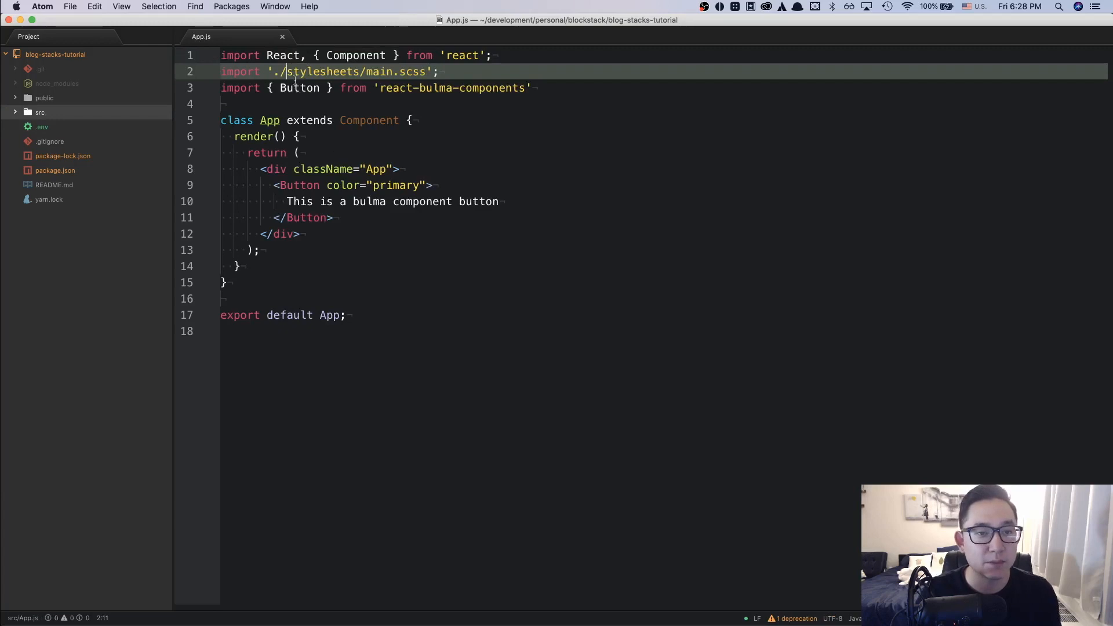
pyautogui.press('backspace')
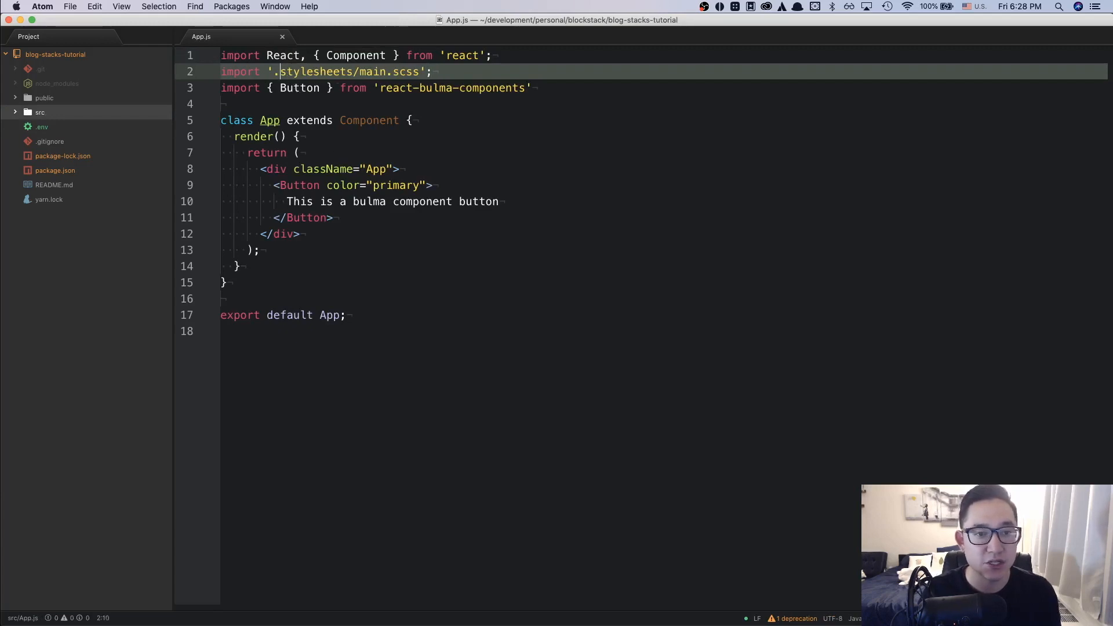
pyautogui.press('Backspace')
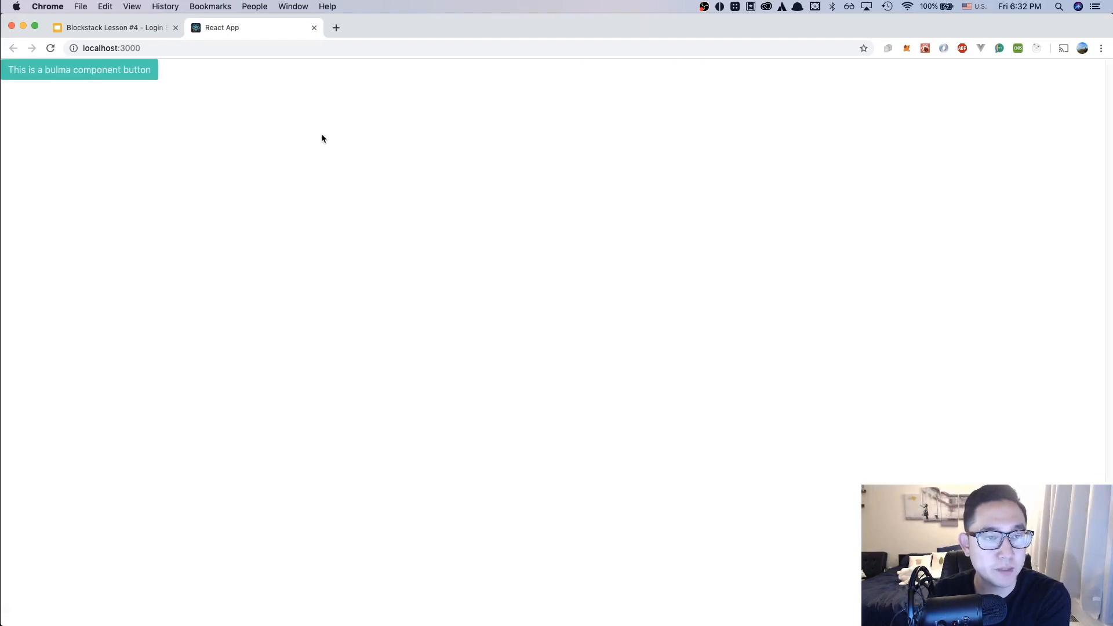
pyautogui.moveTo(310, 177)
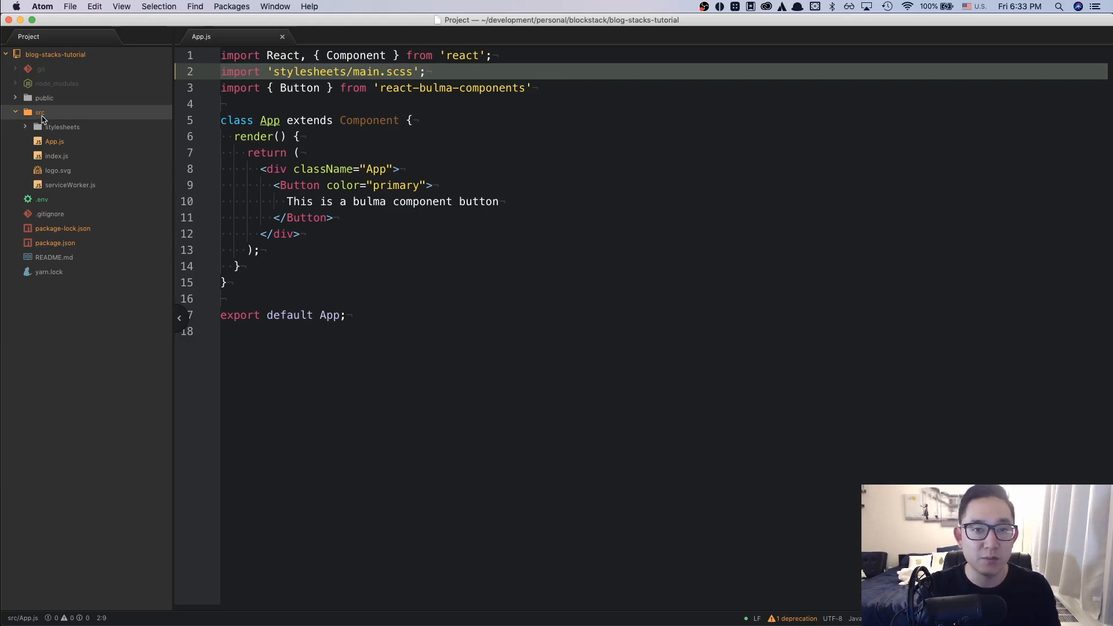
# Create a utils folder inside src holding a new constants.js file.
pyautogui.rightClick(38, 112)
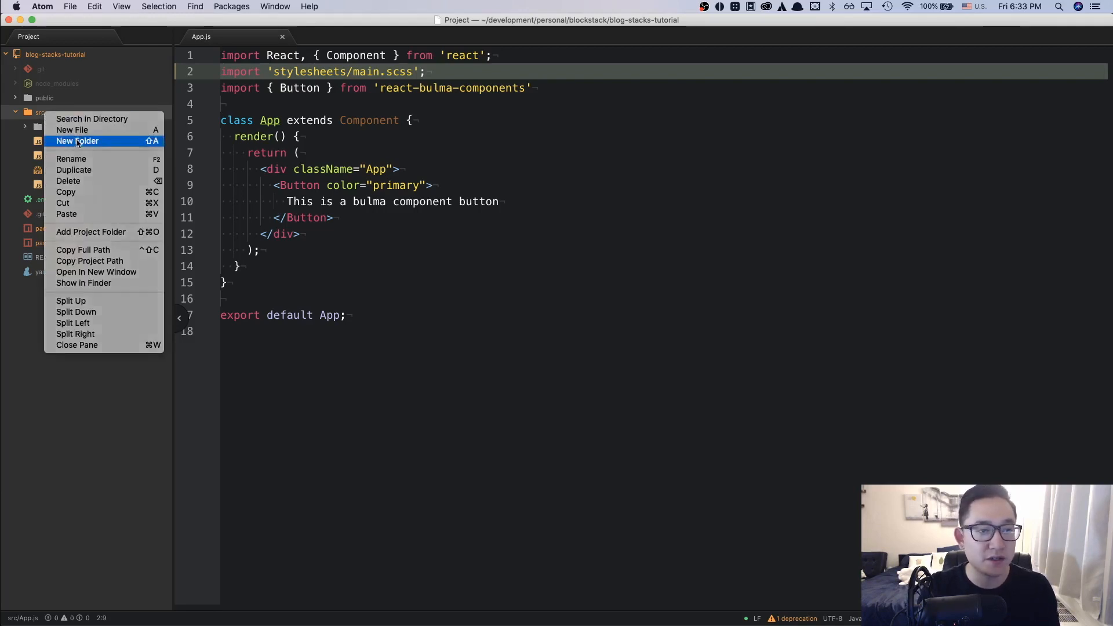
pyautogui.click(76, 142)
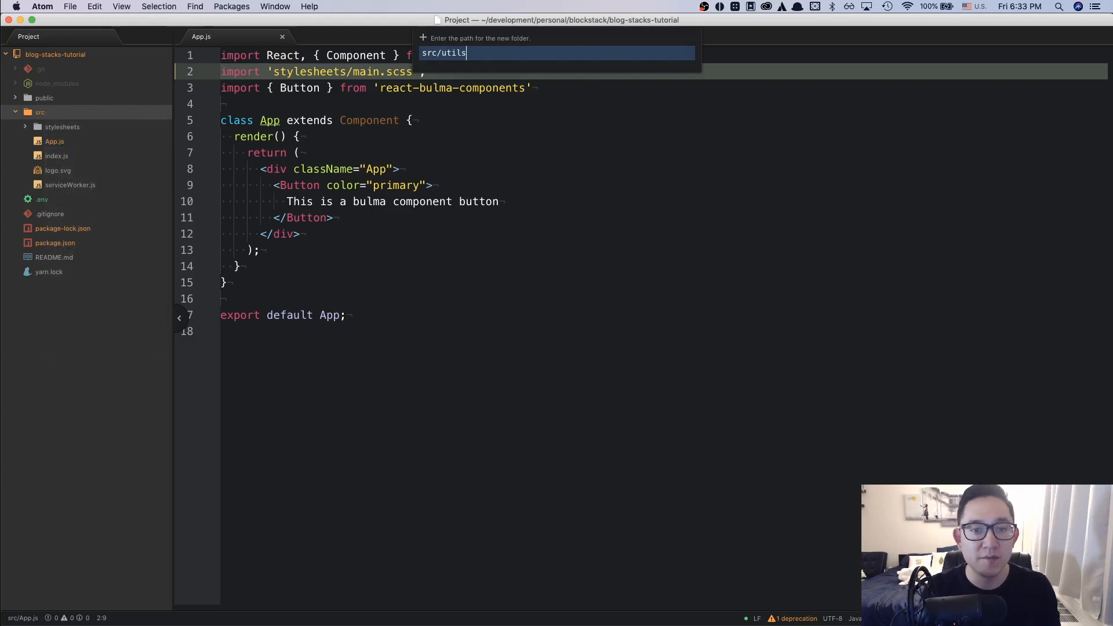
pyautogui.press('Enter')
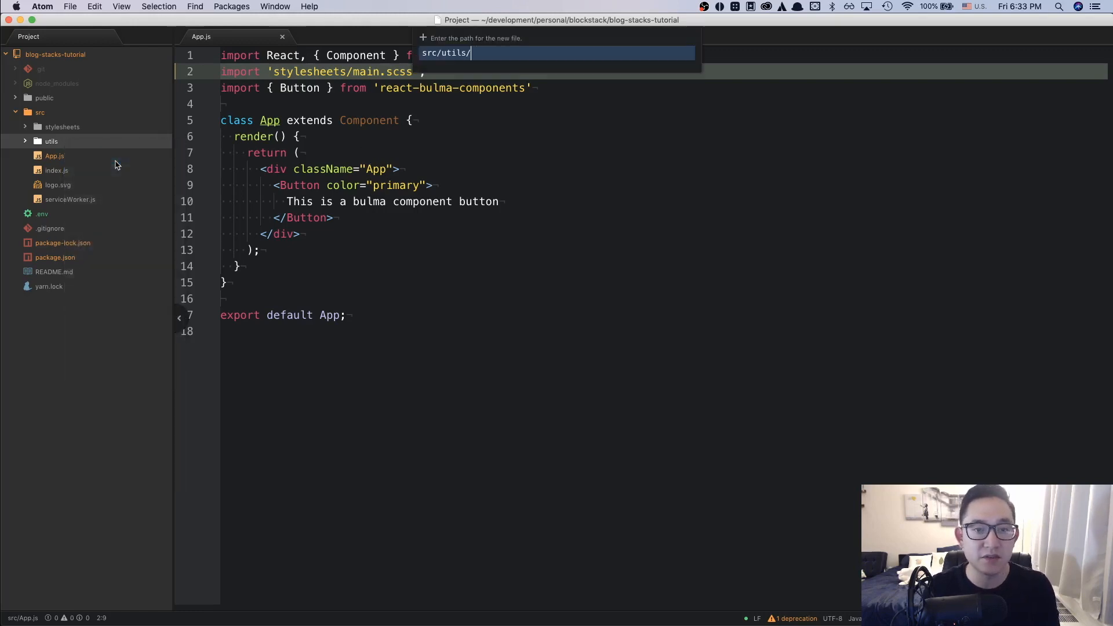
pyautogui.write('constants.j')
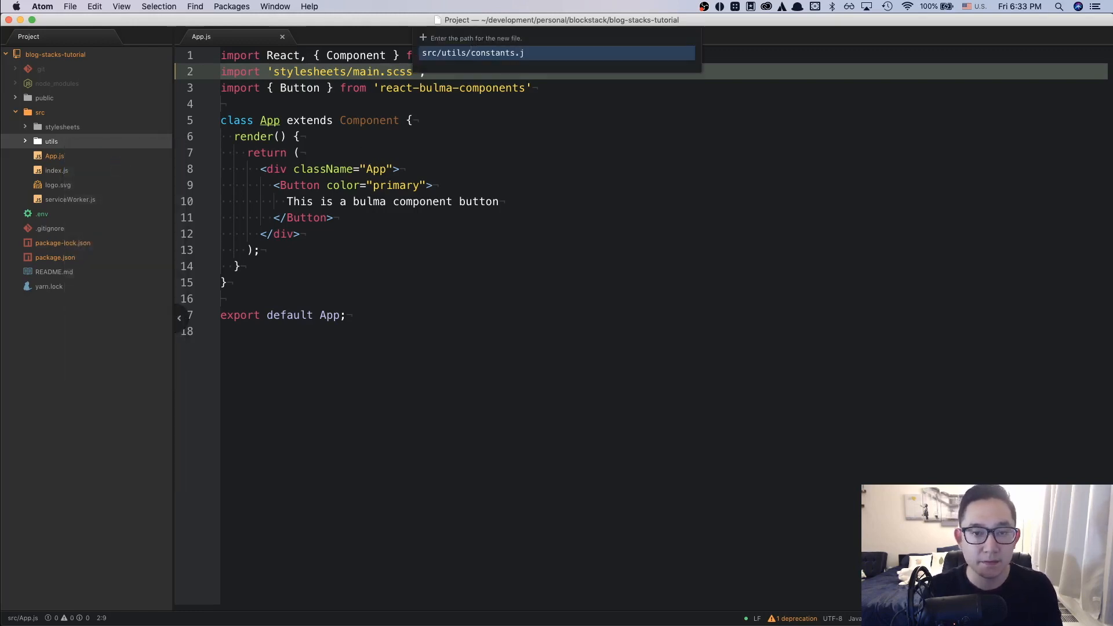
pyautogui.press('Enter')
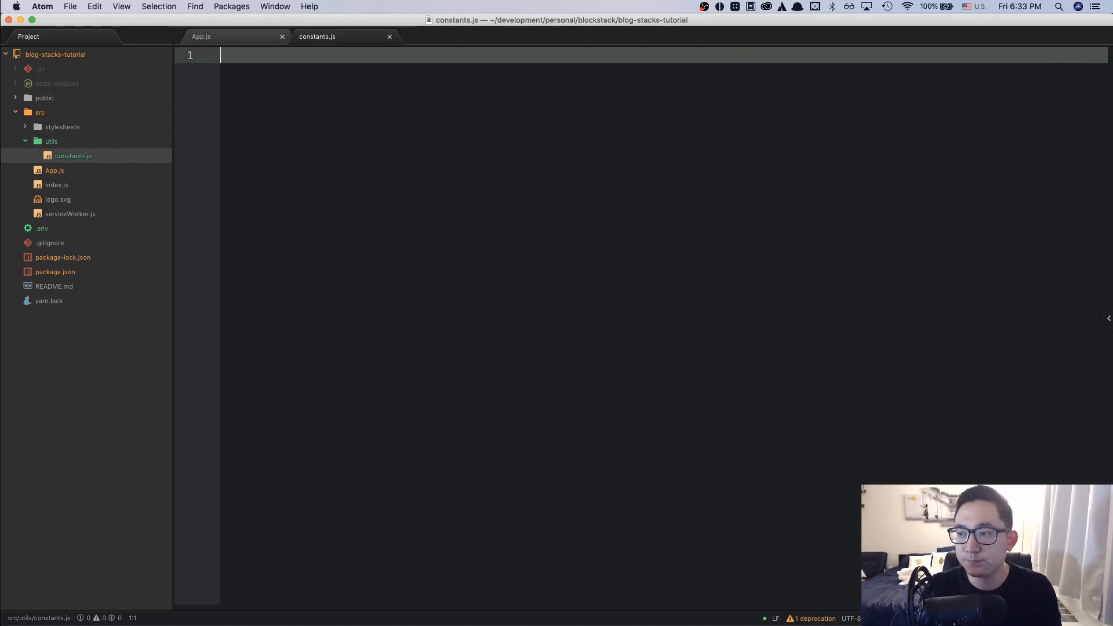
pyautogui.moveTo(619, 169)
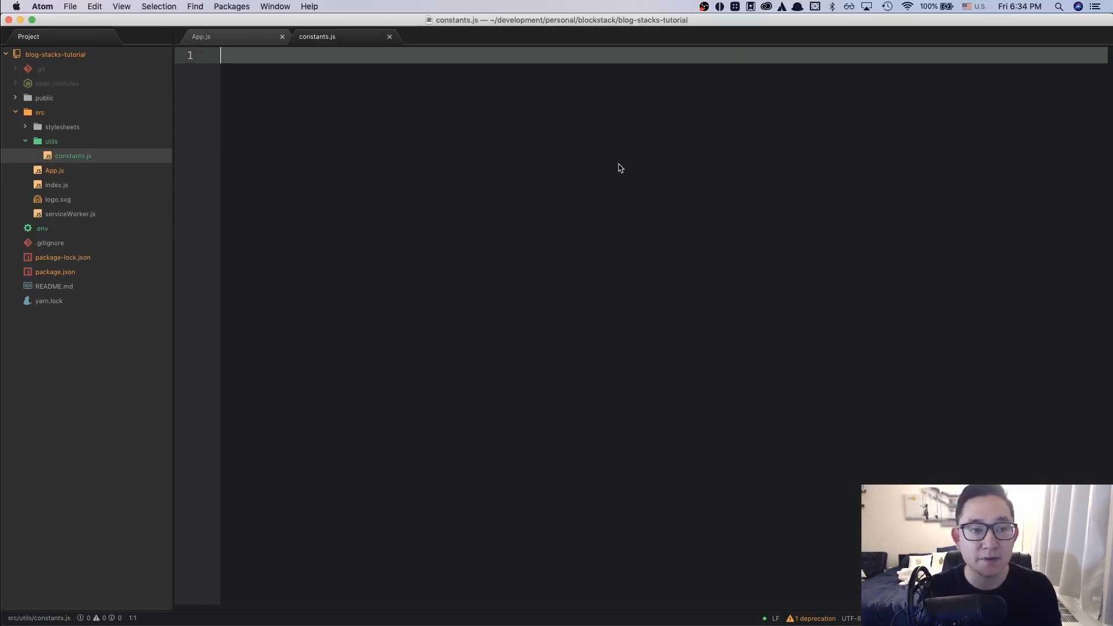
# Import AppConfig from 'blockstack' and export appConfig with ['store_write', 'publish_data'] scopes.
pyautogui.write('impor')
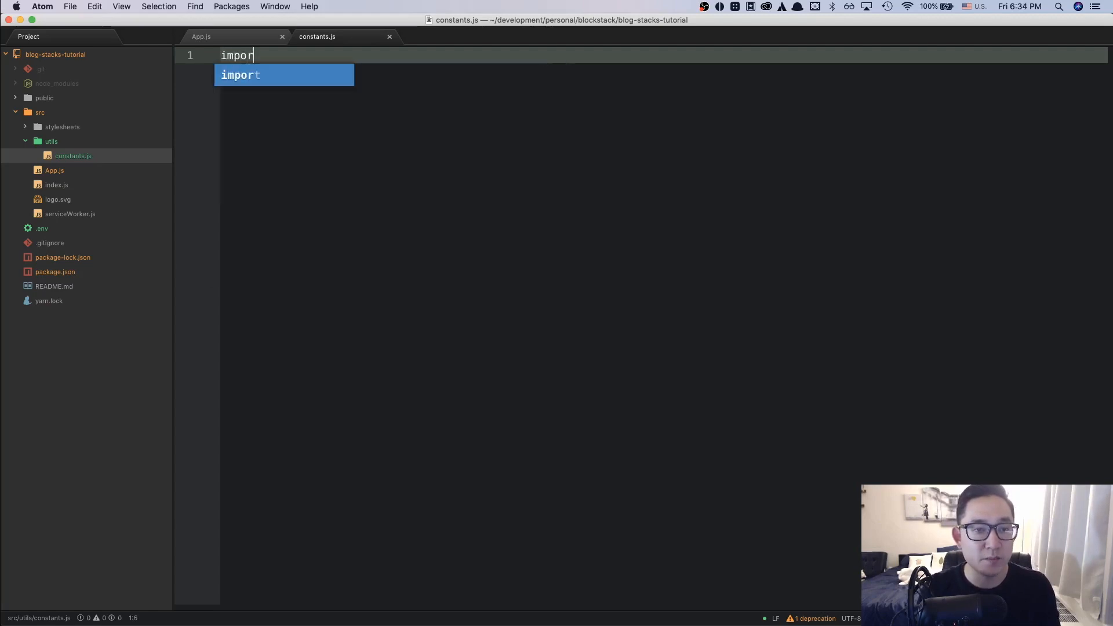
pyautogui.write('t { App }')
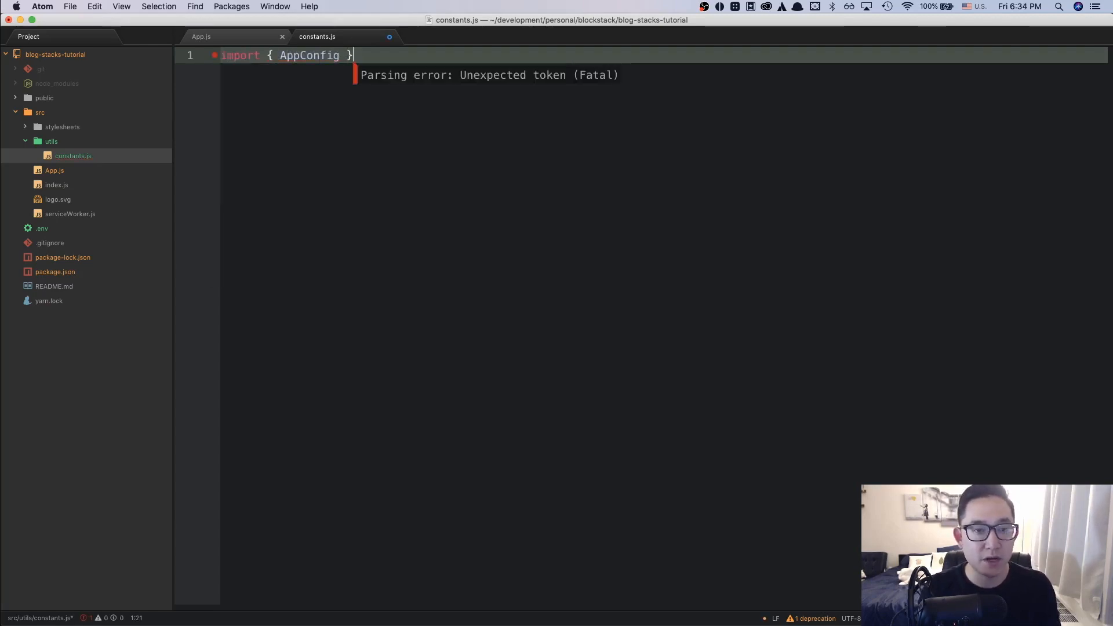
pyautogui.write("from 'blockstack'")
pyautogui.write('export')
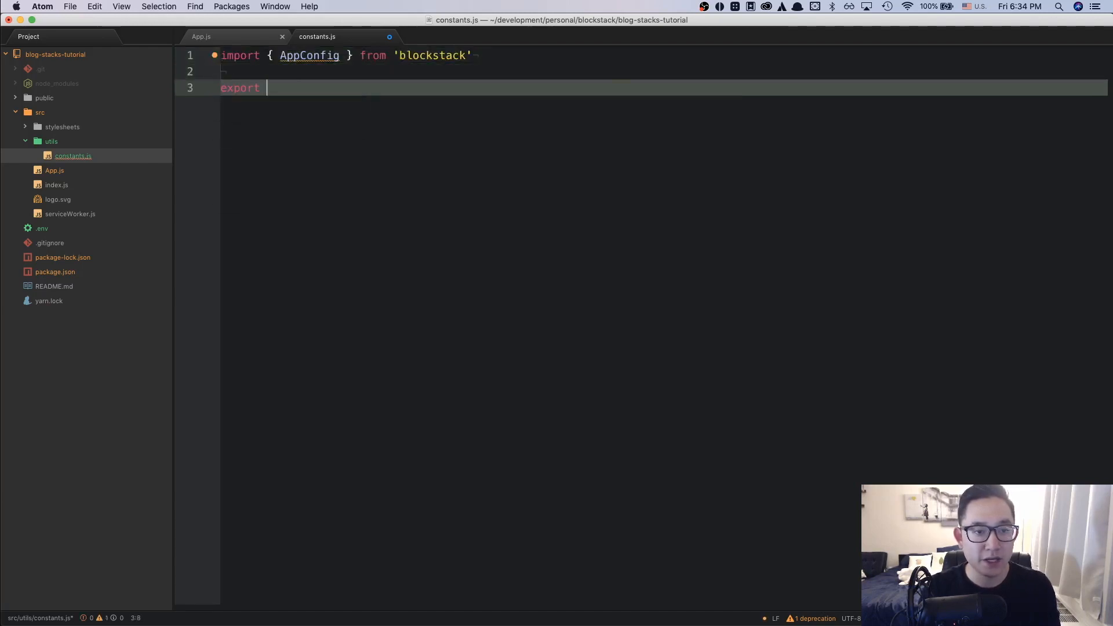
pyautogui.write('const appConfig =')
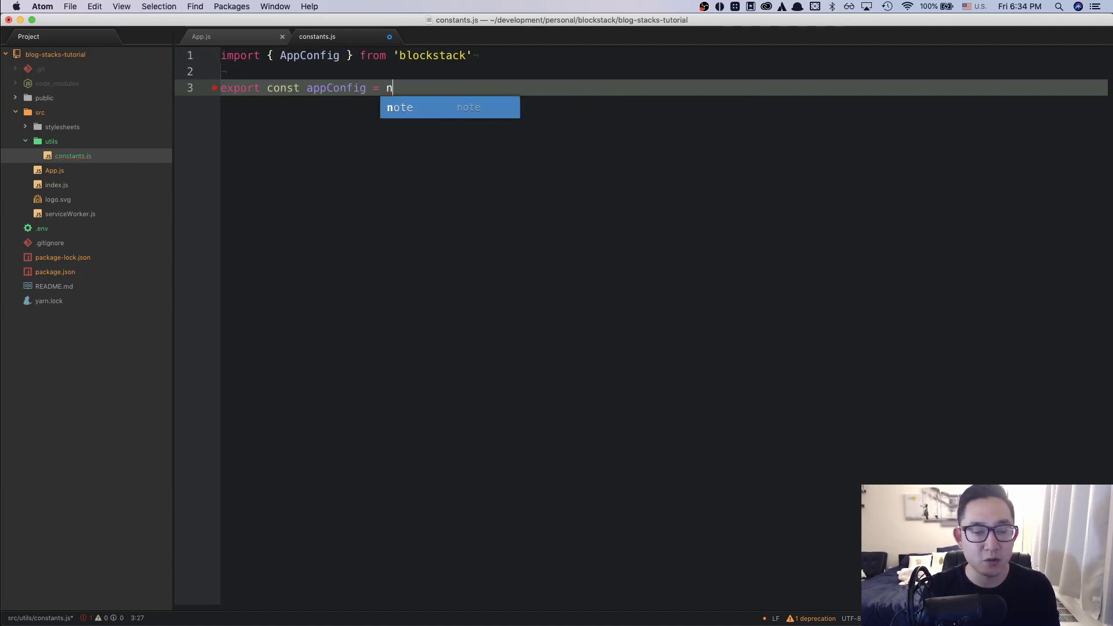
pyautogui.write('new AppC')
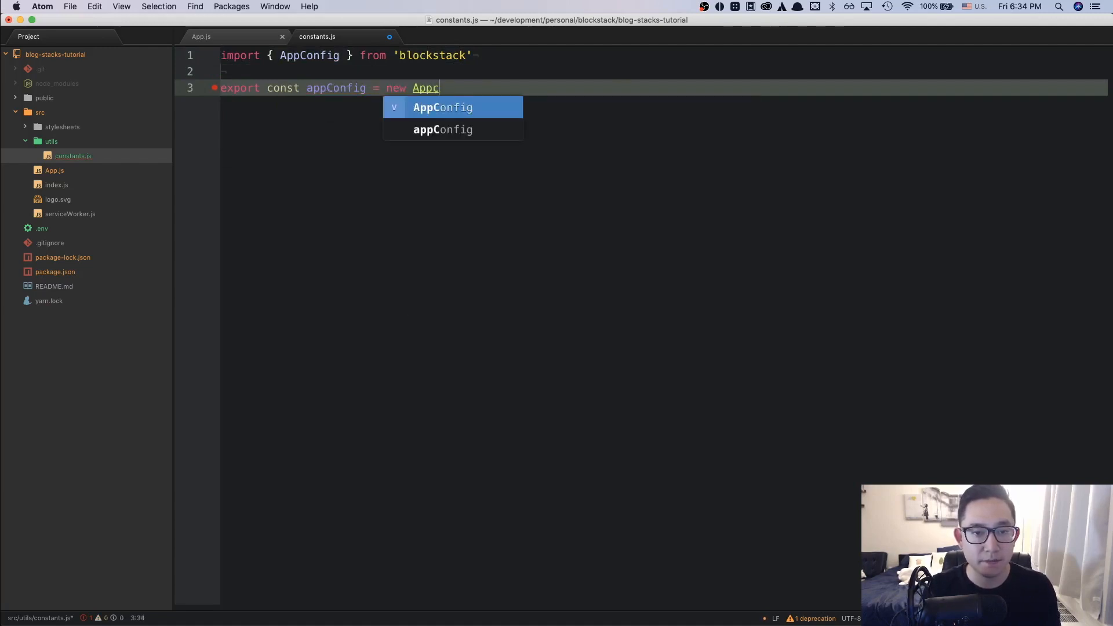
pyautogui.press('Backspace')
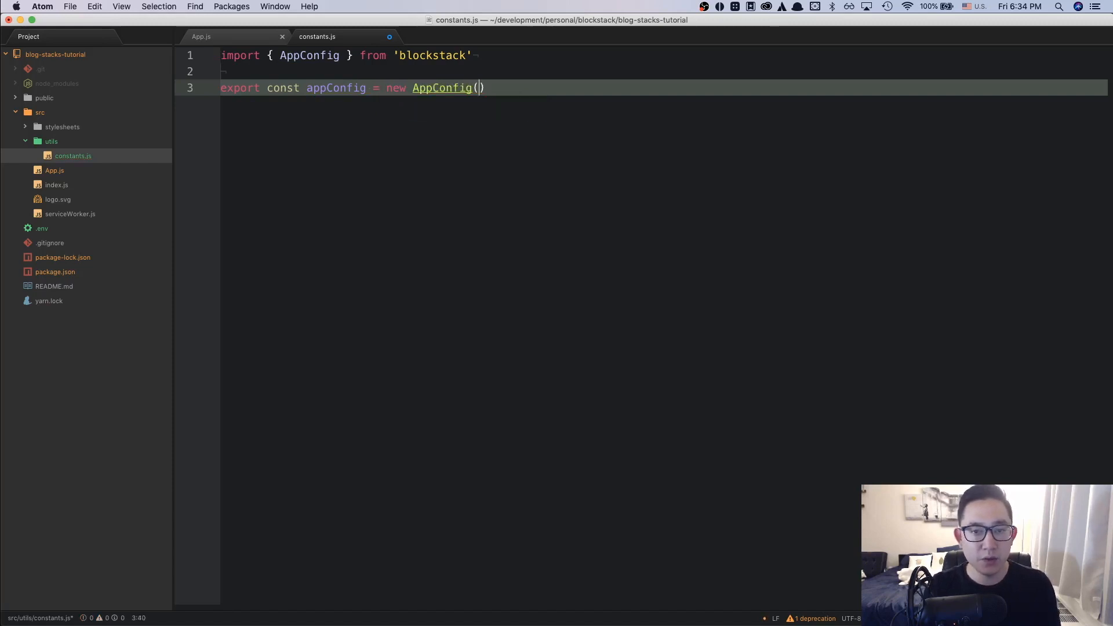
pyautogui.write("['store']")
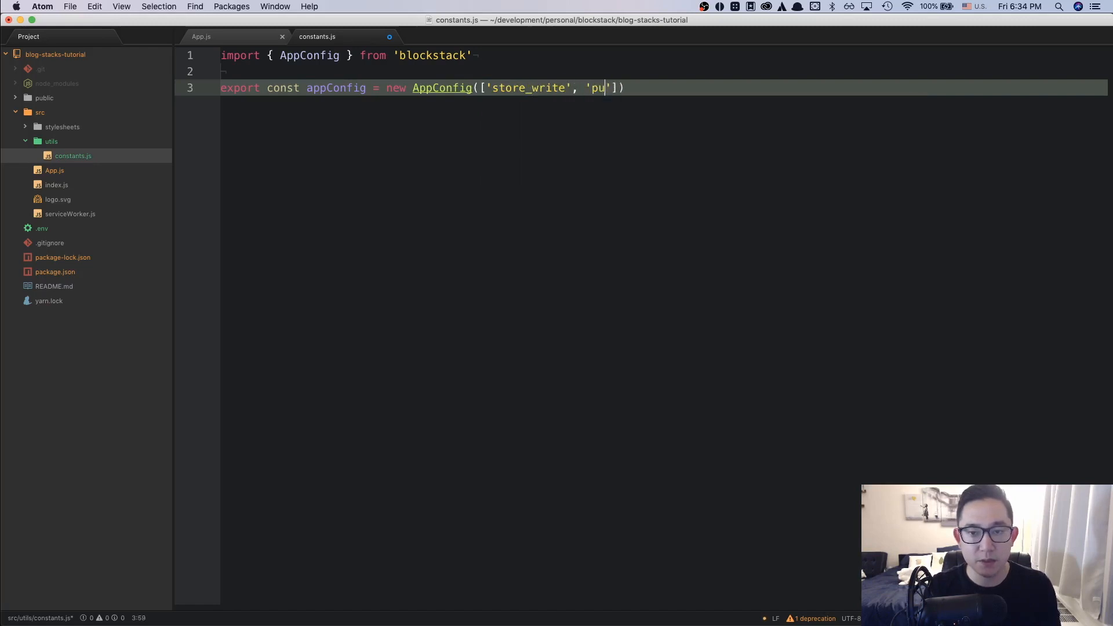
pyautogui.write('blish_data')
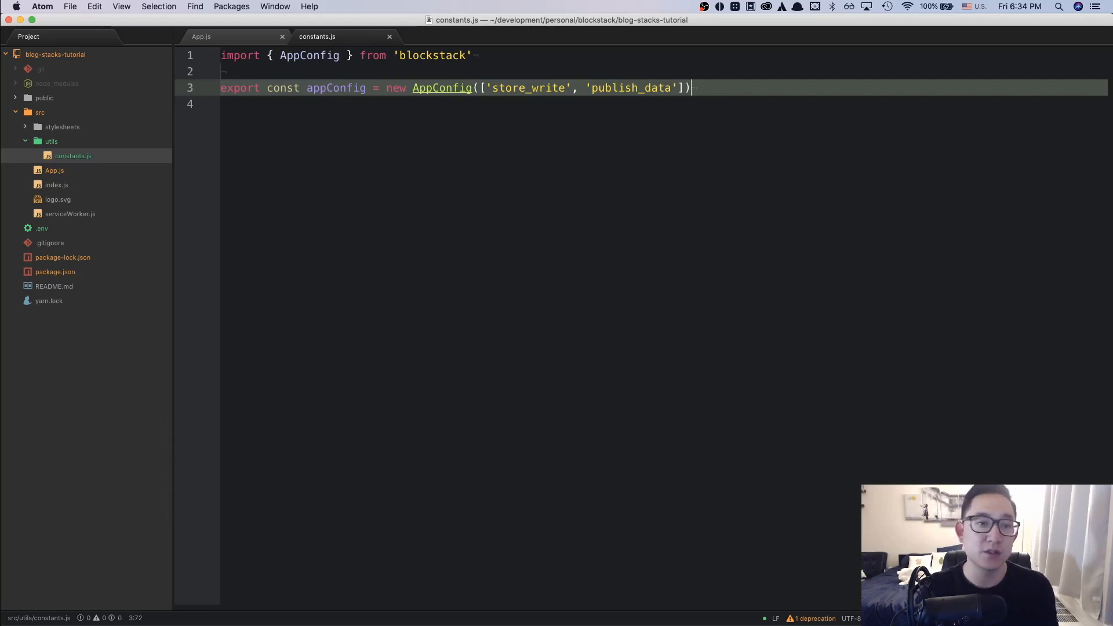
# Add App.js import lines for appConfig from 'utils/constants' and UserSession from 'blockstack'.
pyautogui.click(202, 36)
pyautogui.write("import { appConfig } from '")
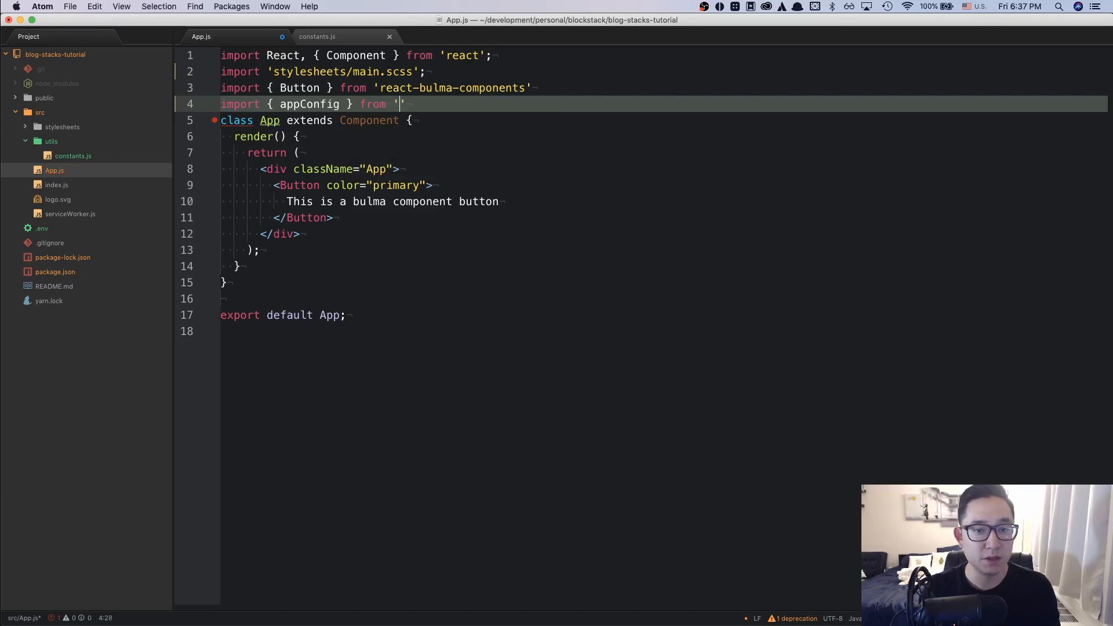
pyautogui.write('utils/constants')
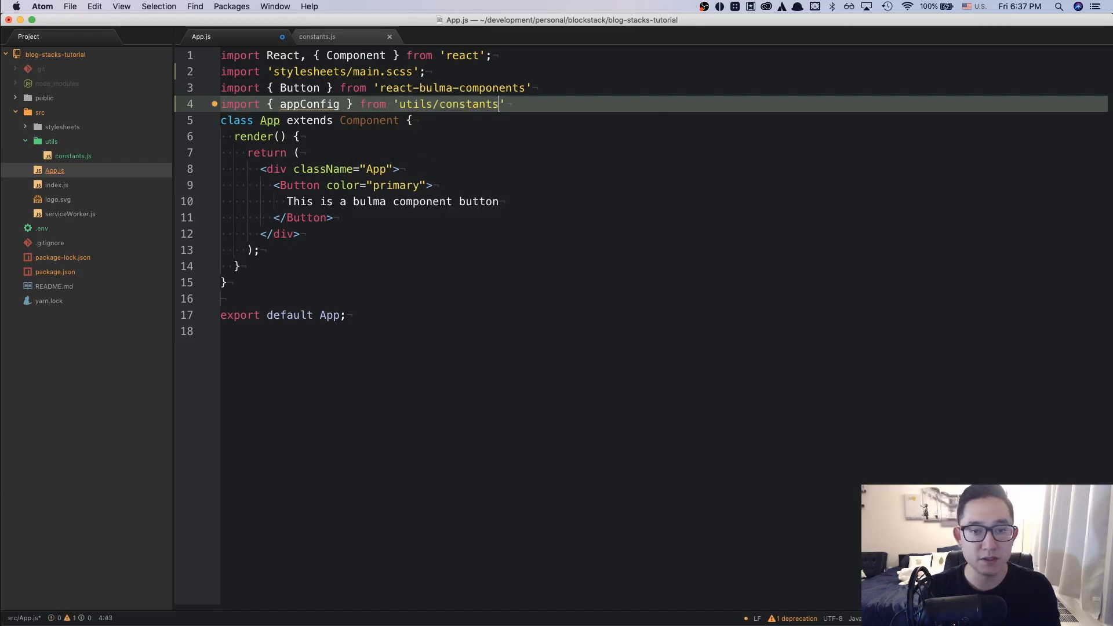
pyautogui.press('Enter')
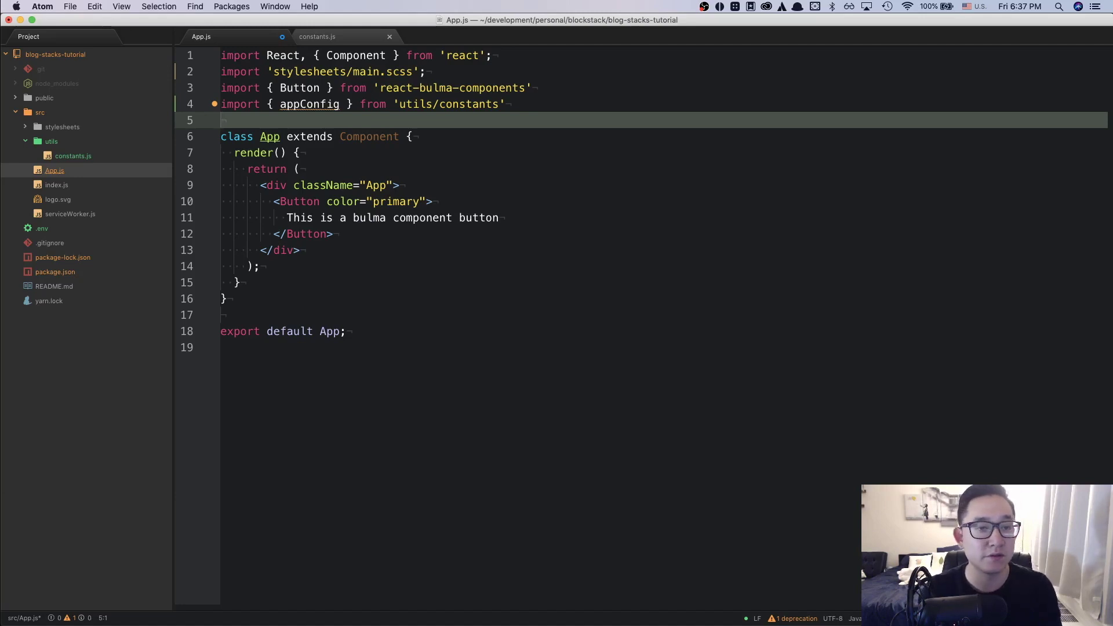
pyautogui.click(418, 136)
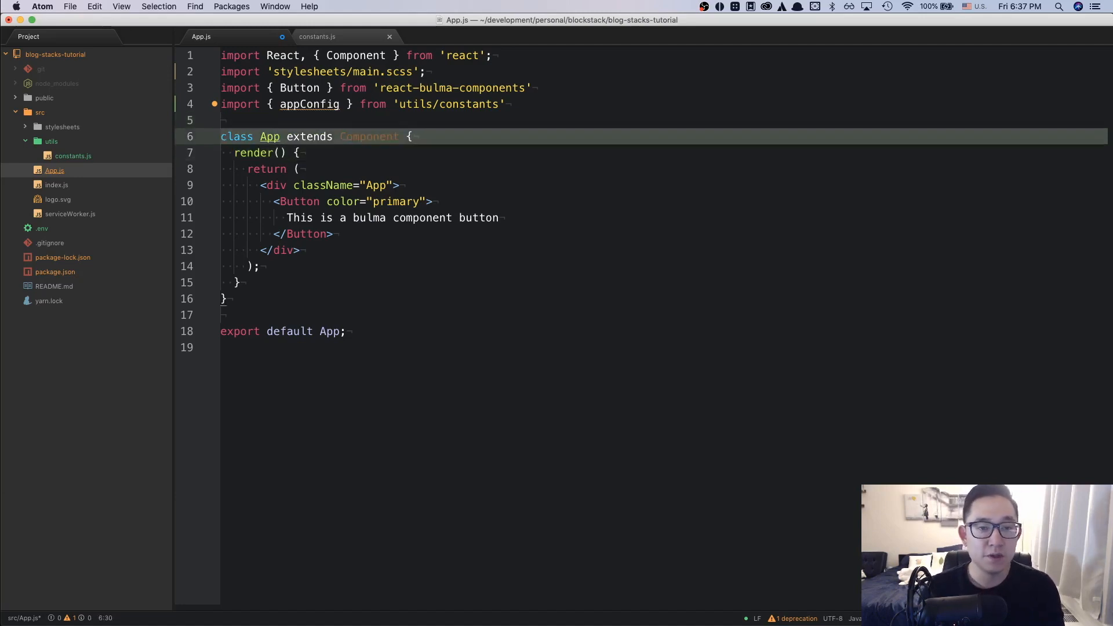
pyautogui.write('import { UserSession')
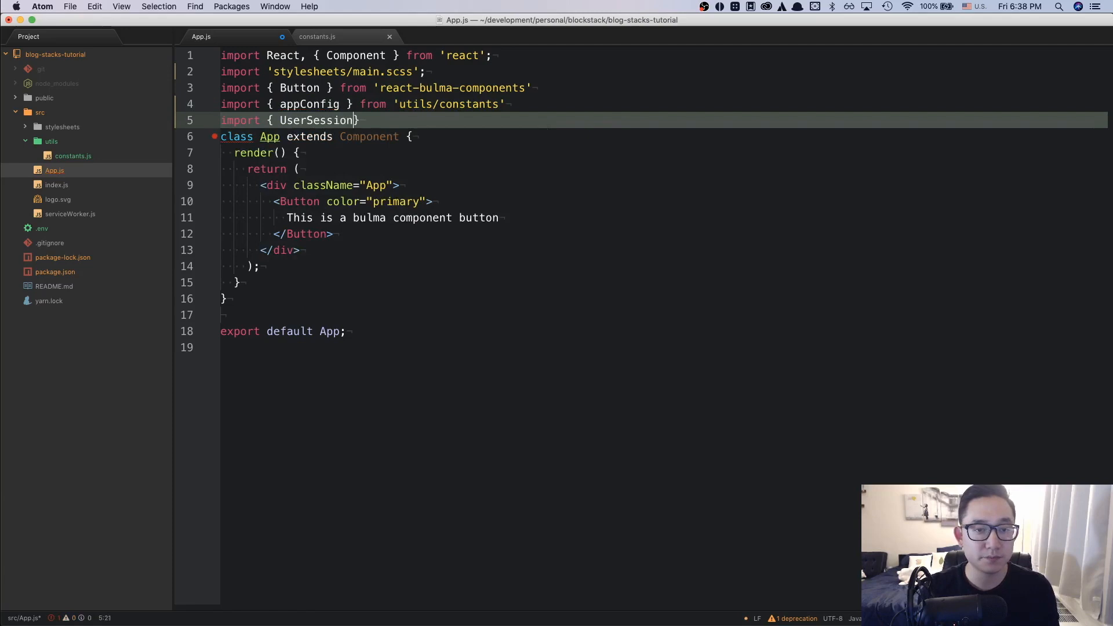
pyautogui.write("} from '")
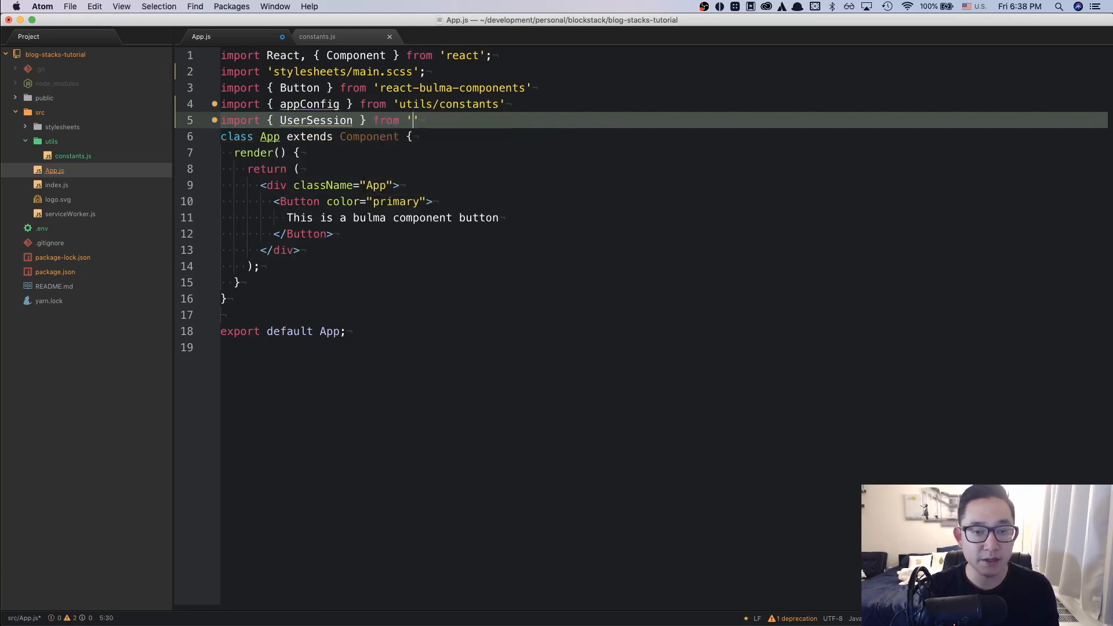
pyautogui.write('blockstack')
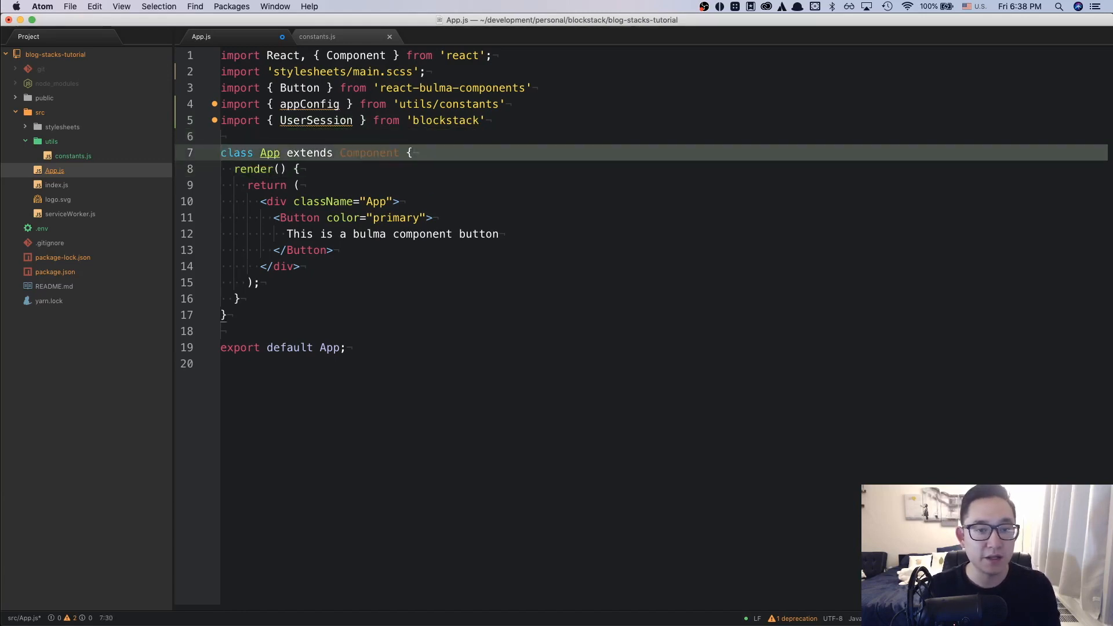
# Define state = { userSession: new UserSession({ appConfig }) } in App.js.
pyautogui.write('state')
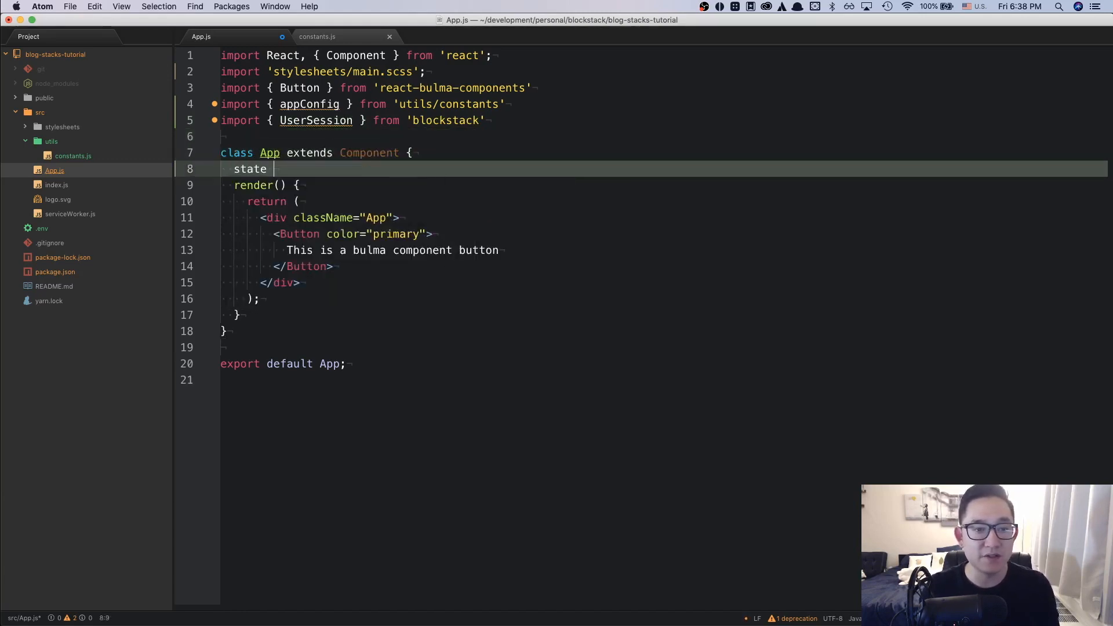
pyautogui.write('= {')
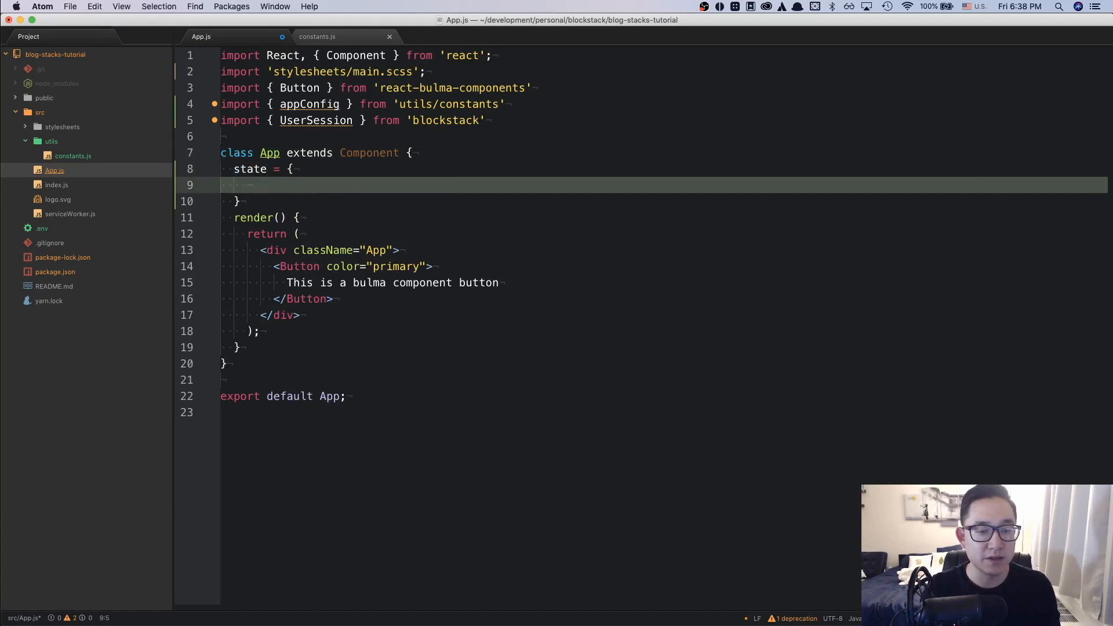
pyautogui.write('user')
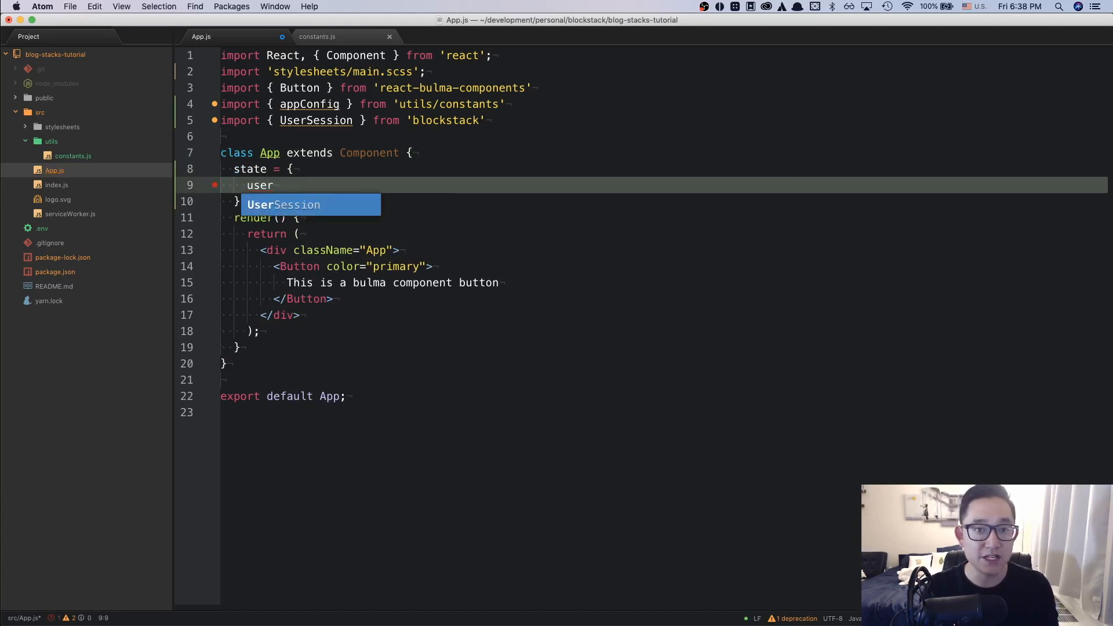
pyautogui.write('Session')
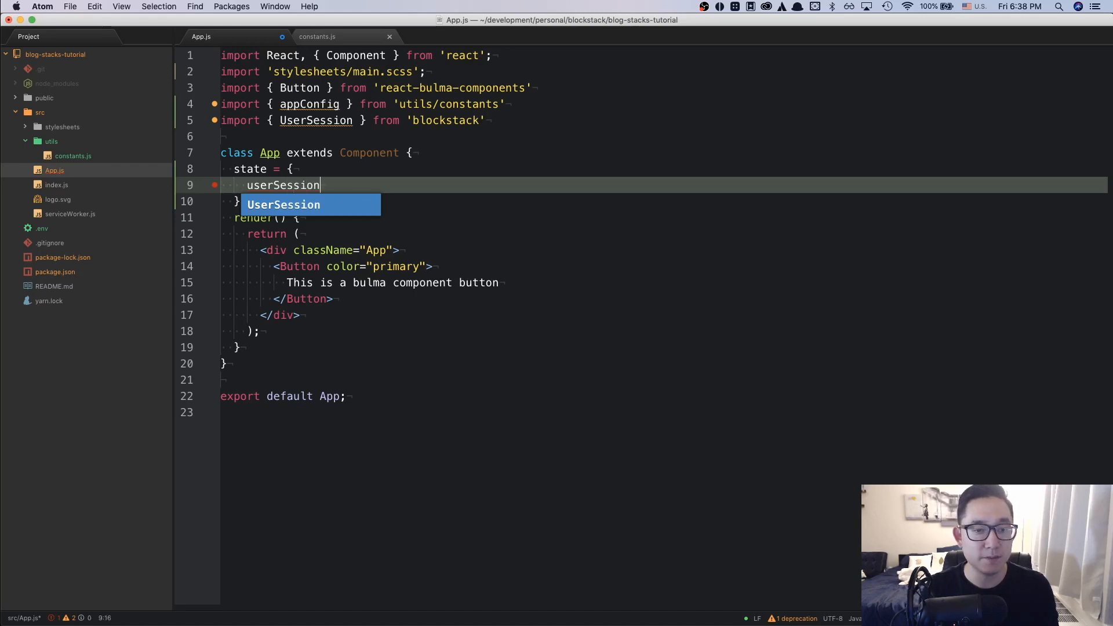
pyautogui.write(': new')
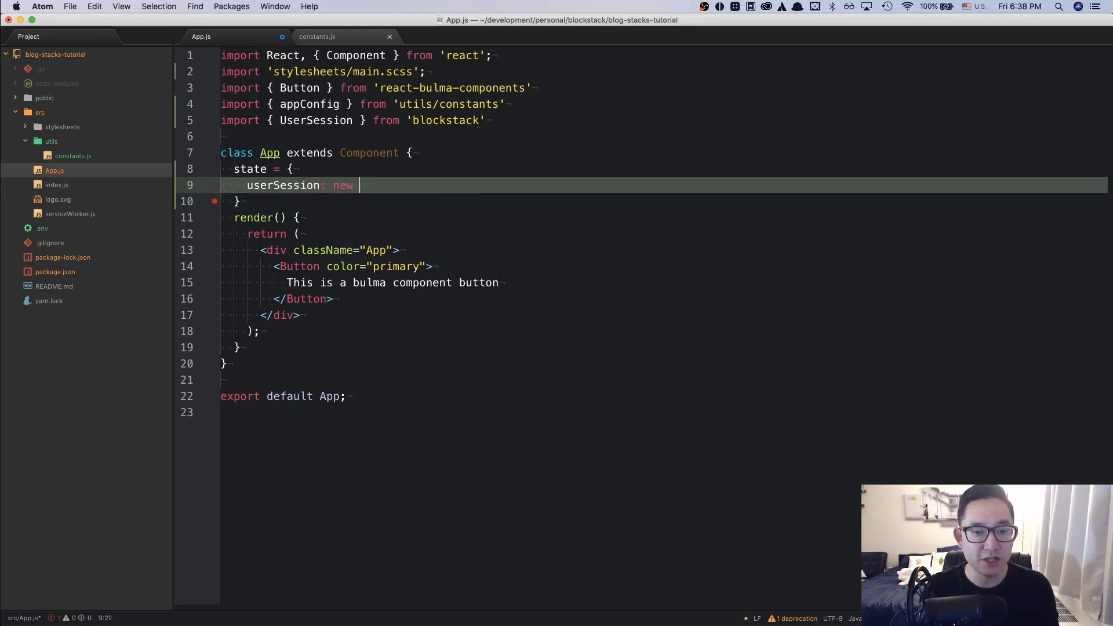
pyautogui.write('UserSession')
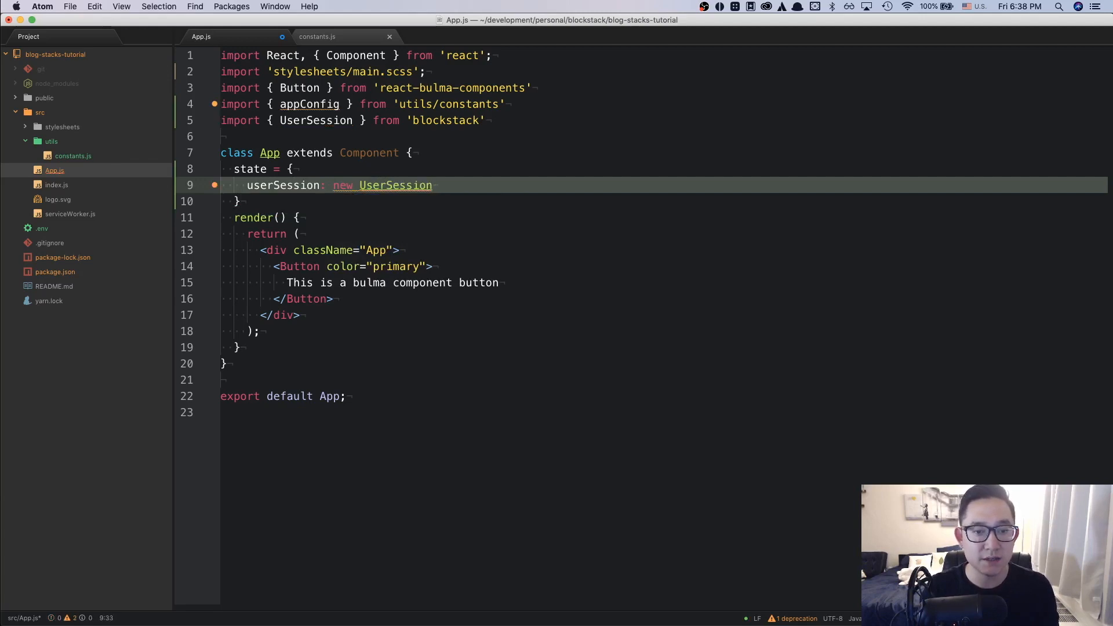
pyautogui.write('()')
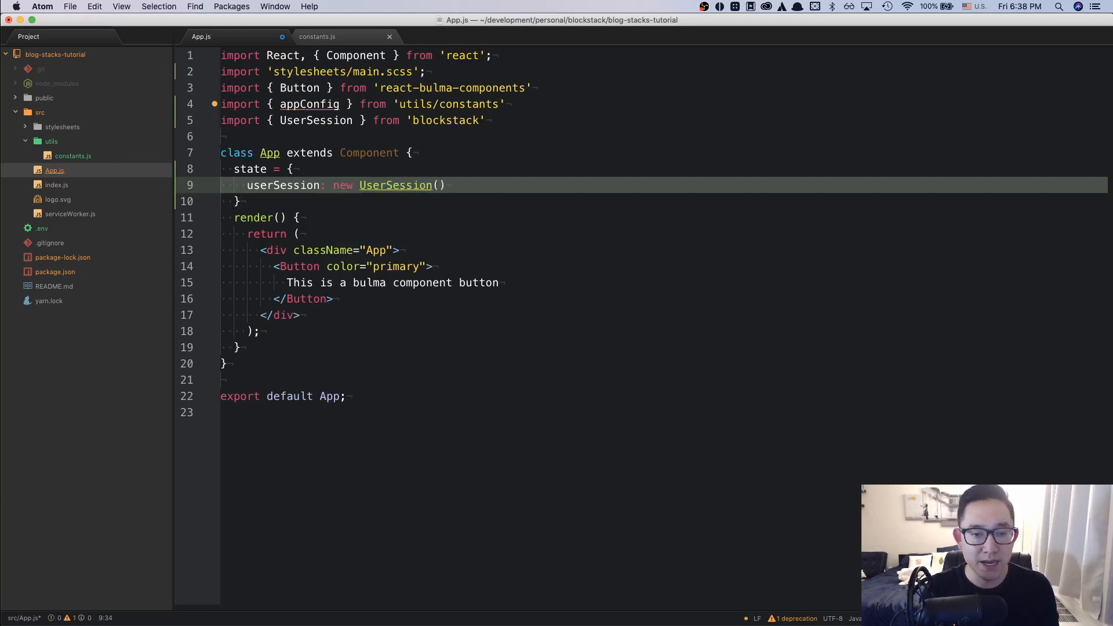
pyautogui.write('{ app')
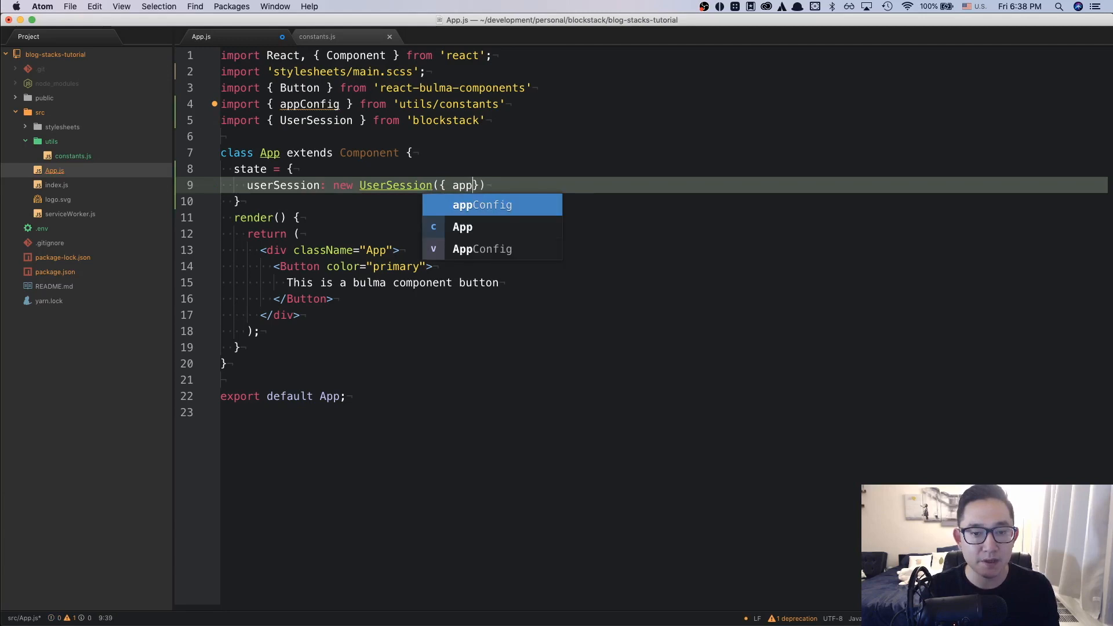
pyautogui.press('Tab')
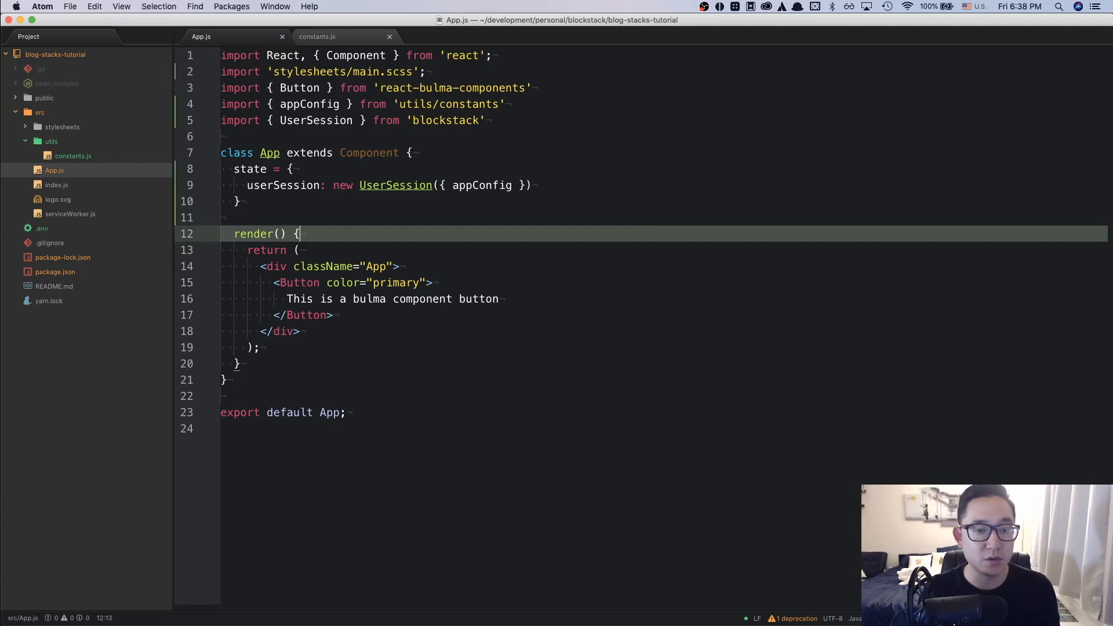
# Add console.log(this.state.userSession) as the first line of render().
pyautogui.write('console.')
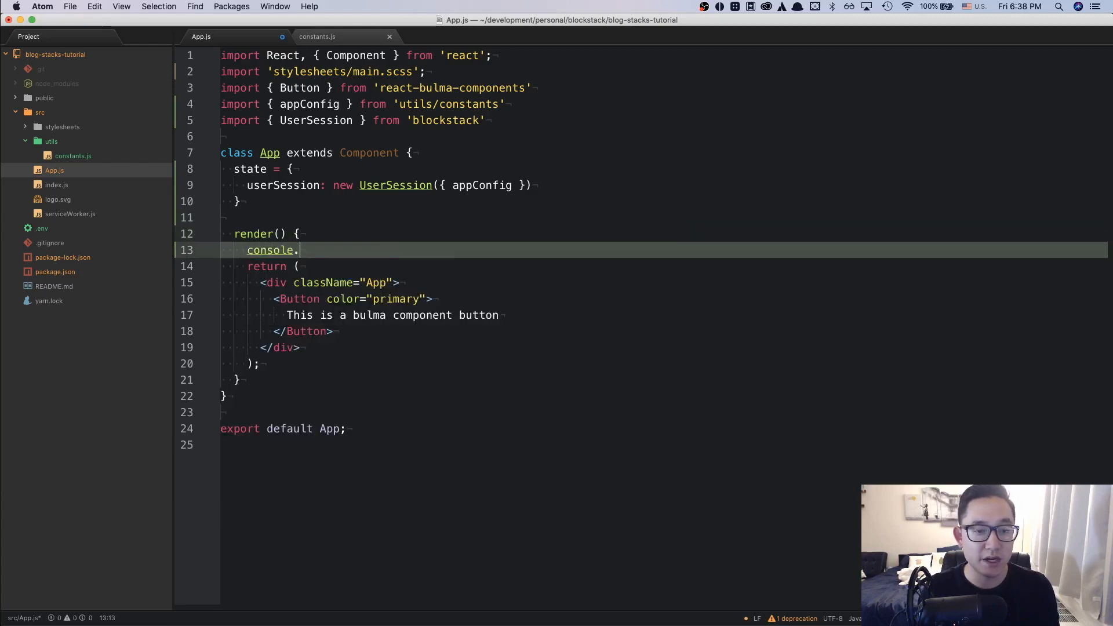
pyautogui.write('log(use')
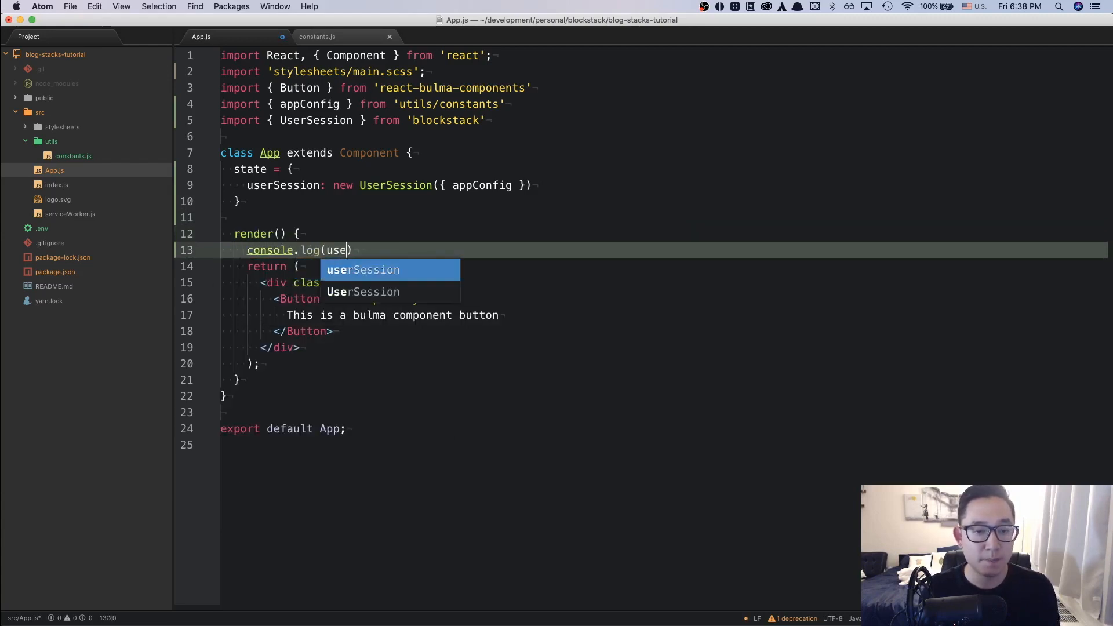
pyautogui.press('Tab')
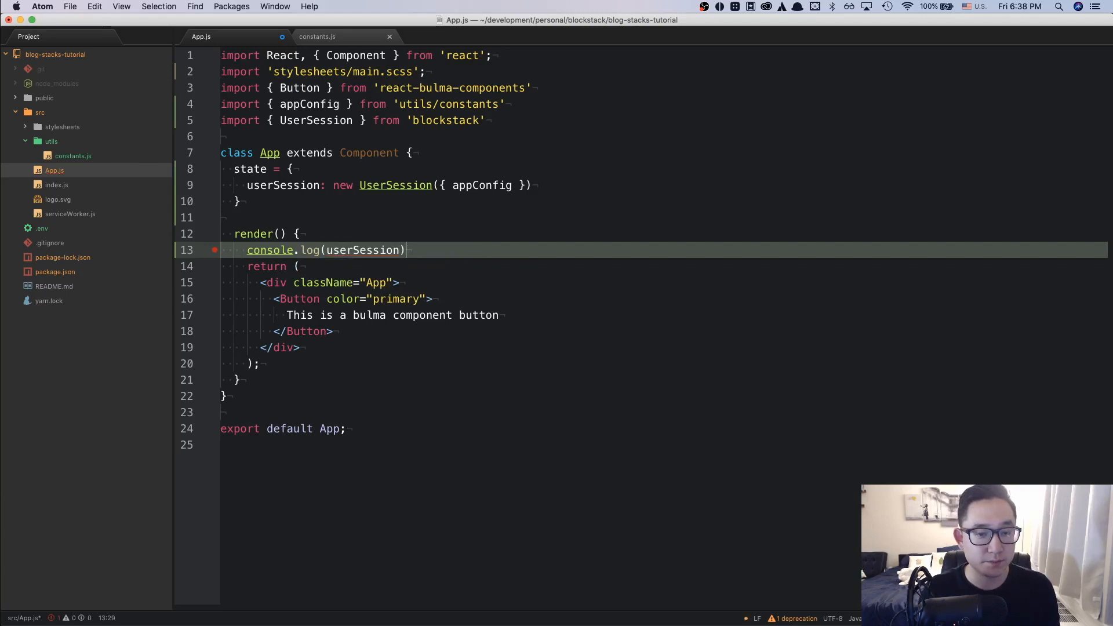
pyautogui.write('this')
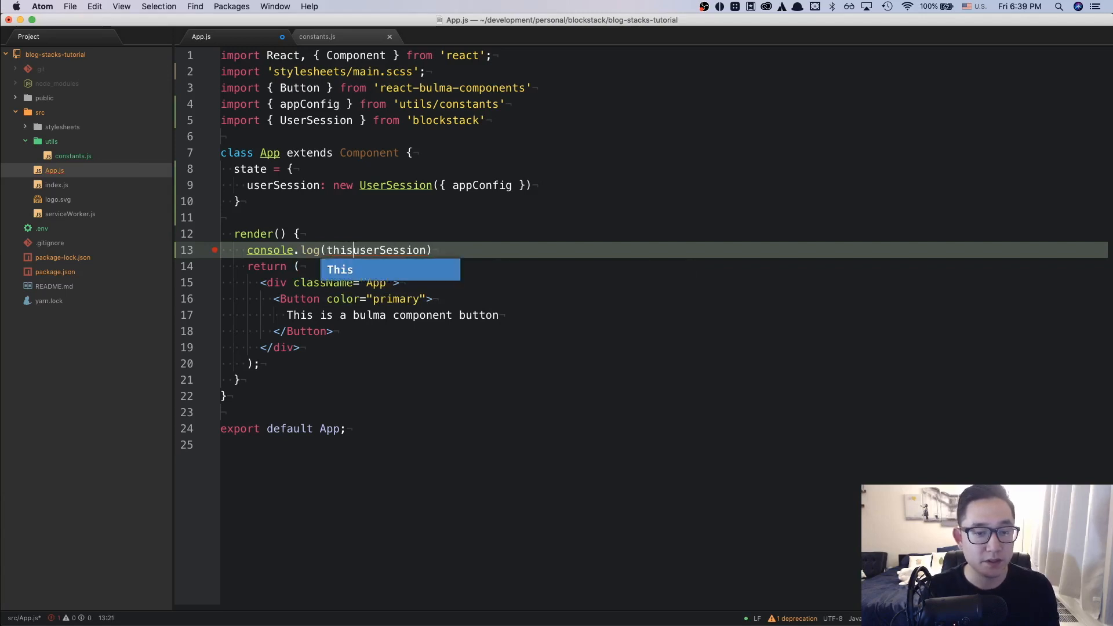
pyautogui.write('.state.')
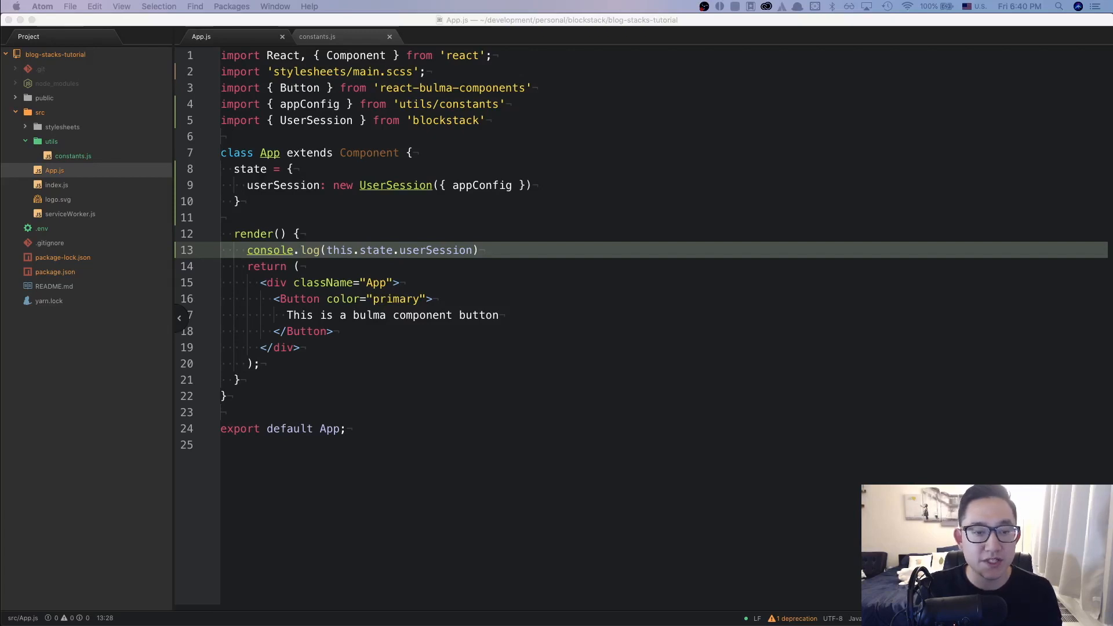
pyautogui.moveTo(679, 369)
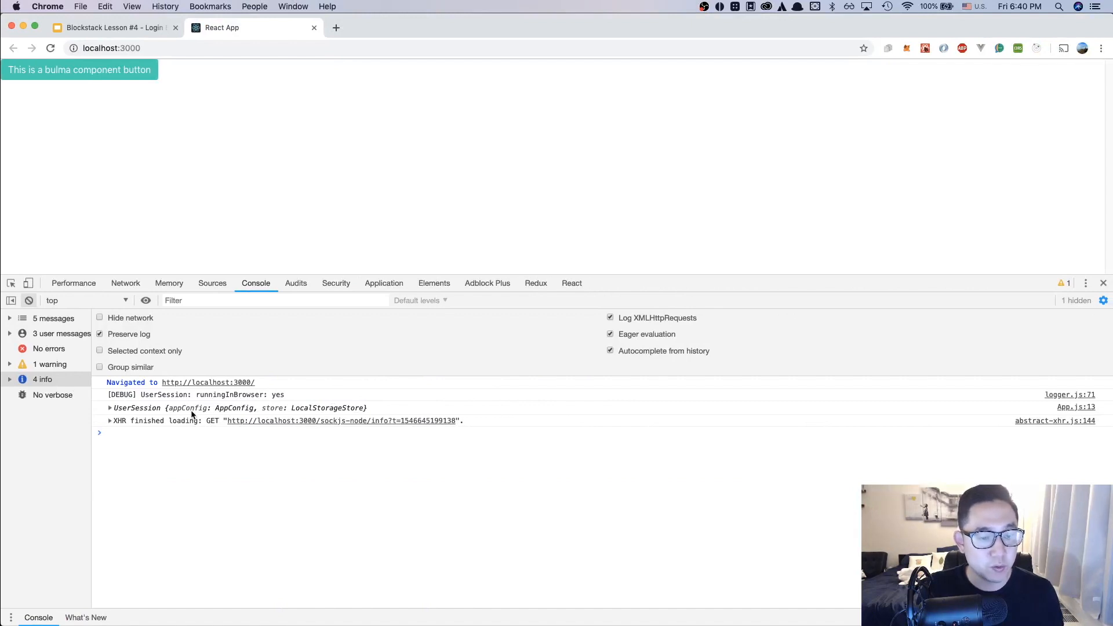
# Expand the logged UserSession and its appConfig in the Chrome console.
pyautogui.click(109, 407)
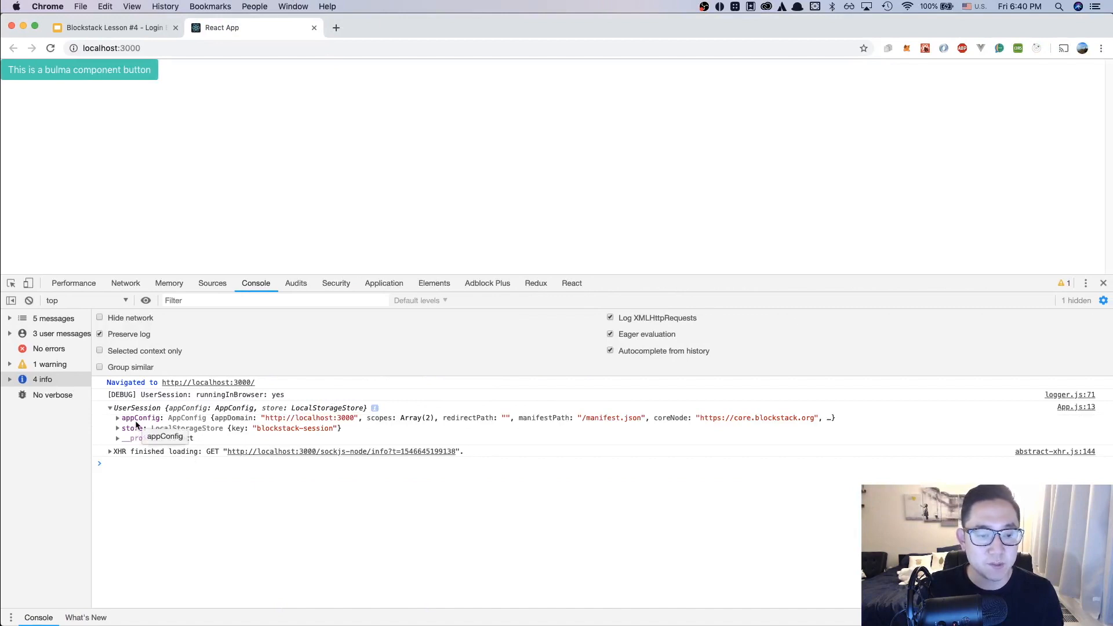
pyautogui.moveTo(140, 419)
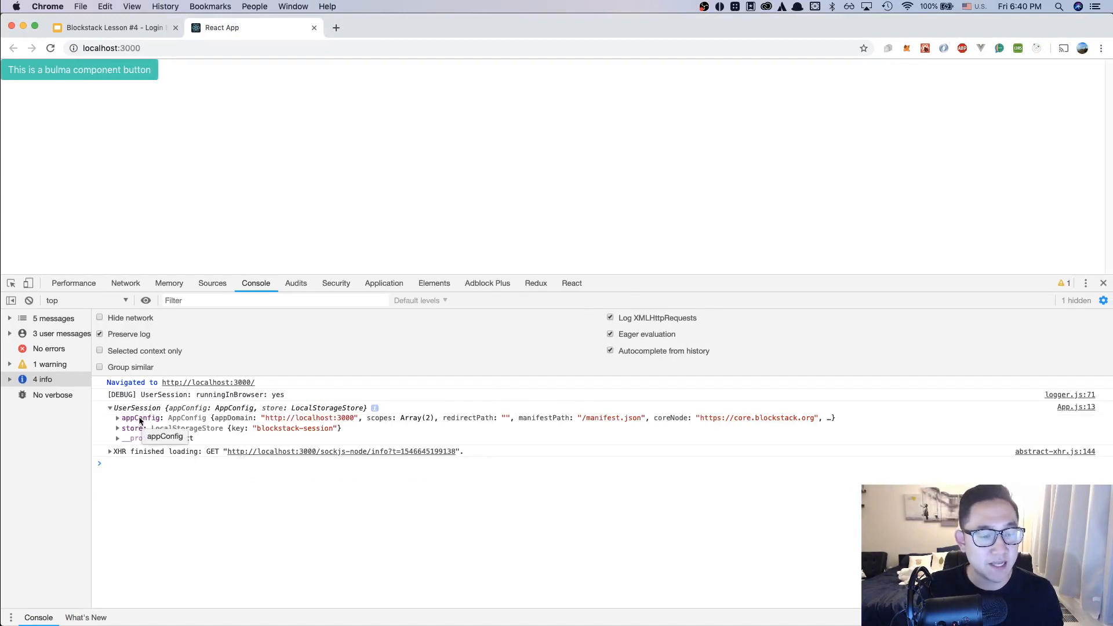
pyautogui.click(117, 417)
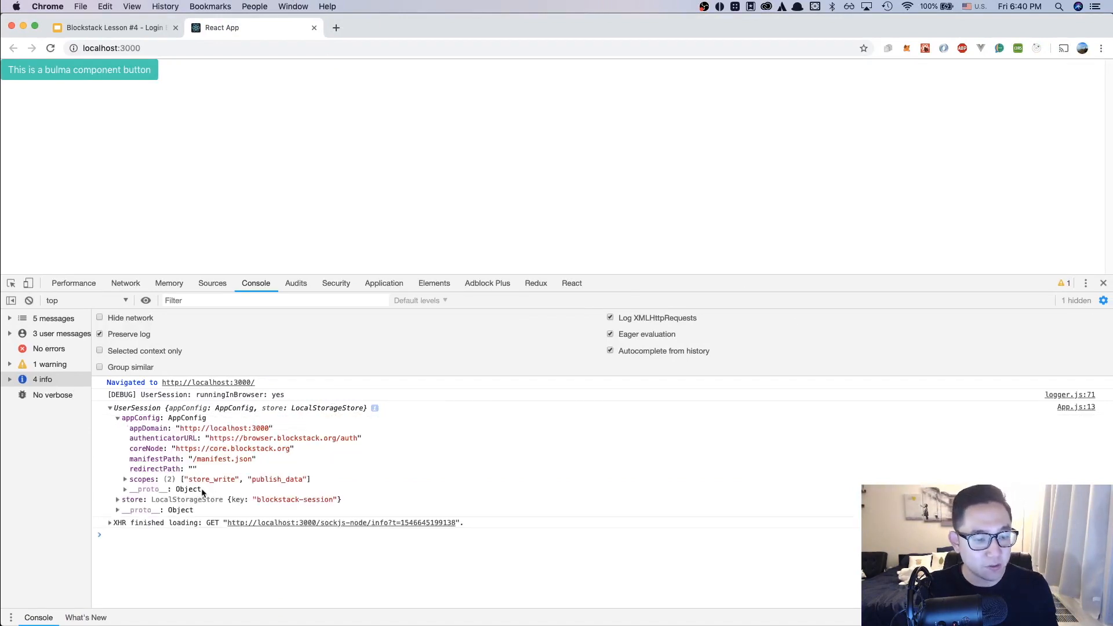
pyautogui.moveTo(160, 479)
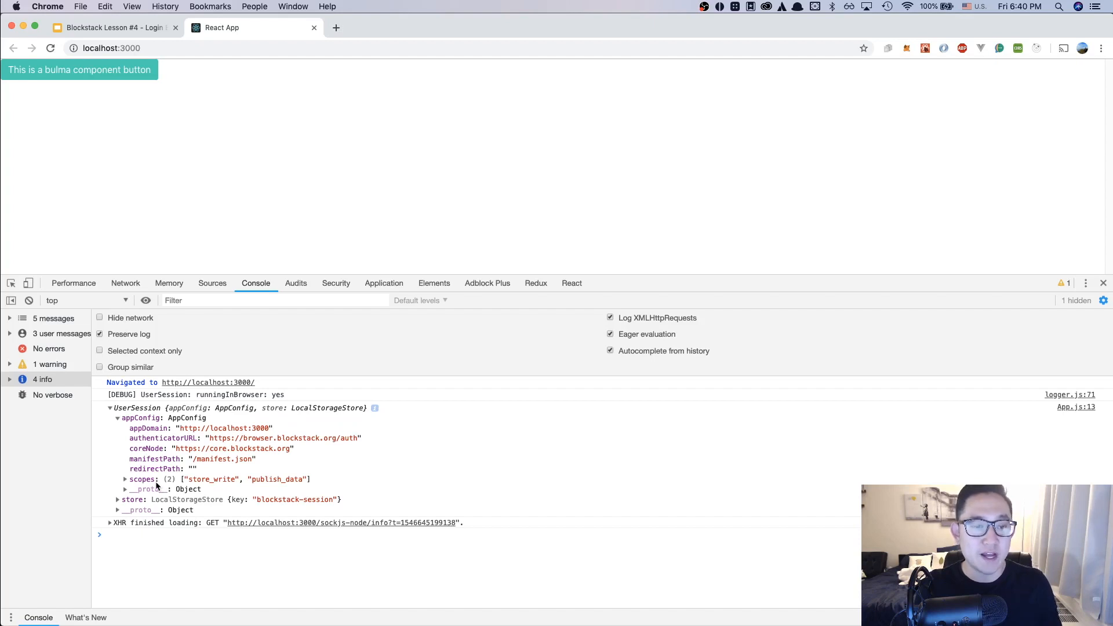
pyautogui.moveTo(154, 484)
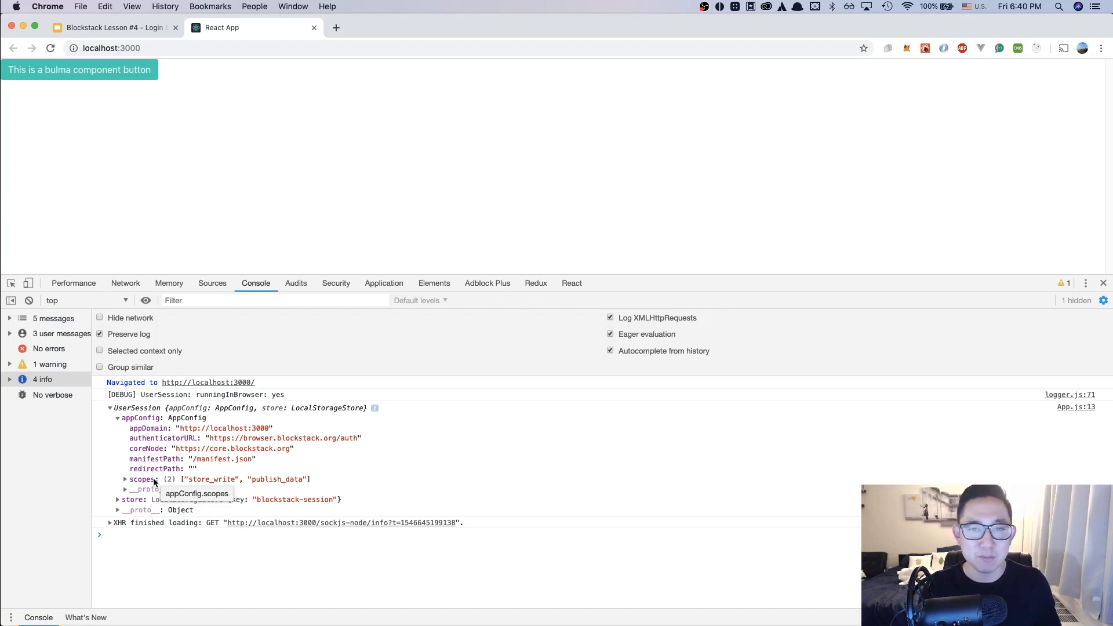
pyautogui.moveTo(200, 468)
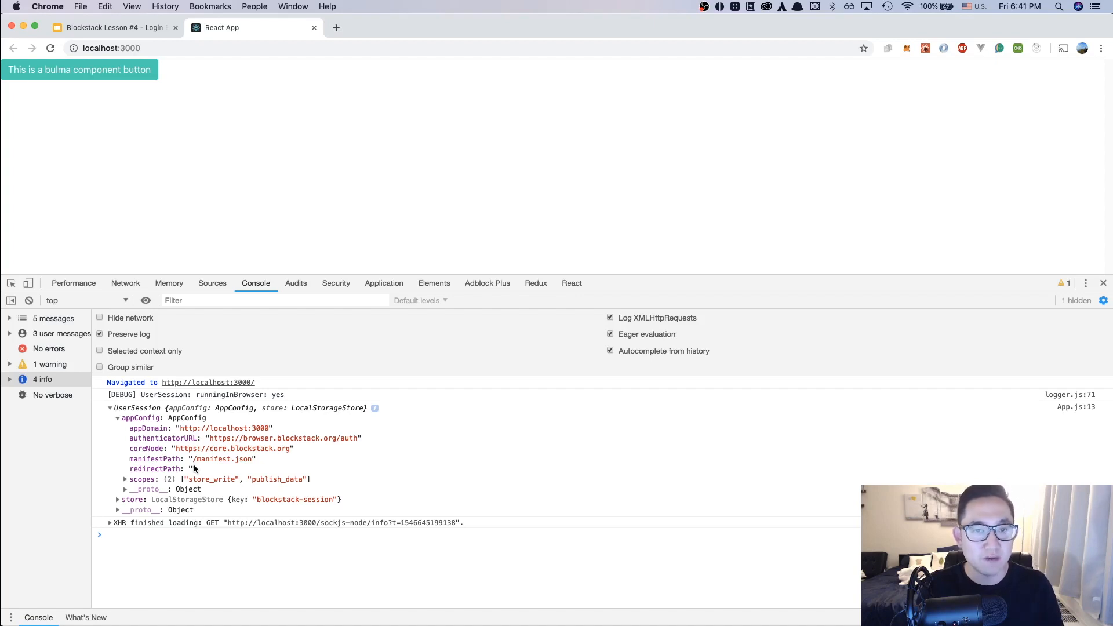
pyautogui.moveTo(187, 464)
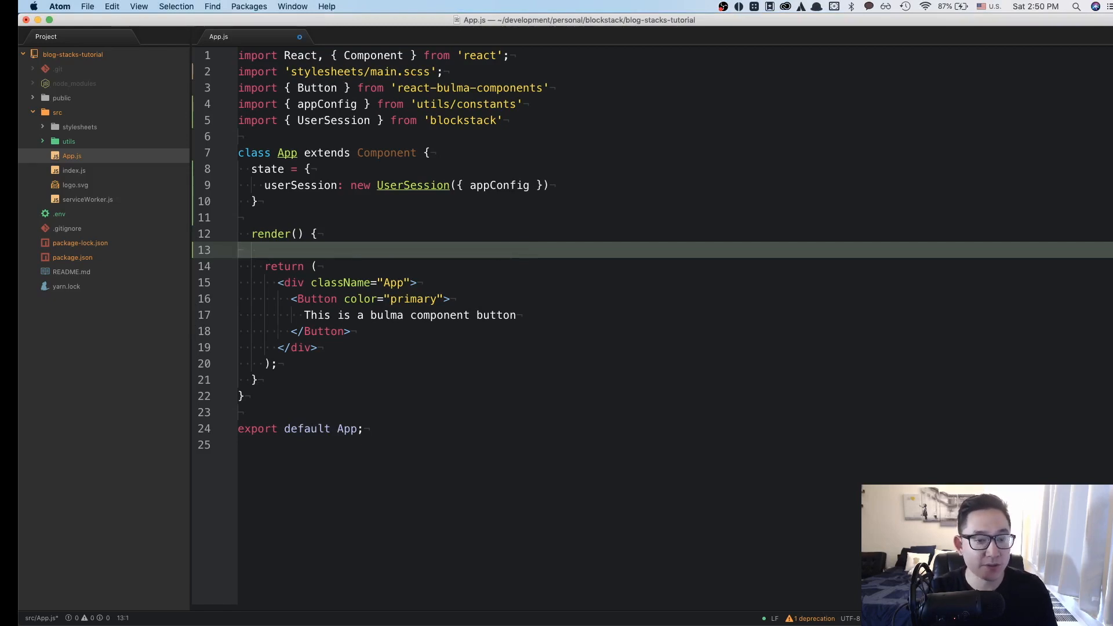
# Destructure userSession from state and render Sign Out or Sign In via userSession.isUserSignedIn().
pyautogui.write('const')
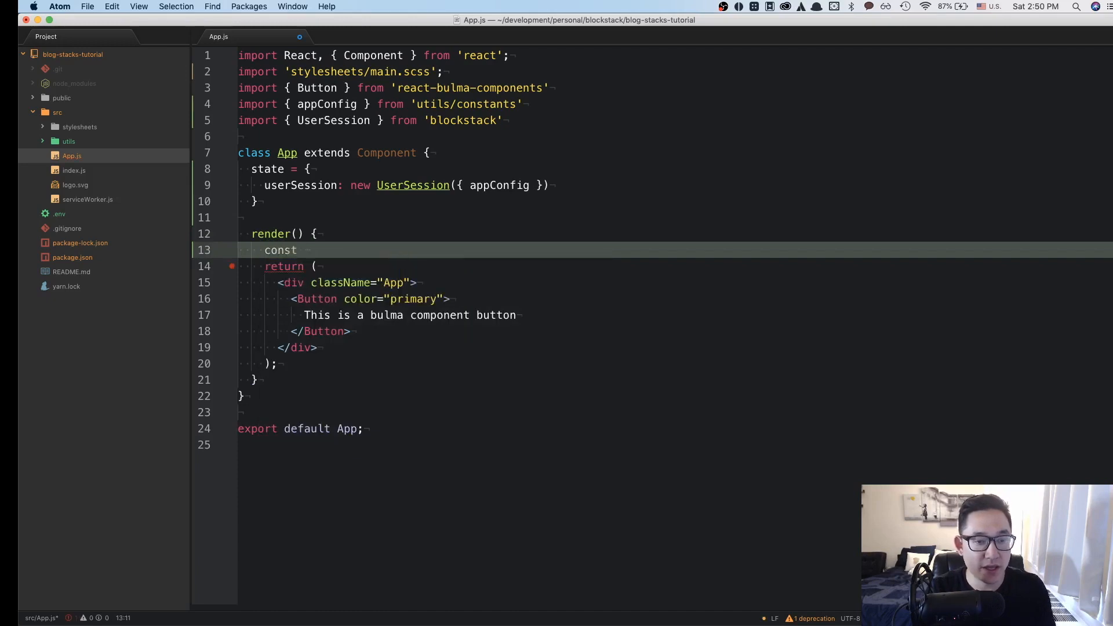
pyautogui.write('{ userSession } = this.state')
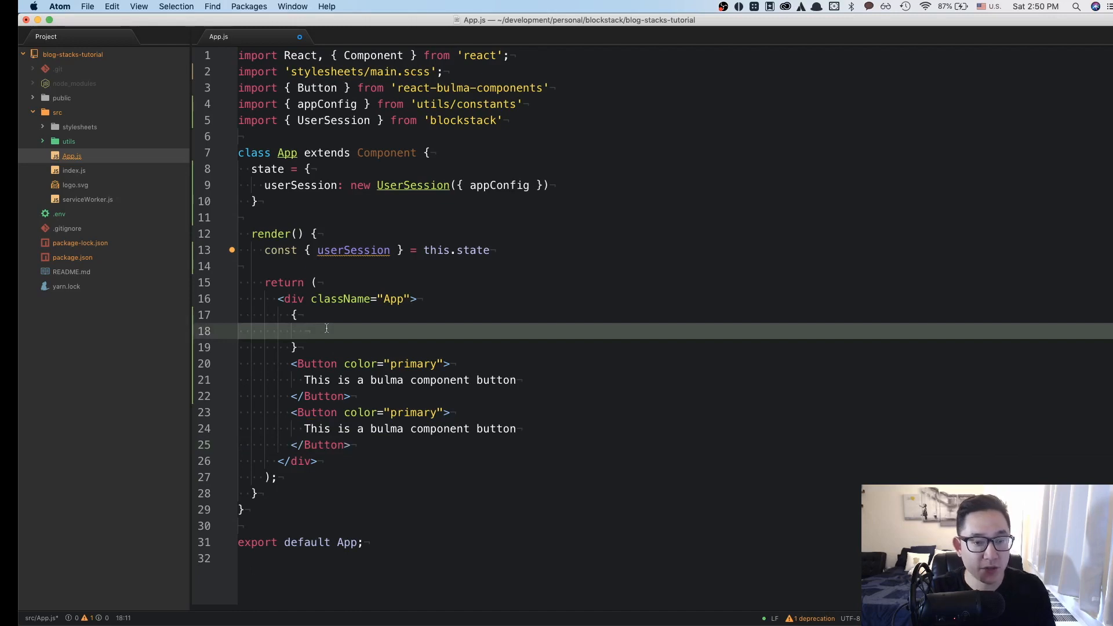
pyautogui.write('userSession.')
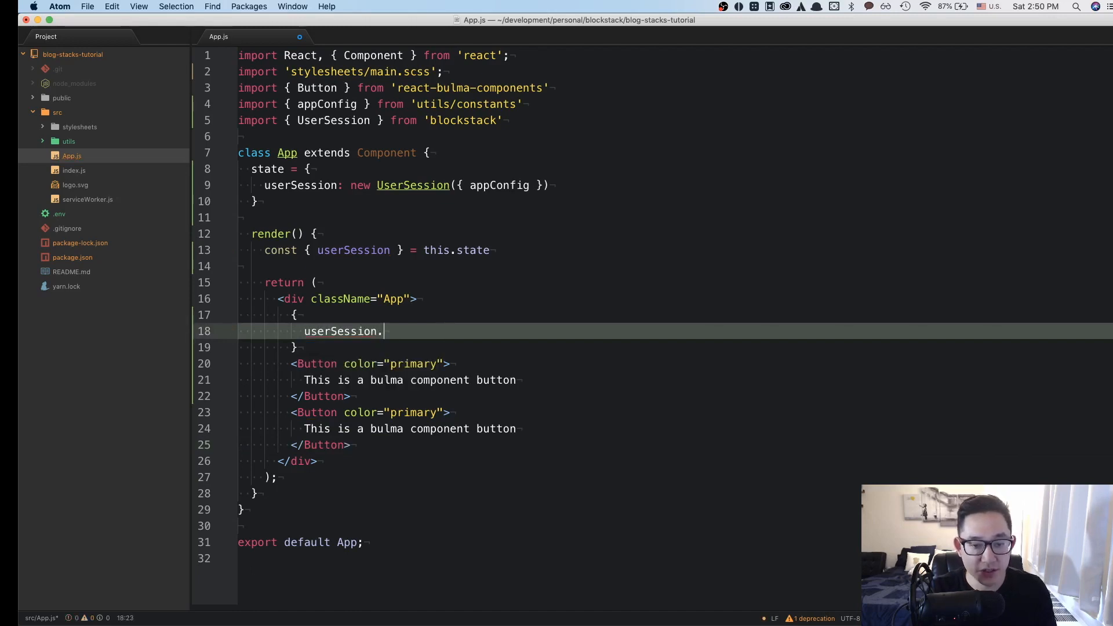
pyautogui.write('isUserSign')
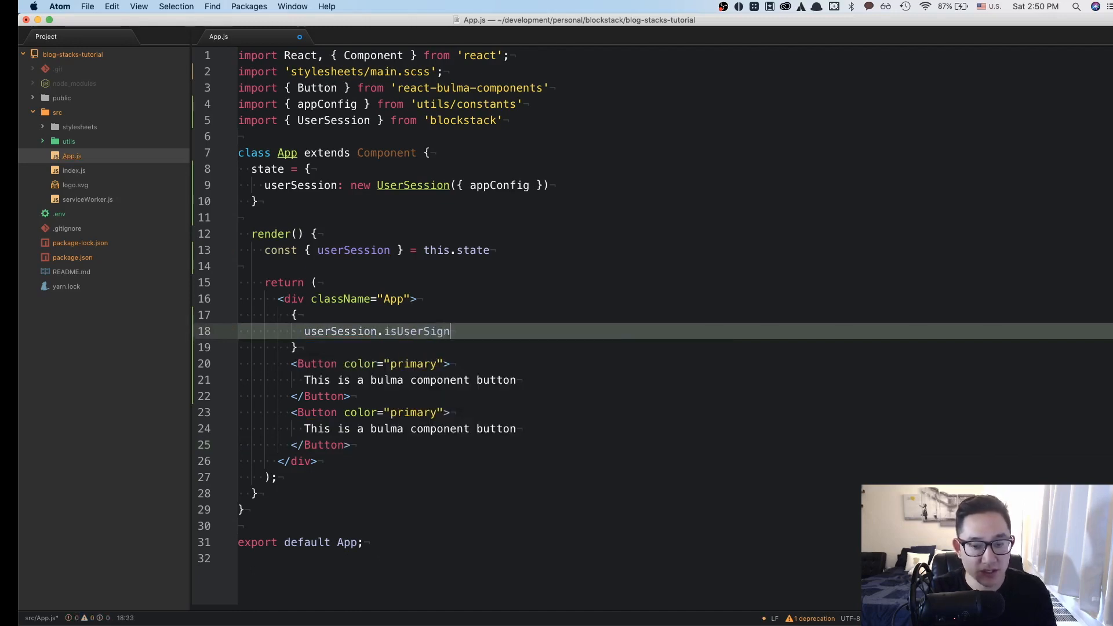
pyautogui.write('edIn() ?')
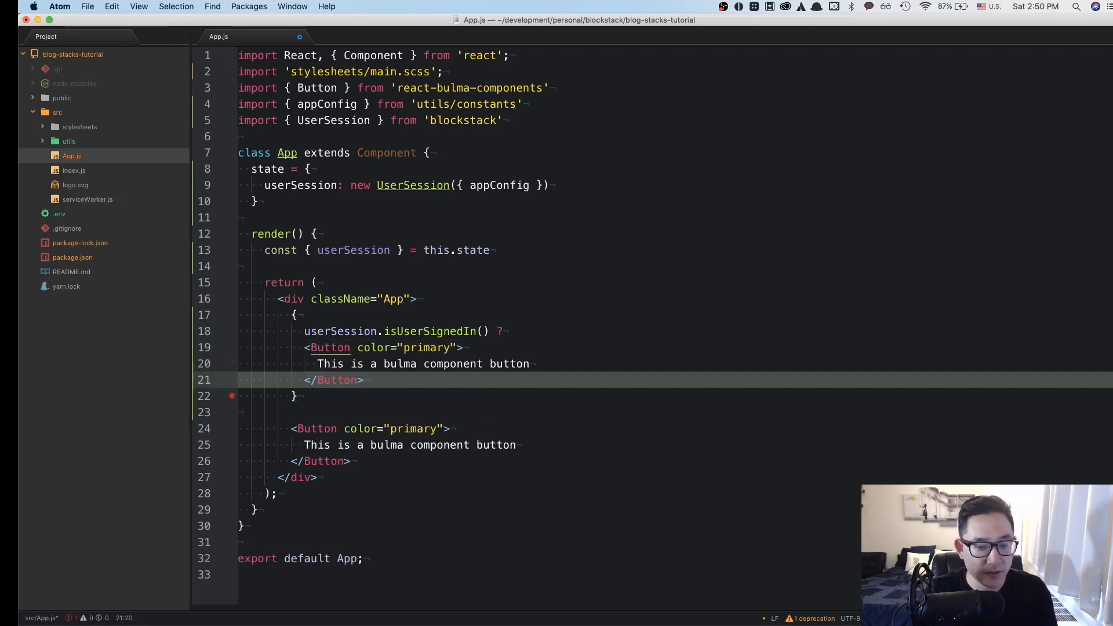
pyautogui.write('S')
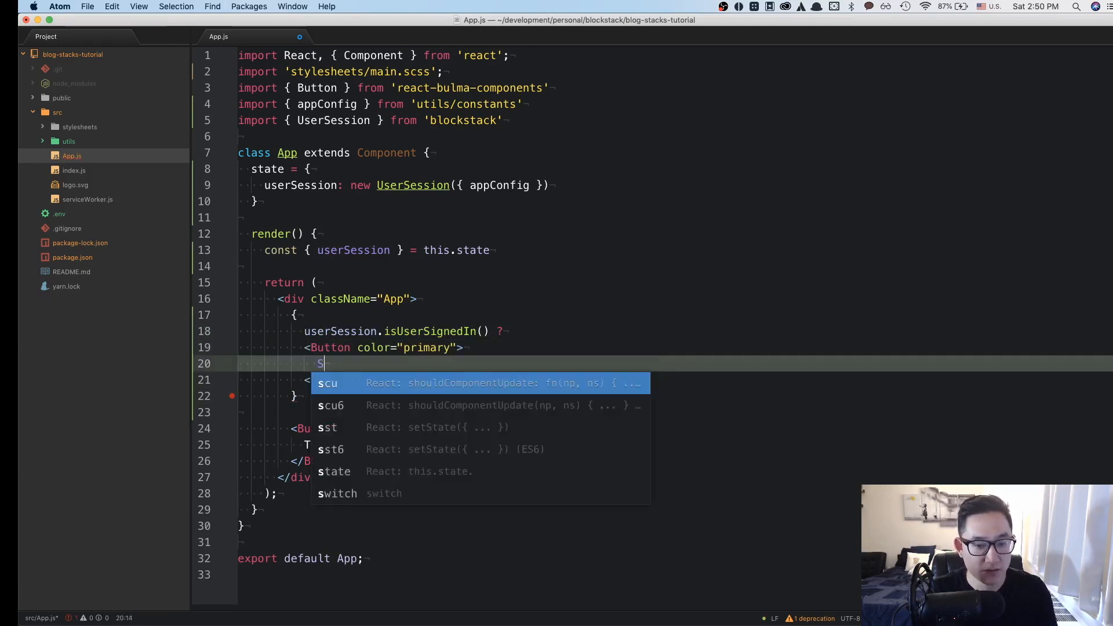
pyautogui.write('Sign Out')
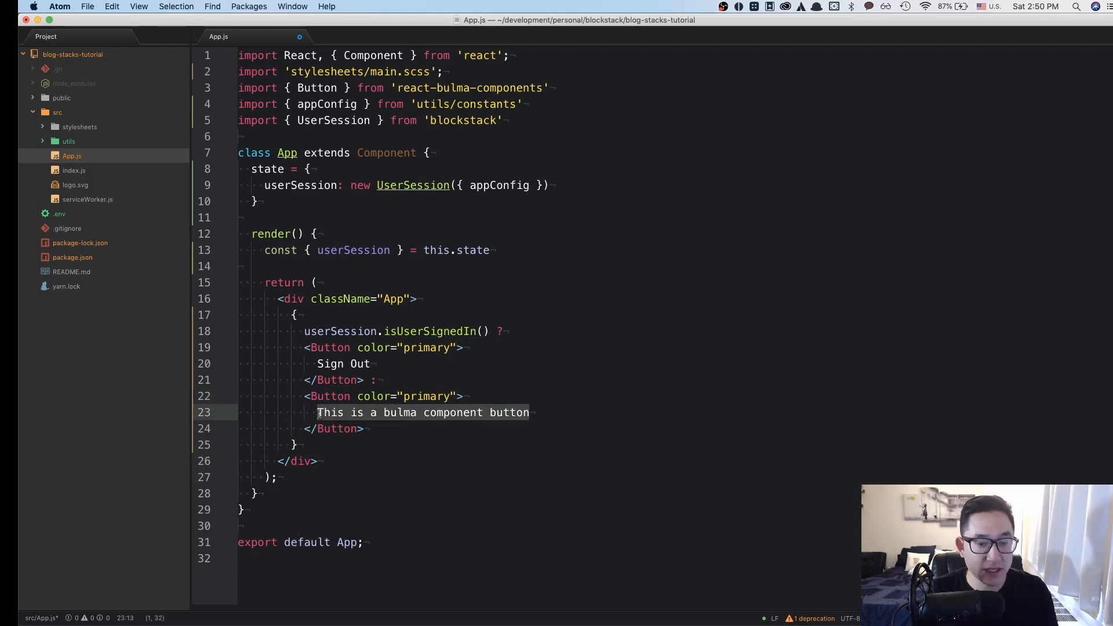
pyautogui.write('sign')
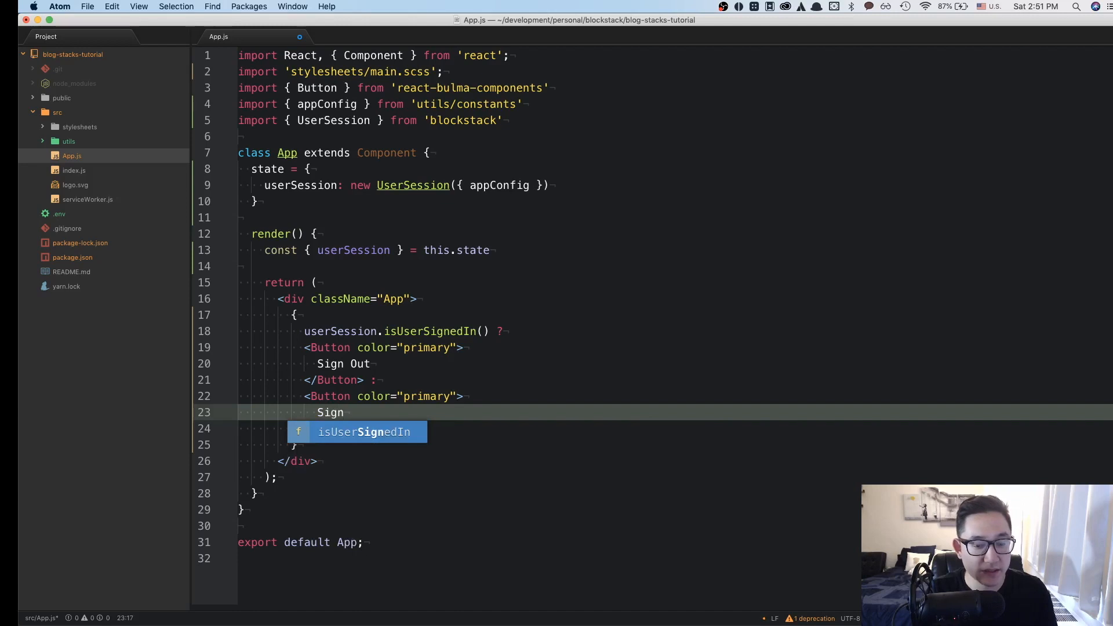
pyautogui.write('In')
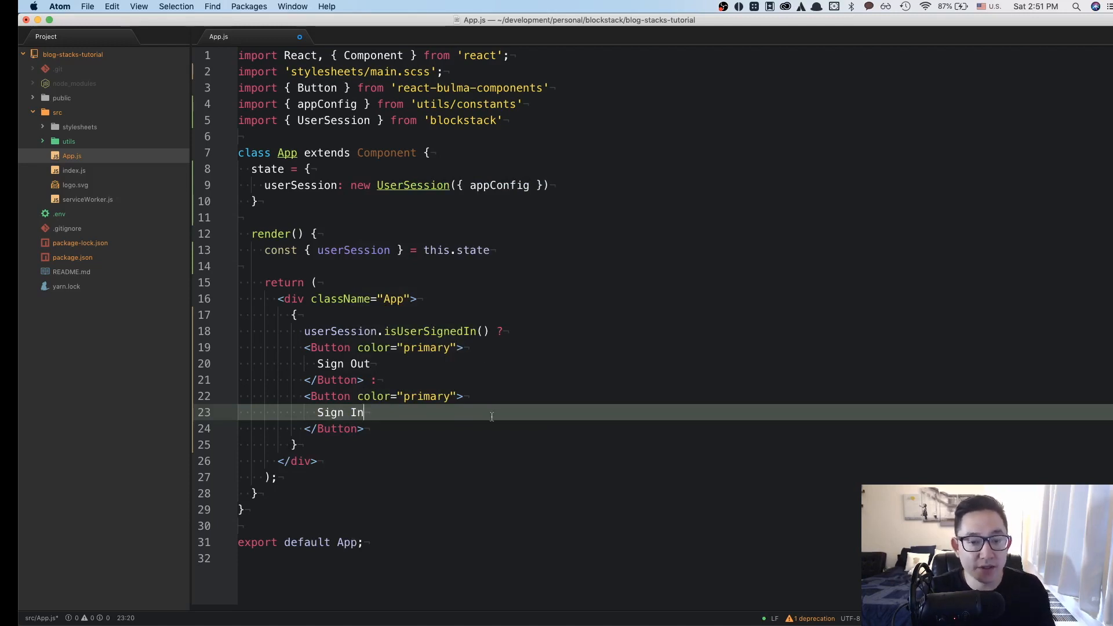
# Attach onClick={this.handleSignOut} to Sign Out and onClick={this.handleSignIn} to Sign In.
pyautogui.write('onClick={() =')
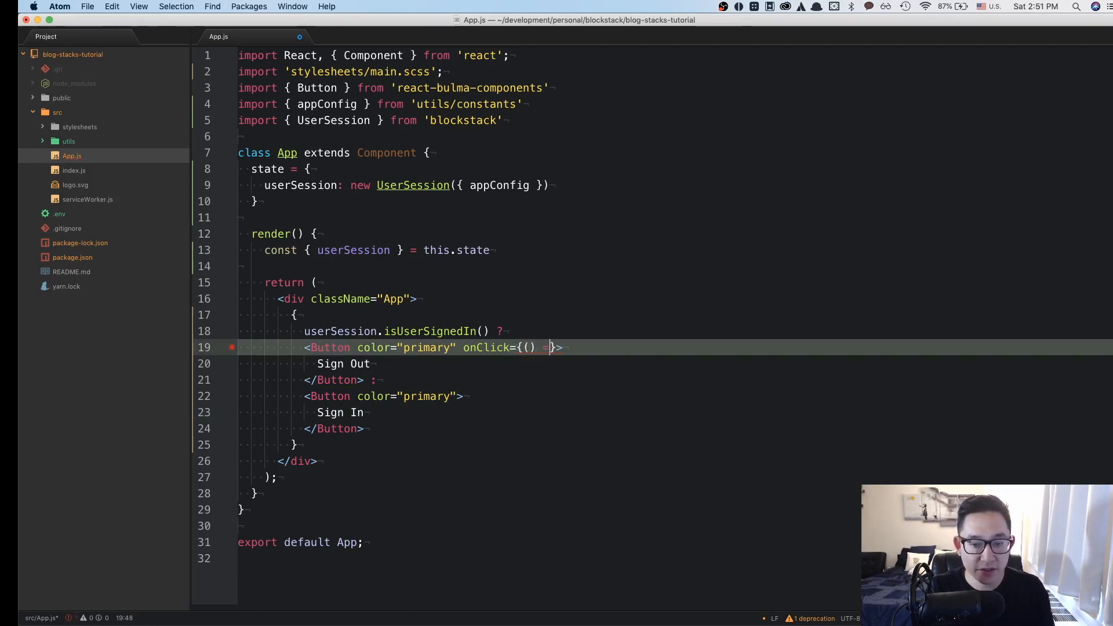
pyautogui.write('this.h')
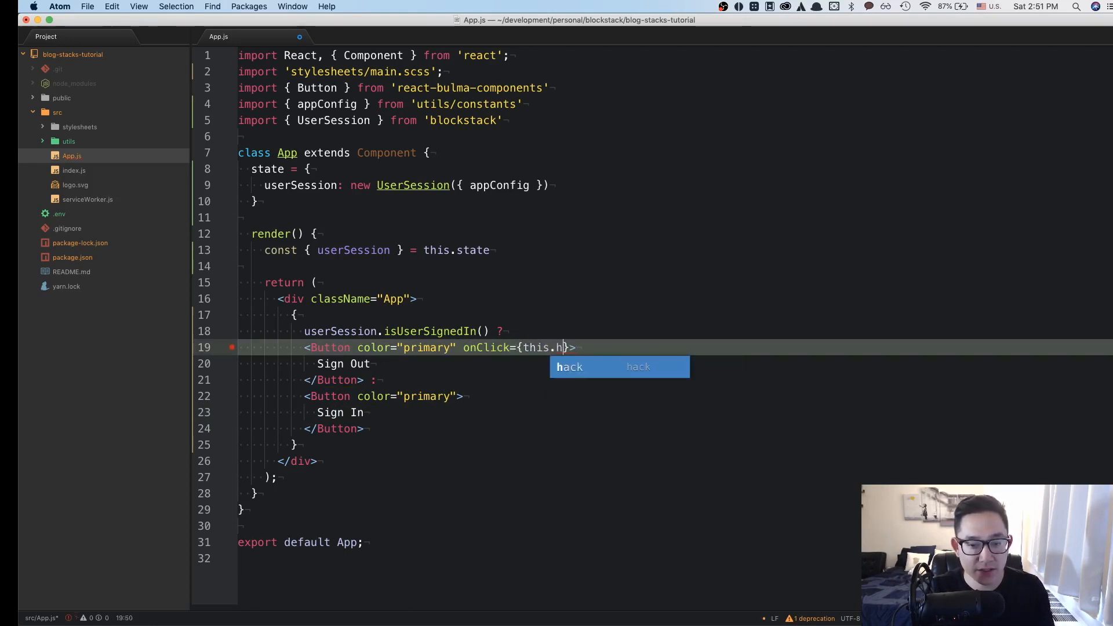
pyautogui.write('andleSignOut')
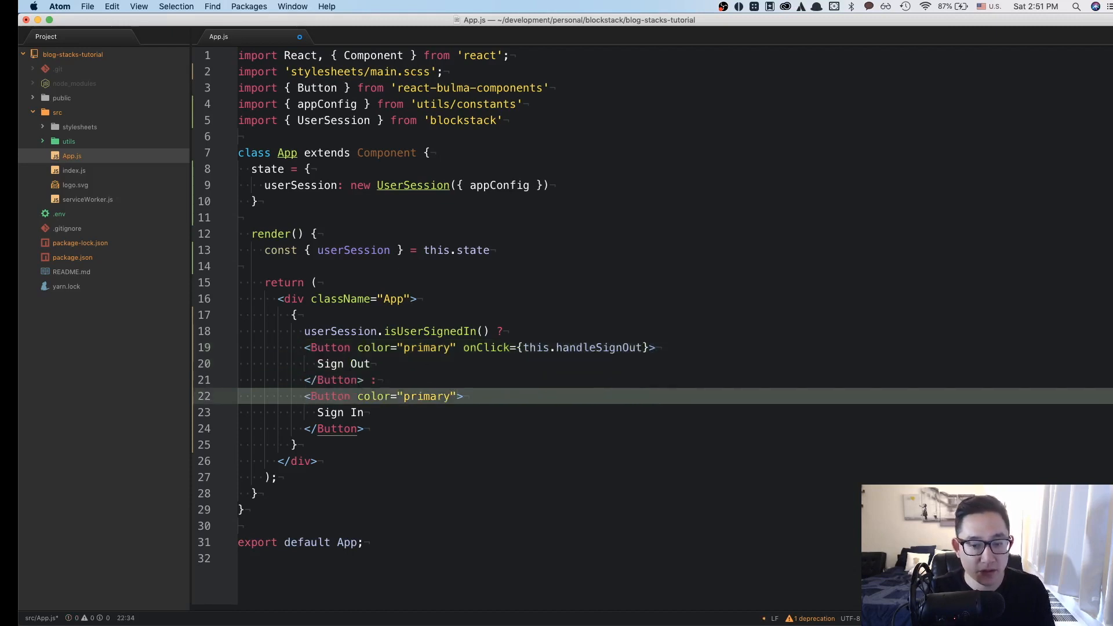
pyautogui.write('onClick={this.}')
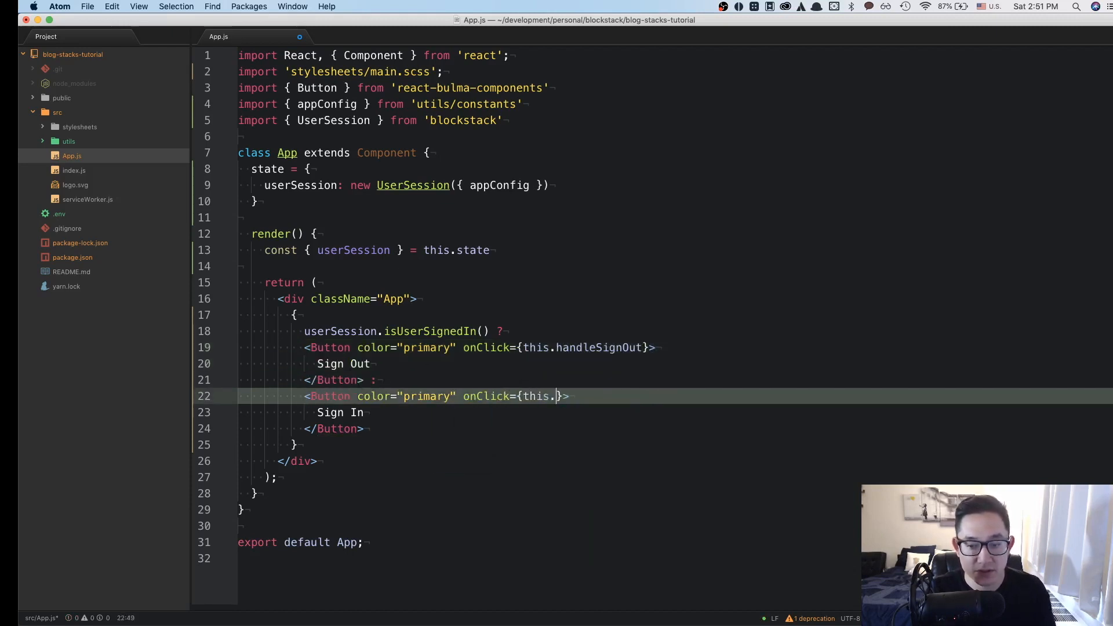
pyautogui.write('handleSignIn')
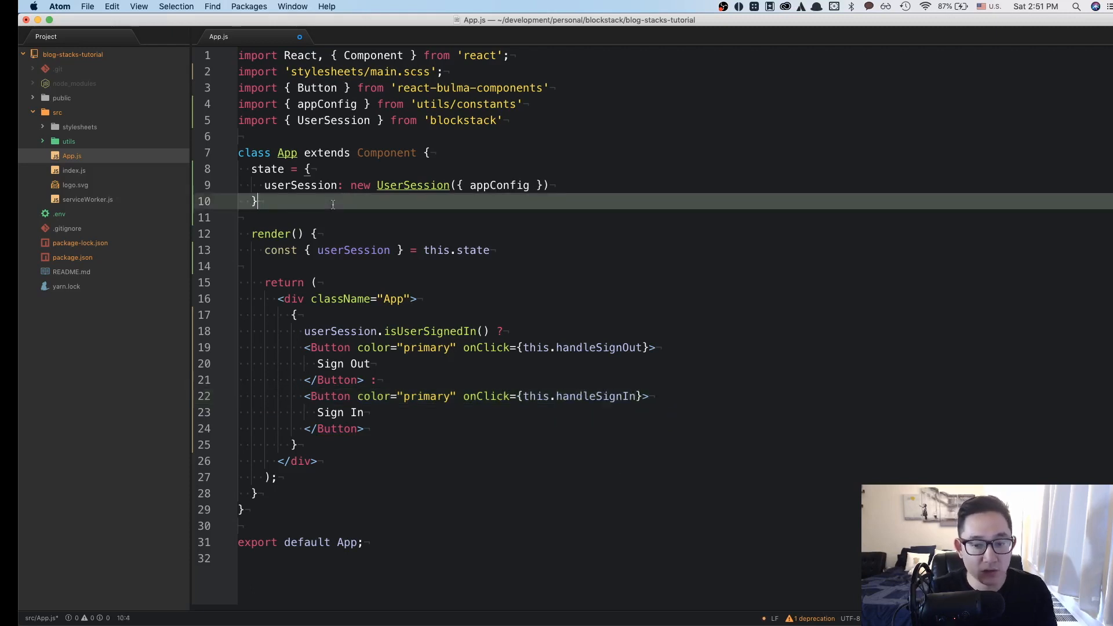
# Write handleSignIn and handleSignOut arrow methods logging 'handling sign in' and 'handle sign out'.
pyautogui.write('handle')
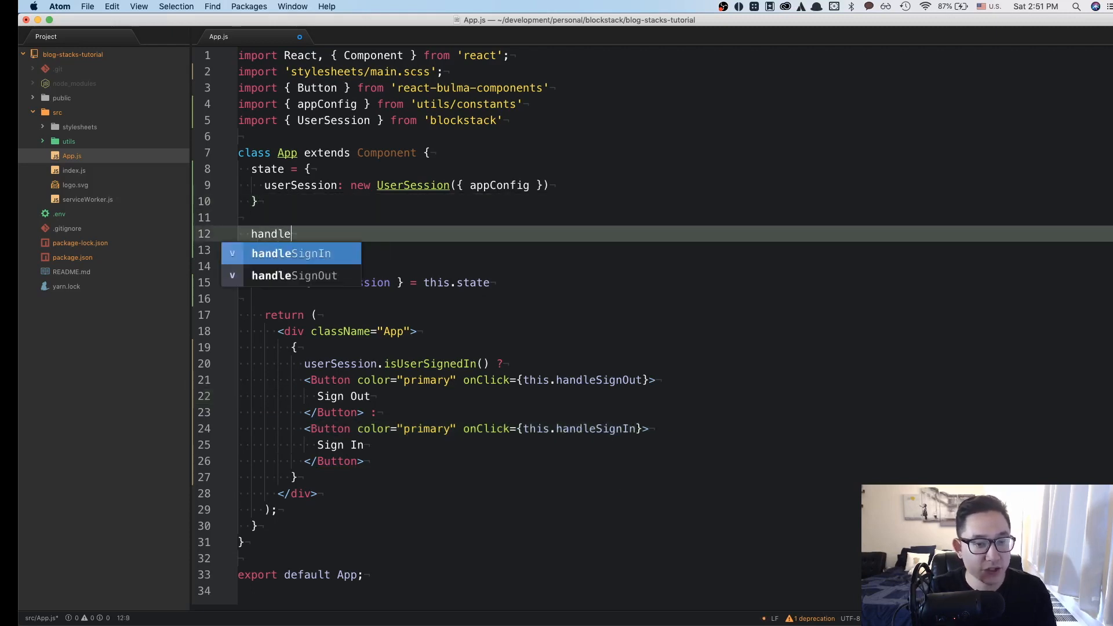
pyautogui.write('SignIn = () =>')
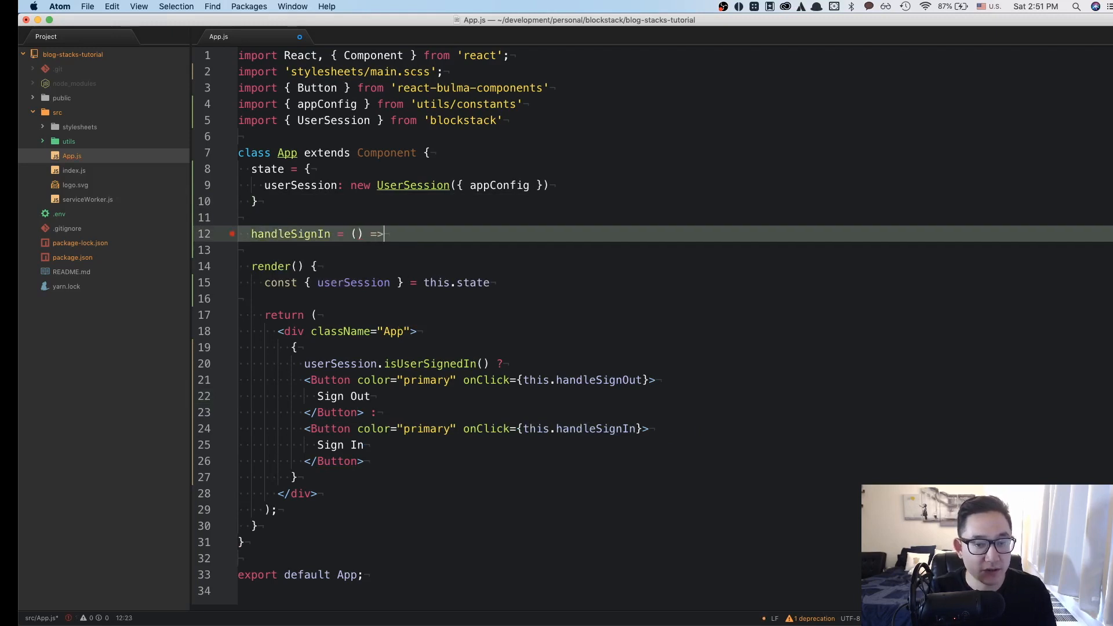
pyautogui.write('{')
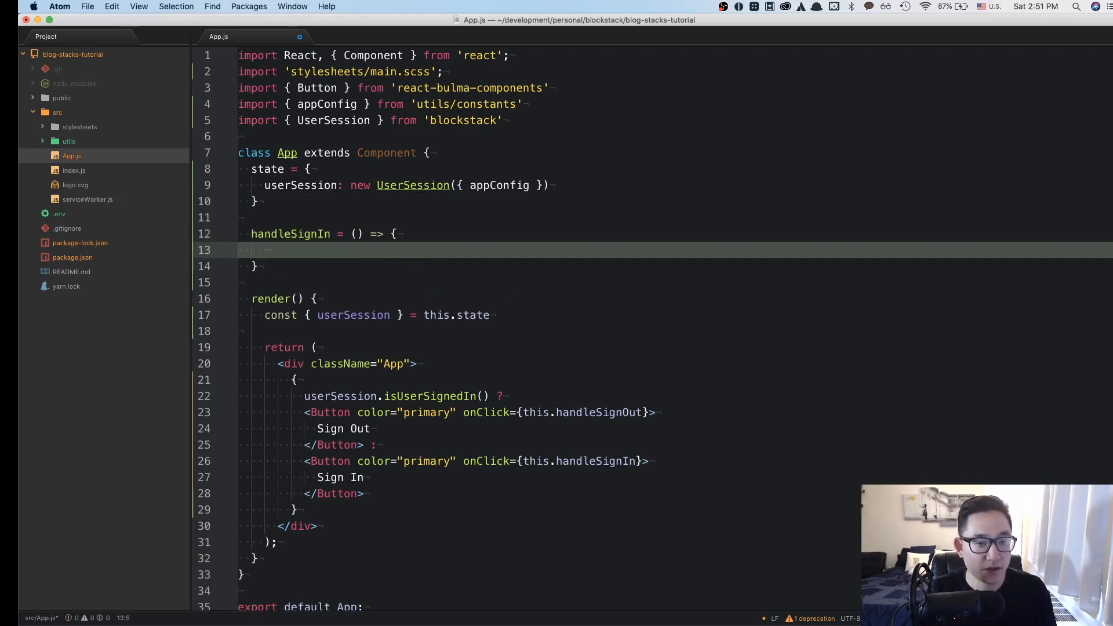
pyautogui.write("console.log('han'")
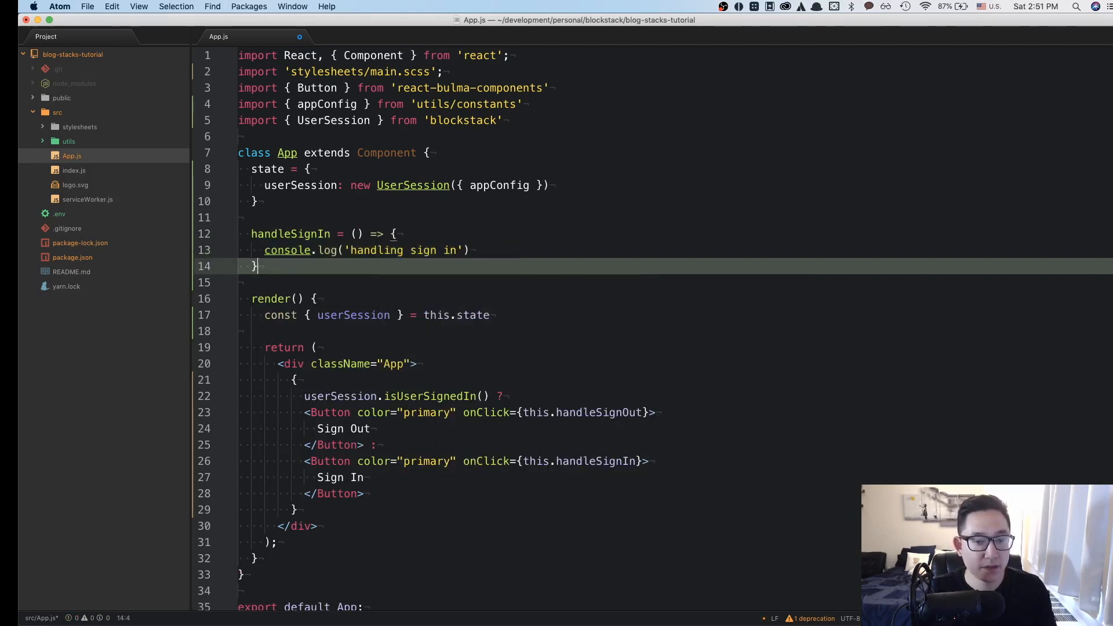
pyautogui.write('han')
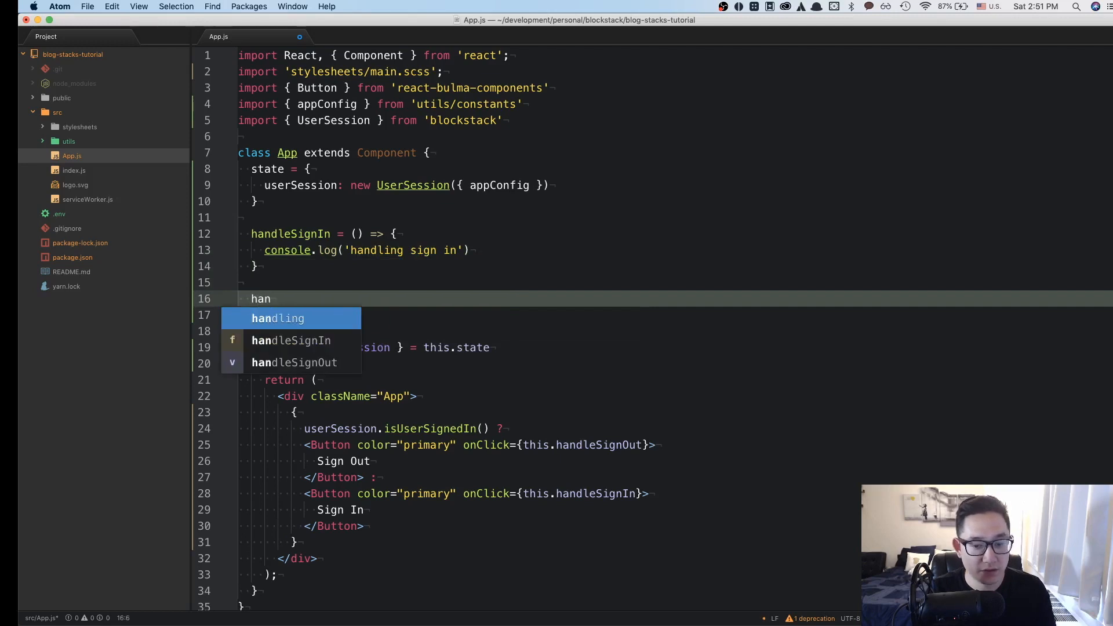
pyautogui.write('dleSignOut = () => {')
pyautogui.write("console.log('")
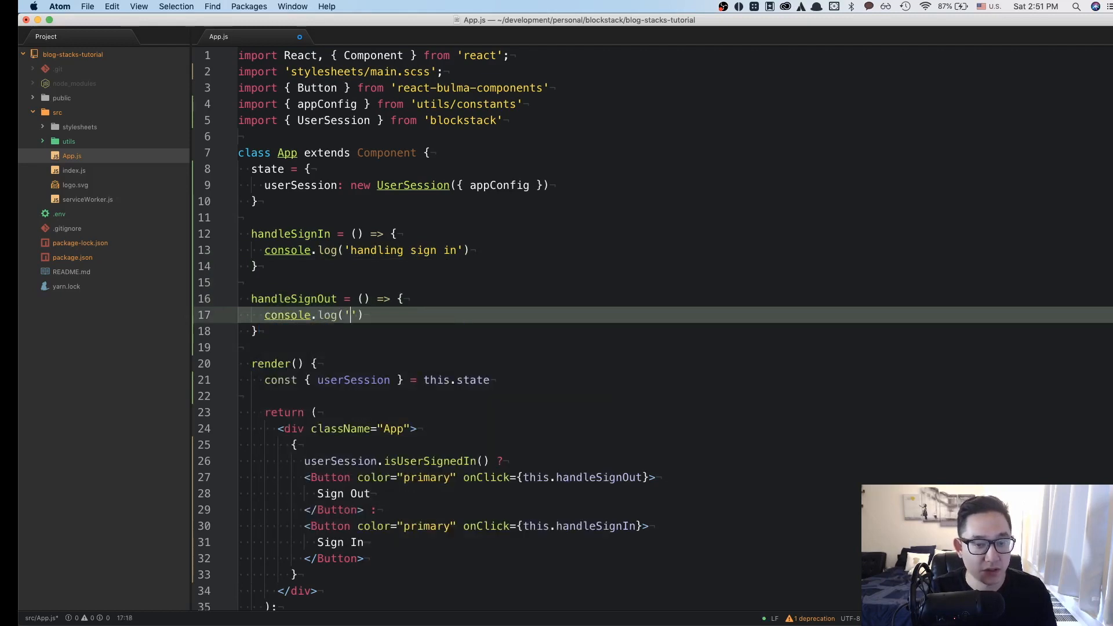
pyautogui.write('handle sign ou')
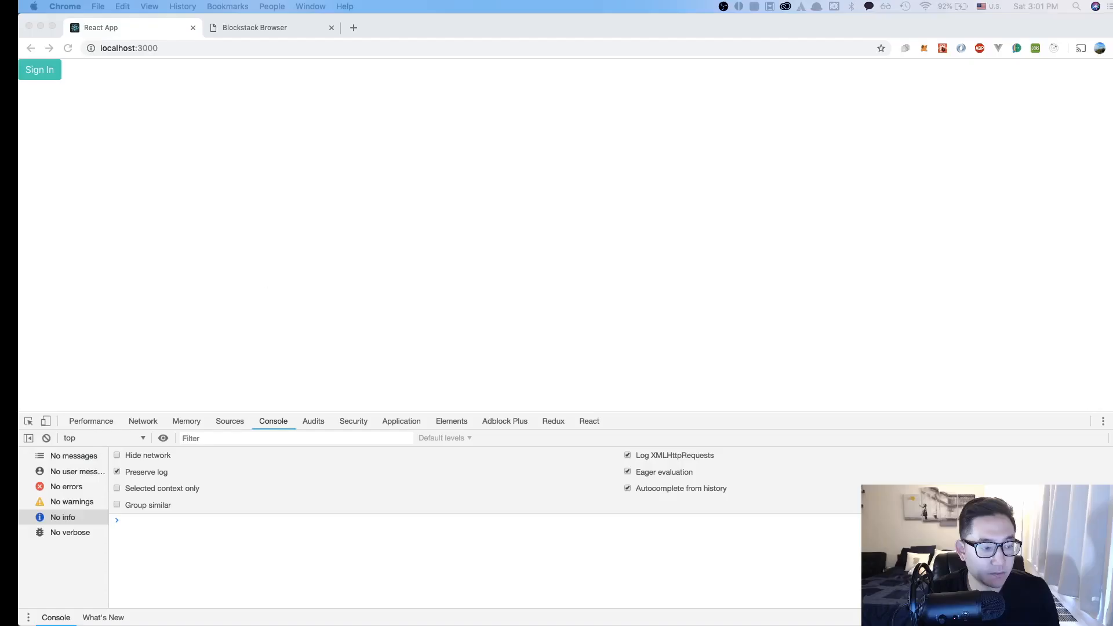
pyautogui.moveTo(378, 198)
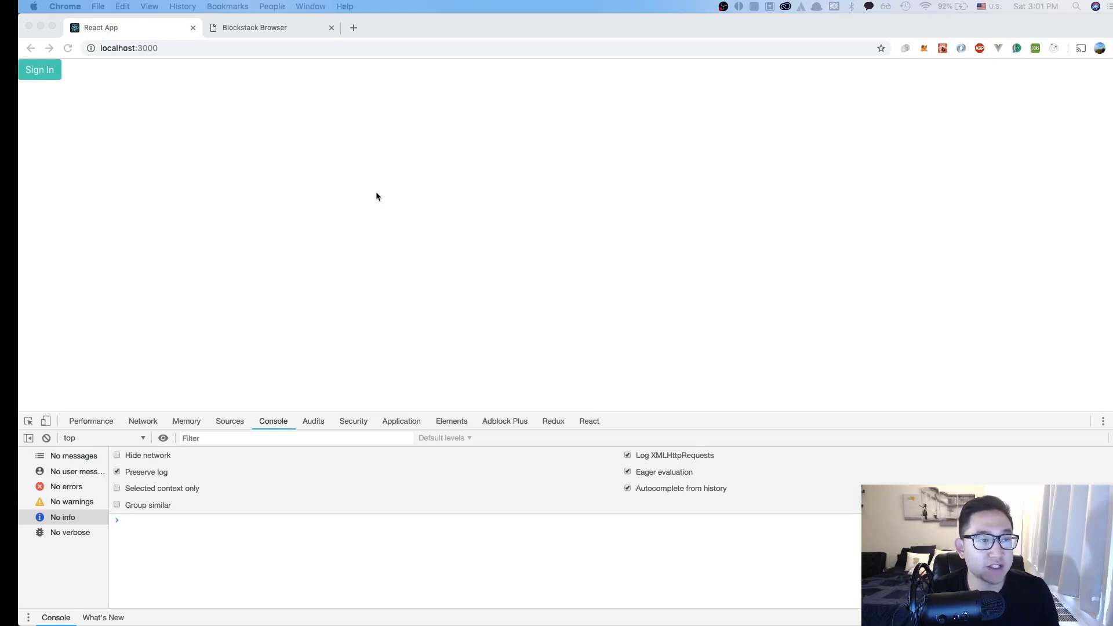
pyautogui.moveTo(77, 77)
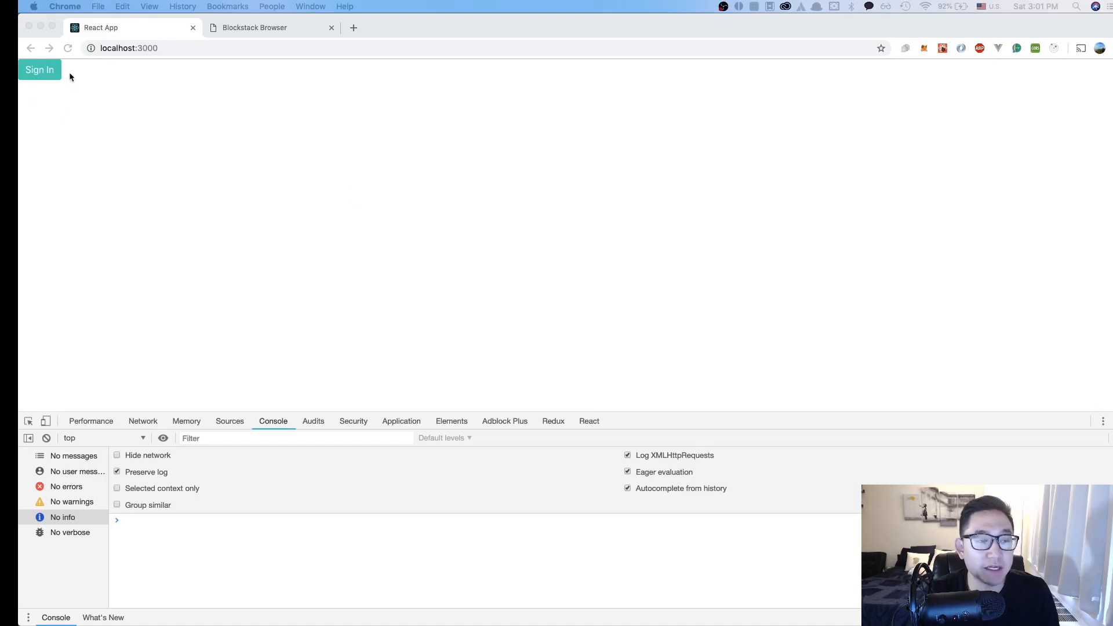
# Click Sign In twice on localhost:3000 to log 'handling sign in' in the console.
pyautogui.click(39, 69)
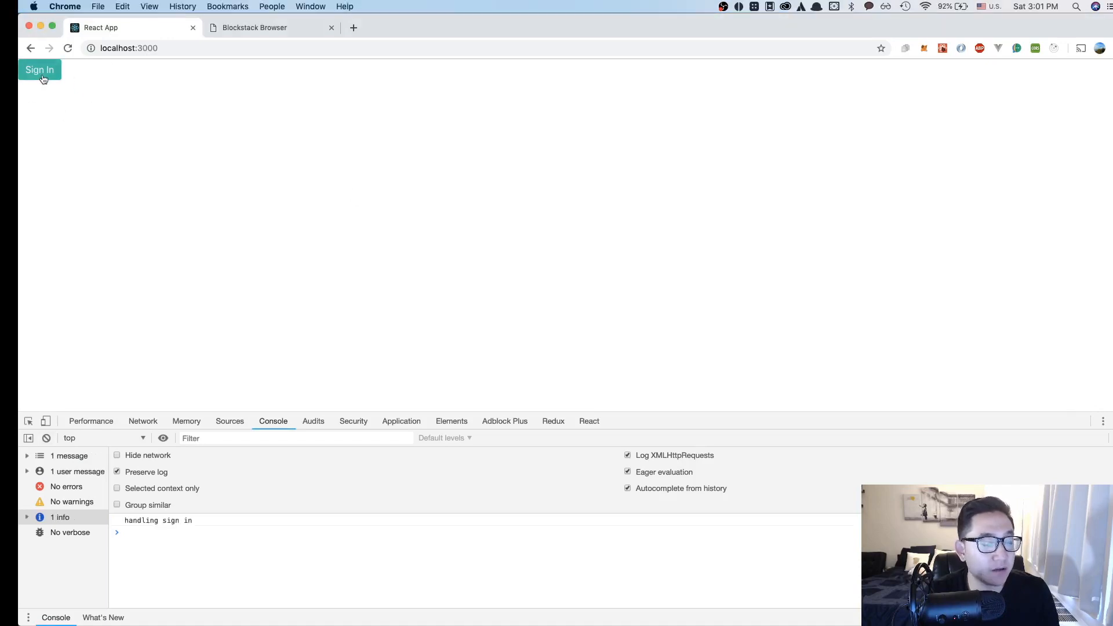
pyautogui.click(39, 70)
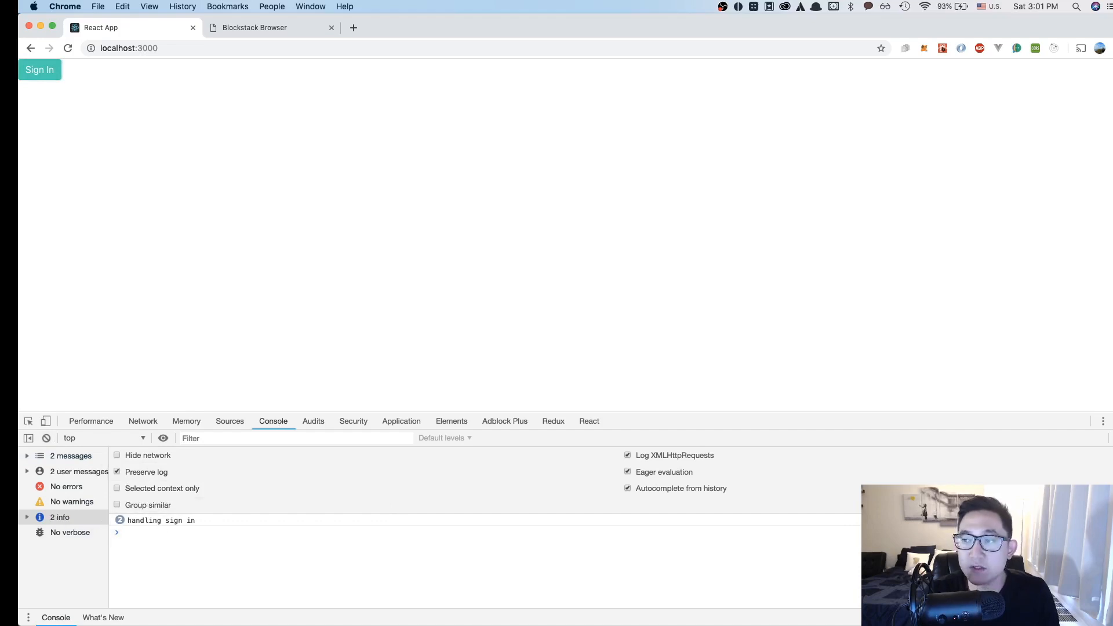
pyautogui.moveTo(620, 324)
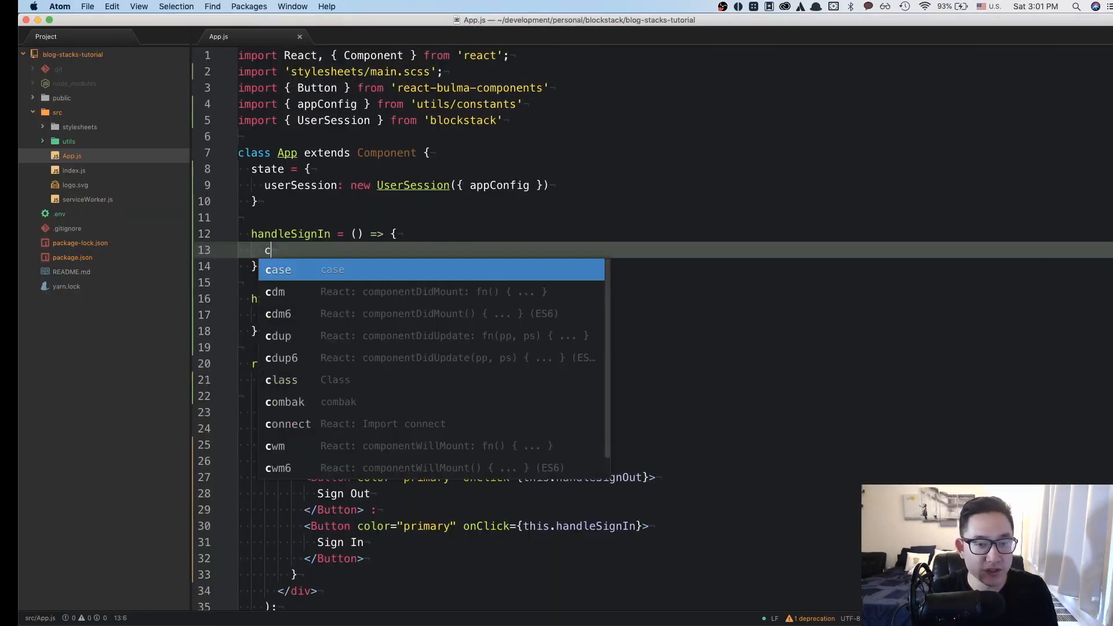
# Rewrite handleSignIn to pull userSession from state and call userSession.redirectToSignIn().
pyautogui.write('onst { userSession } = this.stat')
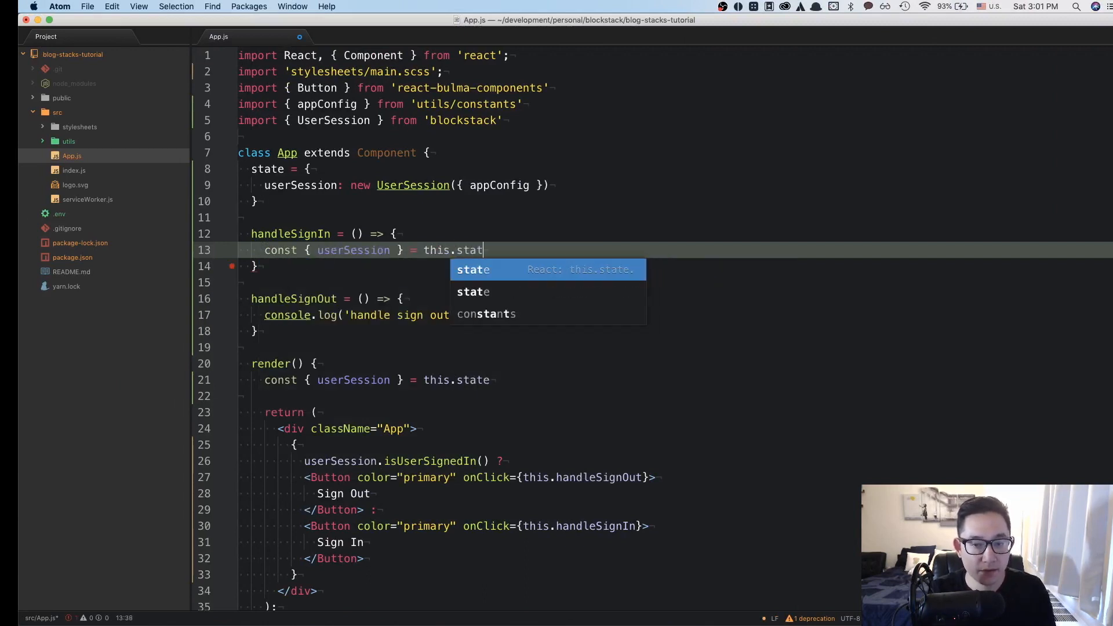
pyautogui.press('Enter')
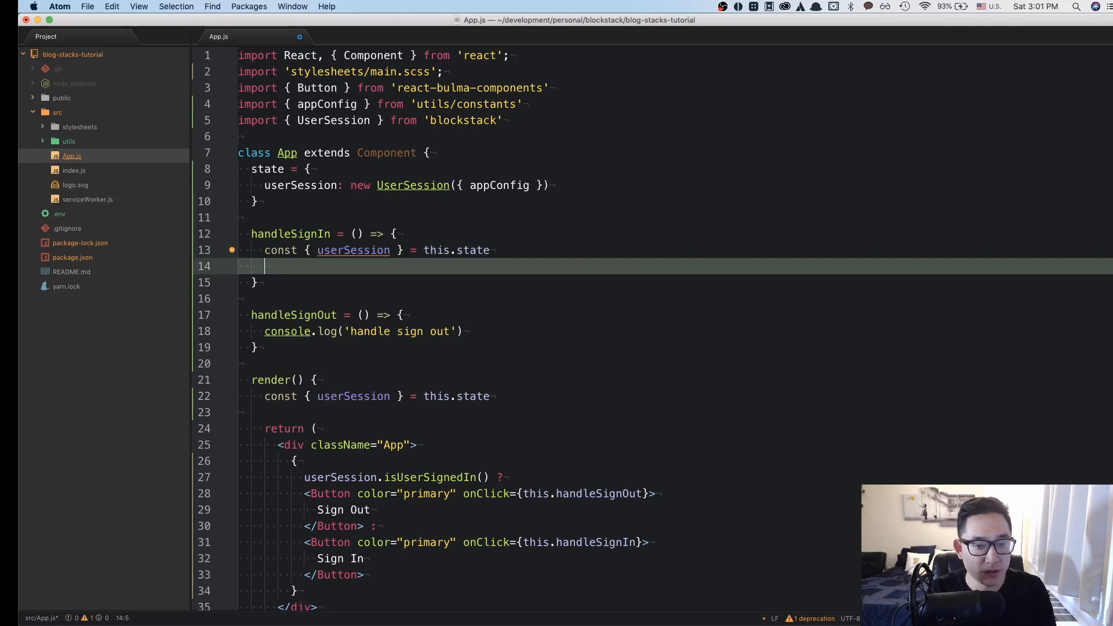
pyautogui.write('userS')
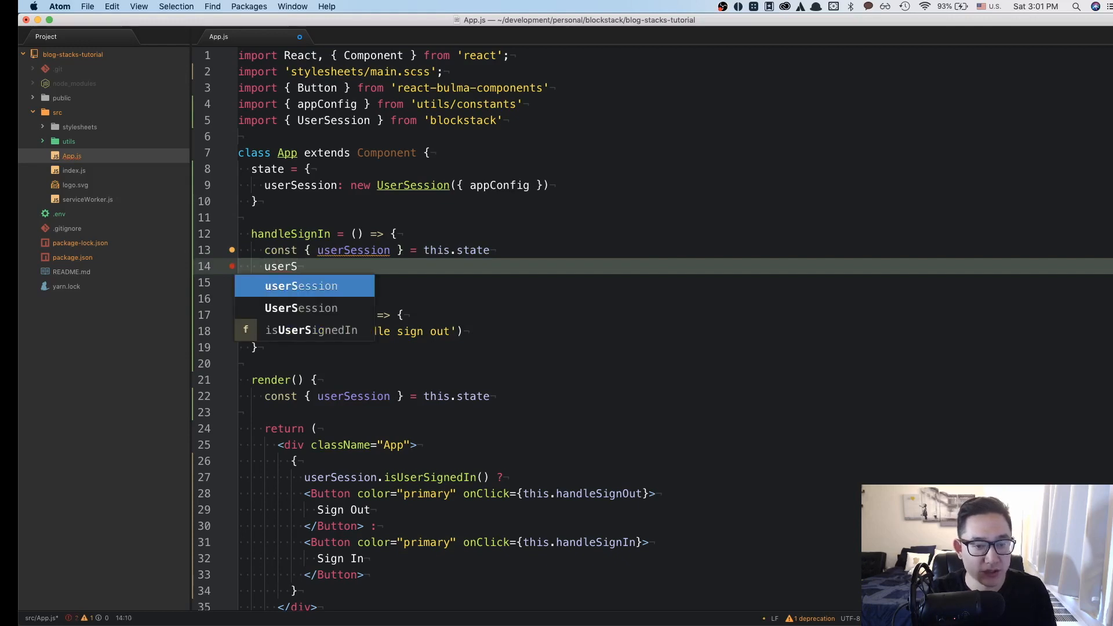
pyautogui.write('ession.r')
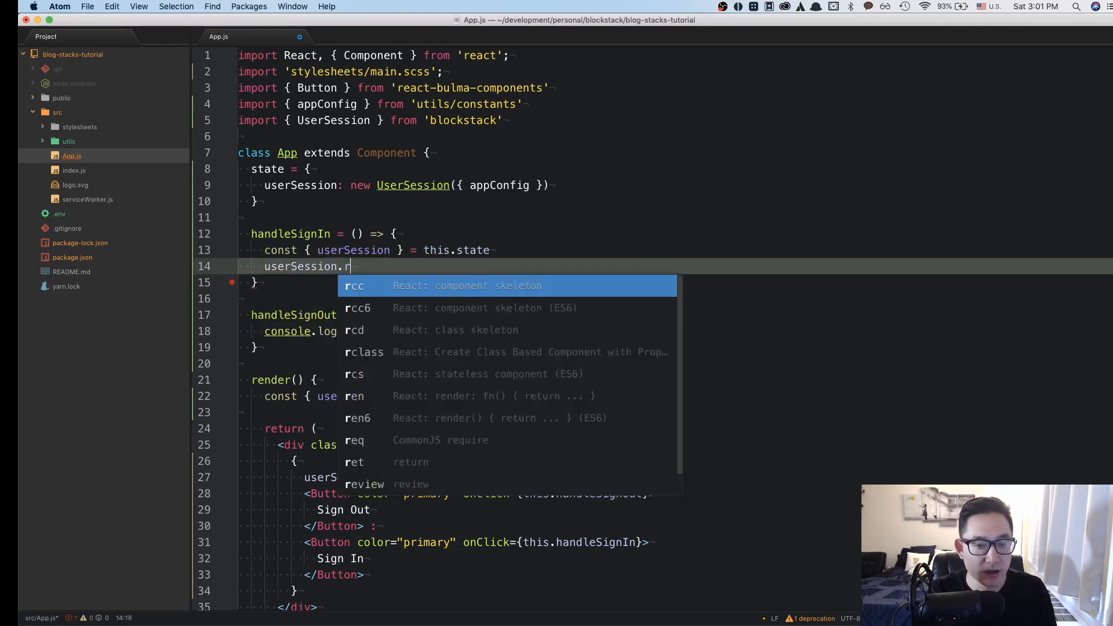
pyautogui.write('edirect')
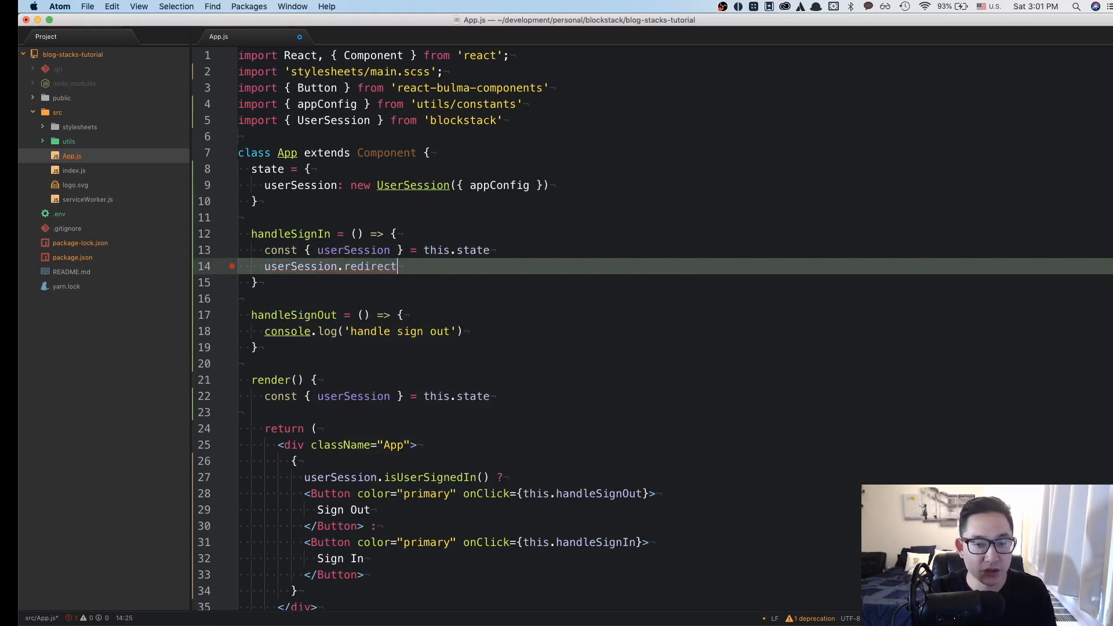
pyautogui.write('To')
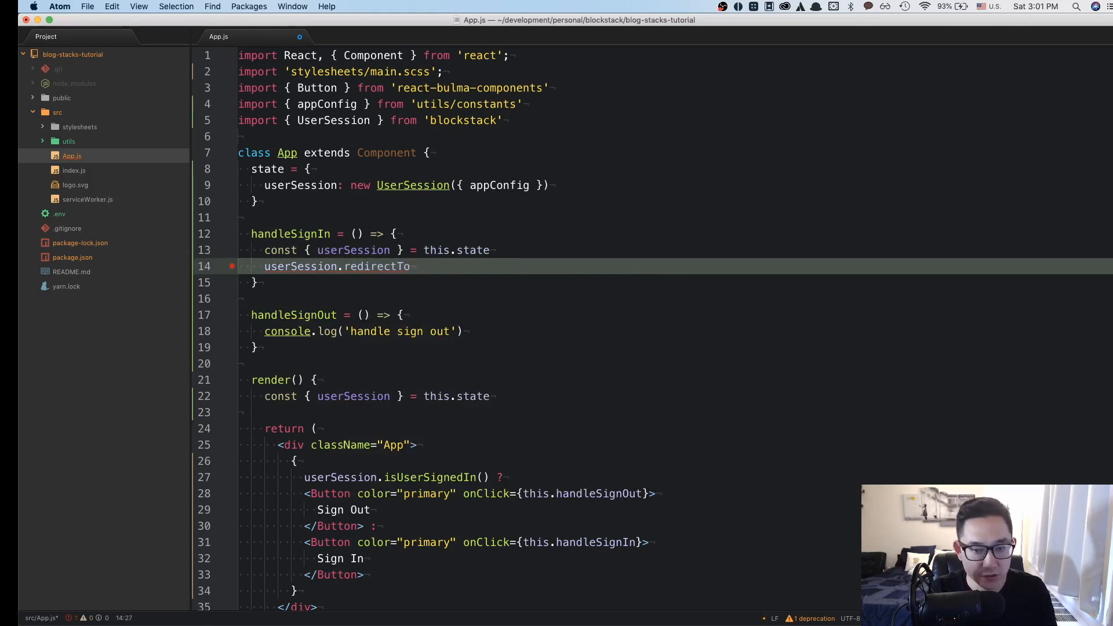
pyautogui.write('SignIn()')
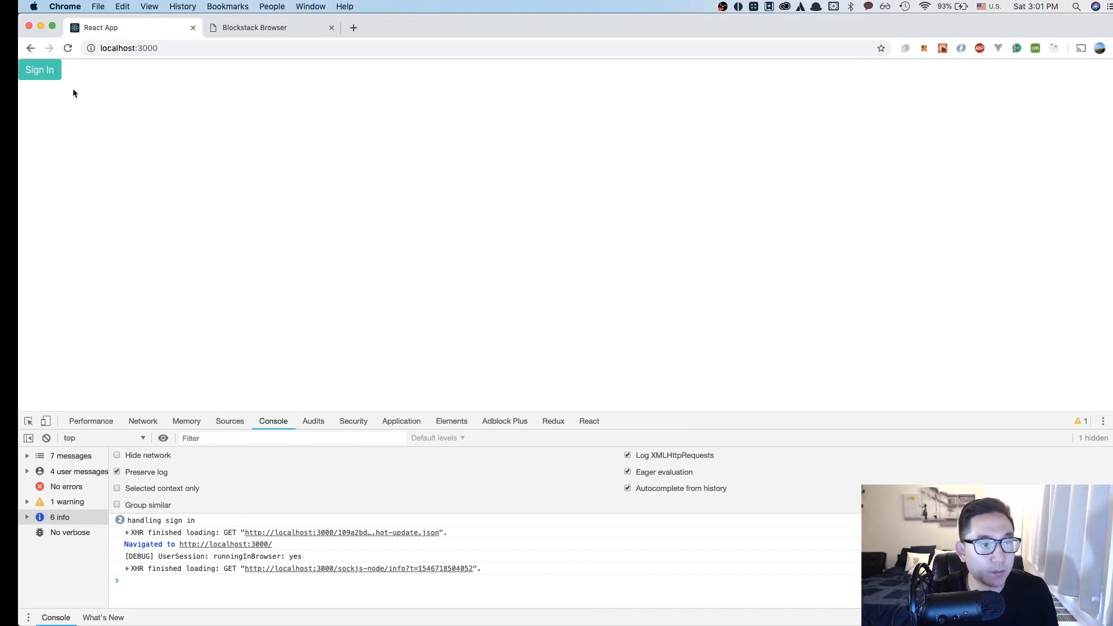
# Click Sign In, opening Blockstack Browser's auth page with the app-information fetch error.
pyautogui.click(40, 70)
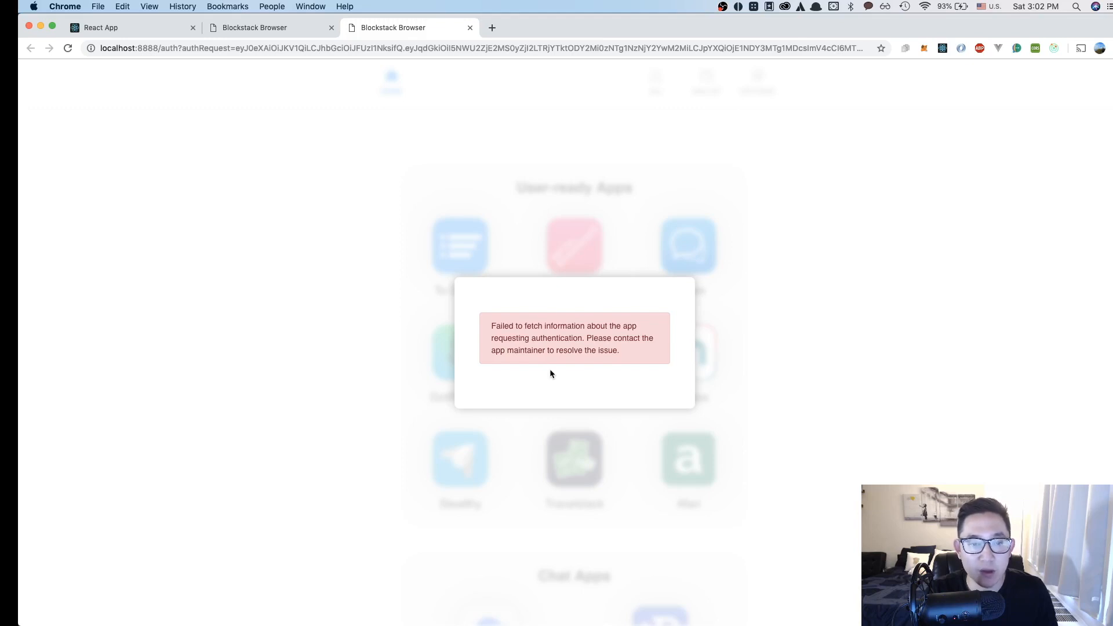
pyautogui.moveTo(545, 377)
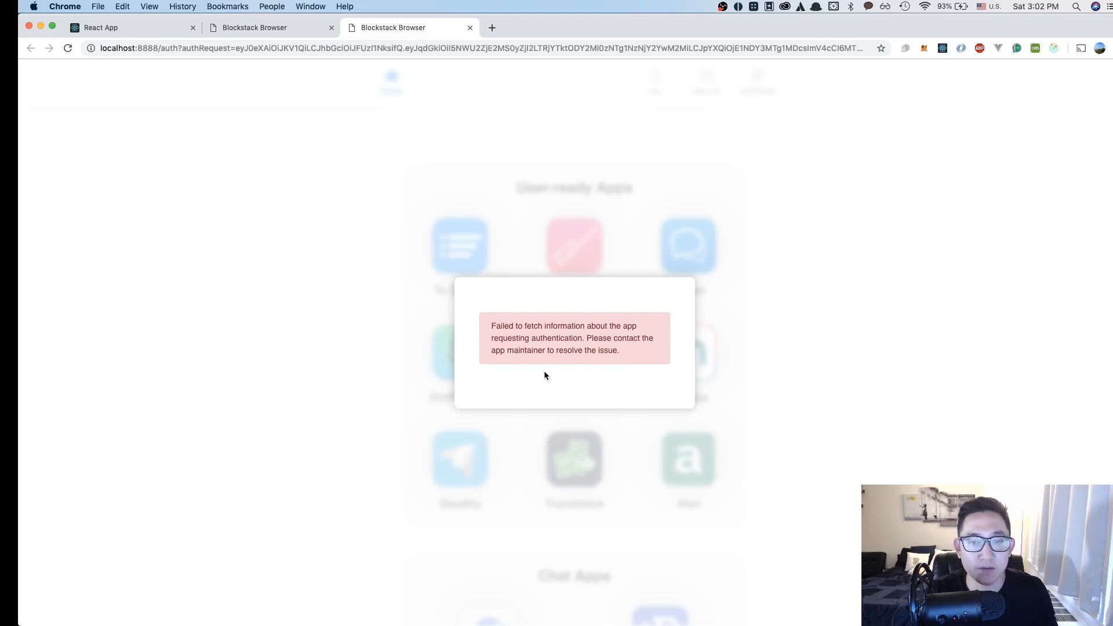